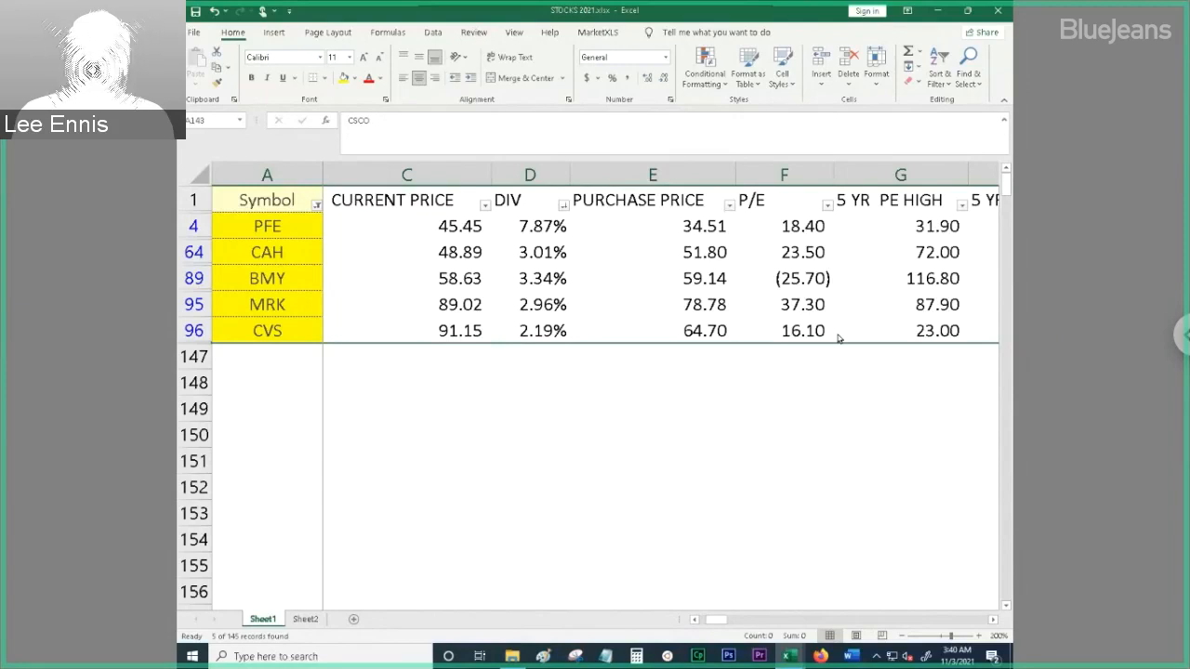
{"action": "mouse_move", "coordinate": [835, 442]}
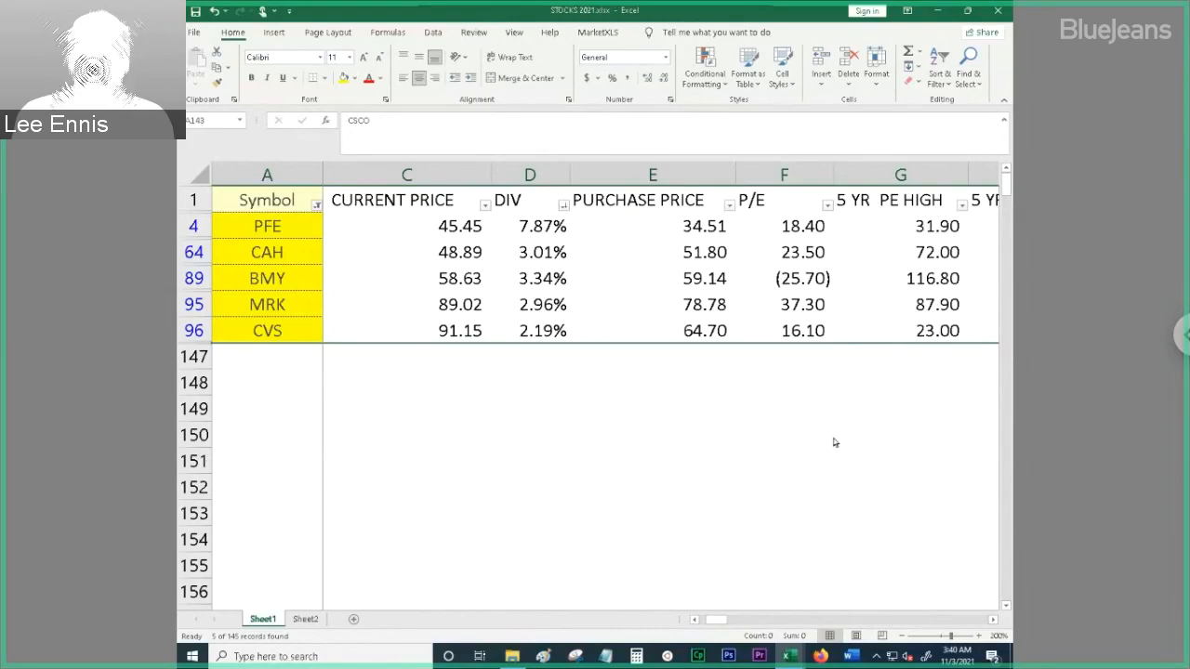
{"action": "mouse_move", "coordinate": [697, 624]}
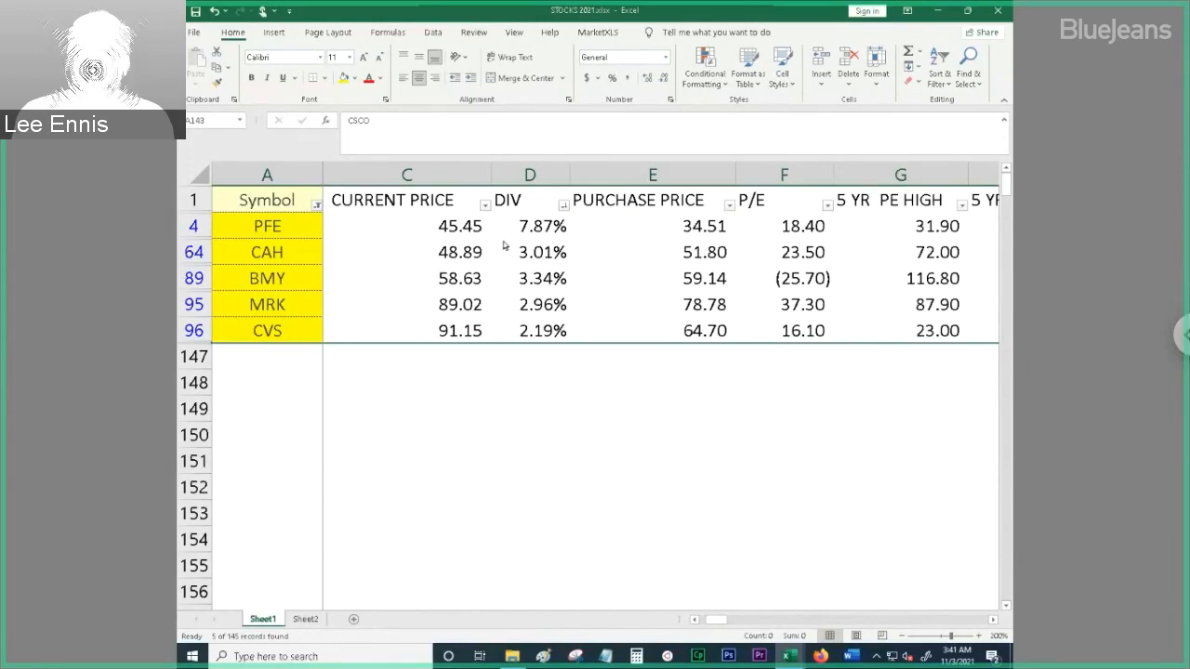
Inspect the DIV and CURRENT PRICE formulas for PFE, MRK and CAH
{"action": "left_click", "coordinate": [530, 226]}
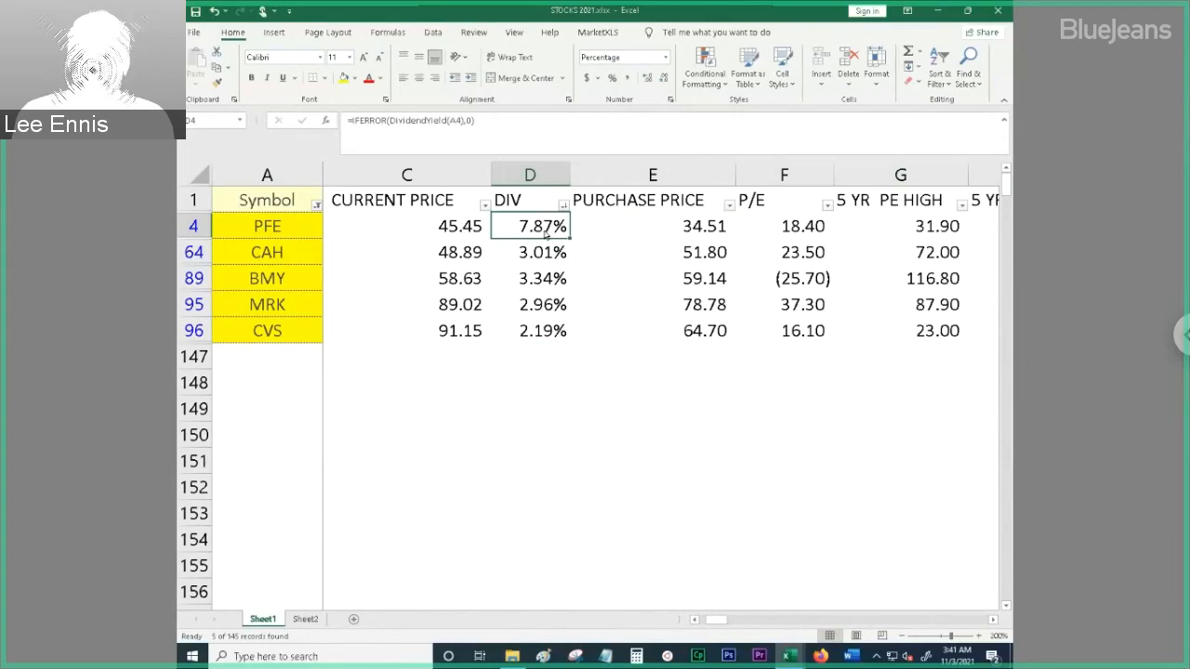
{"action": "mouse_move", "coordinate": [548, 232]}
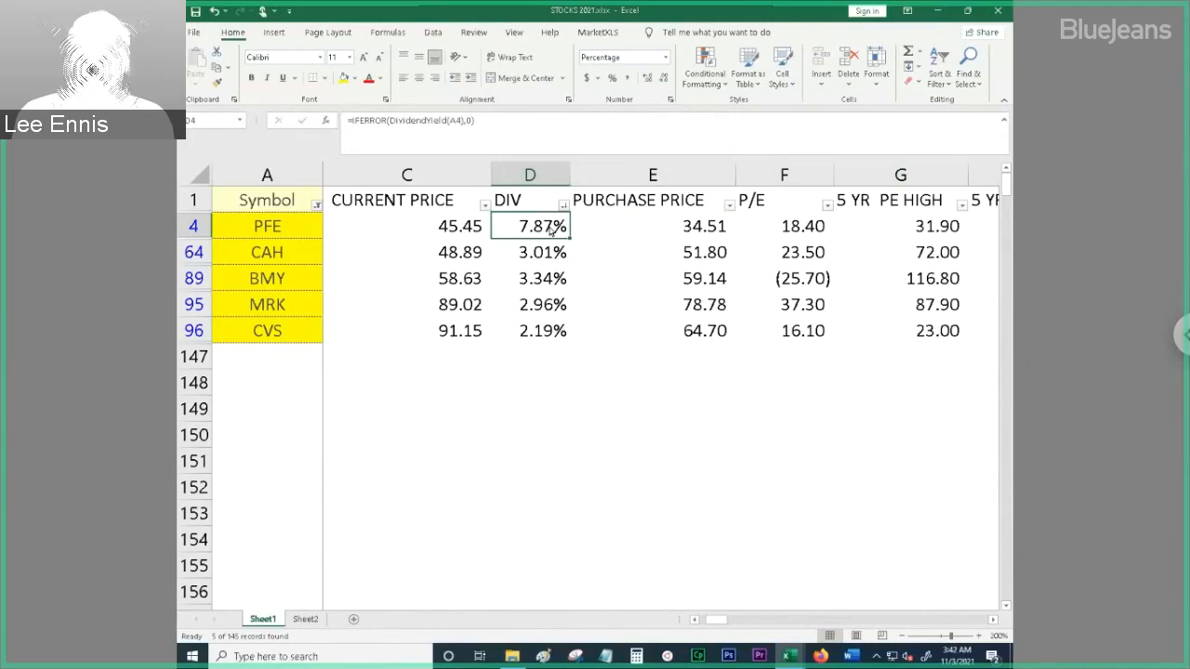
{"action": "left_click", "coordinate": [406, 226]}
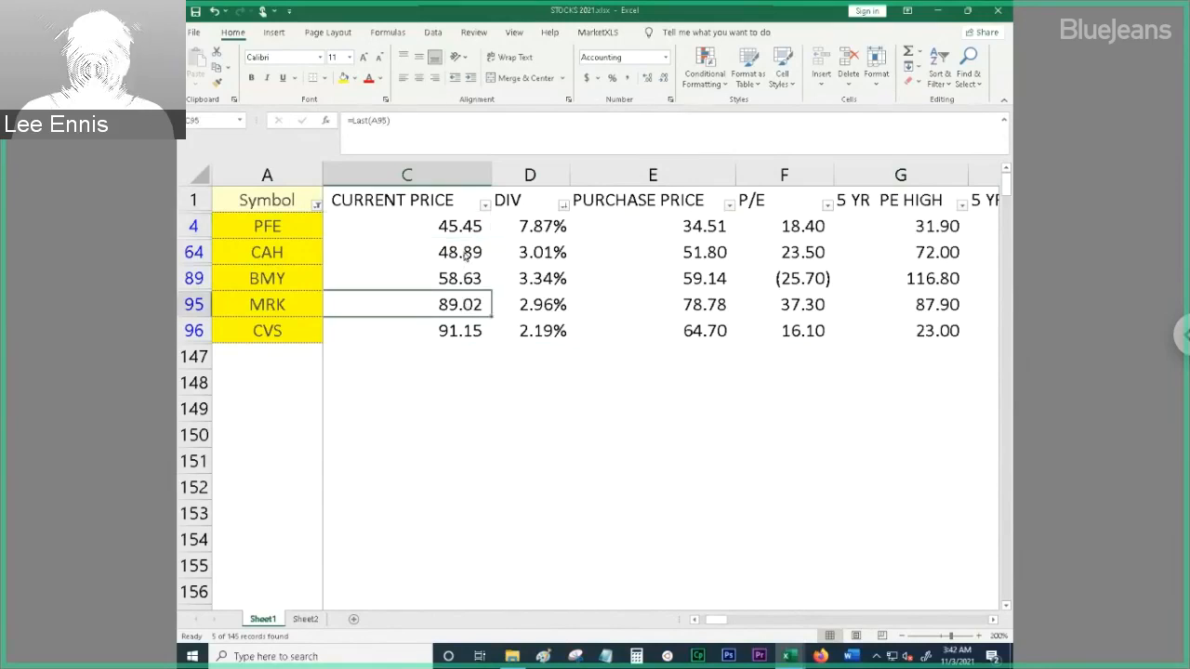
{"action": "left_click", "coordinate": [406, 252]}
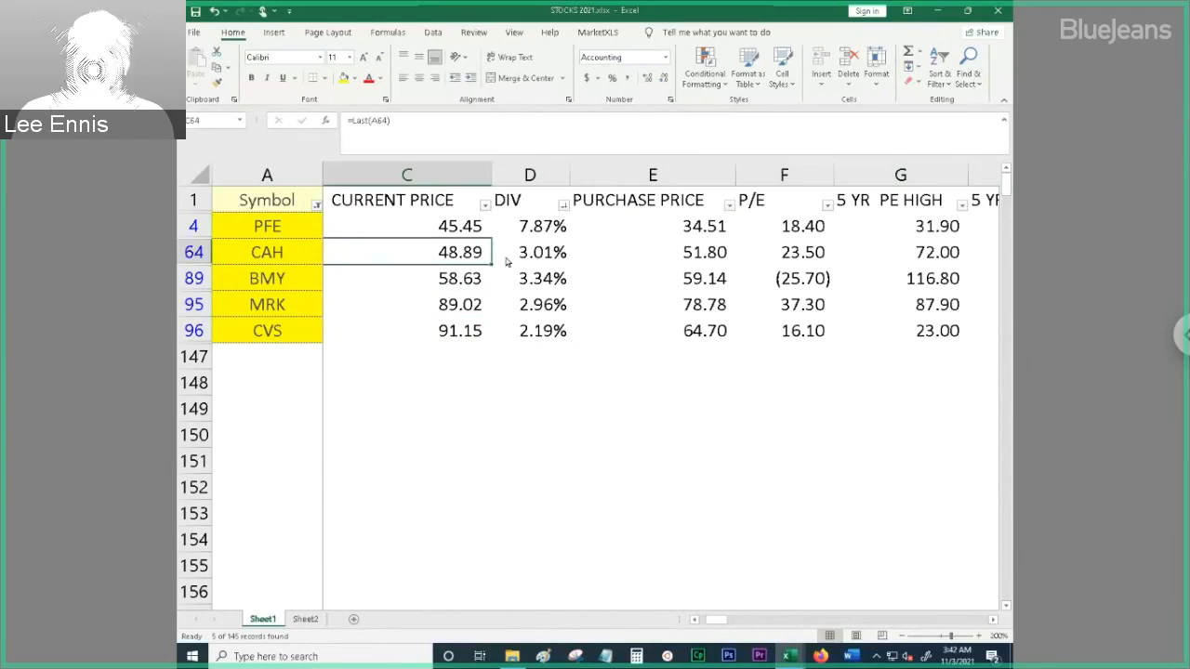
{"action": "mouse_move", "coordinate": [521, 263]}
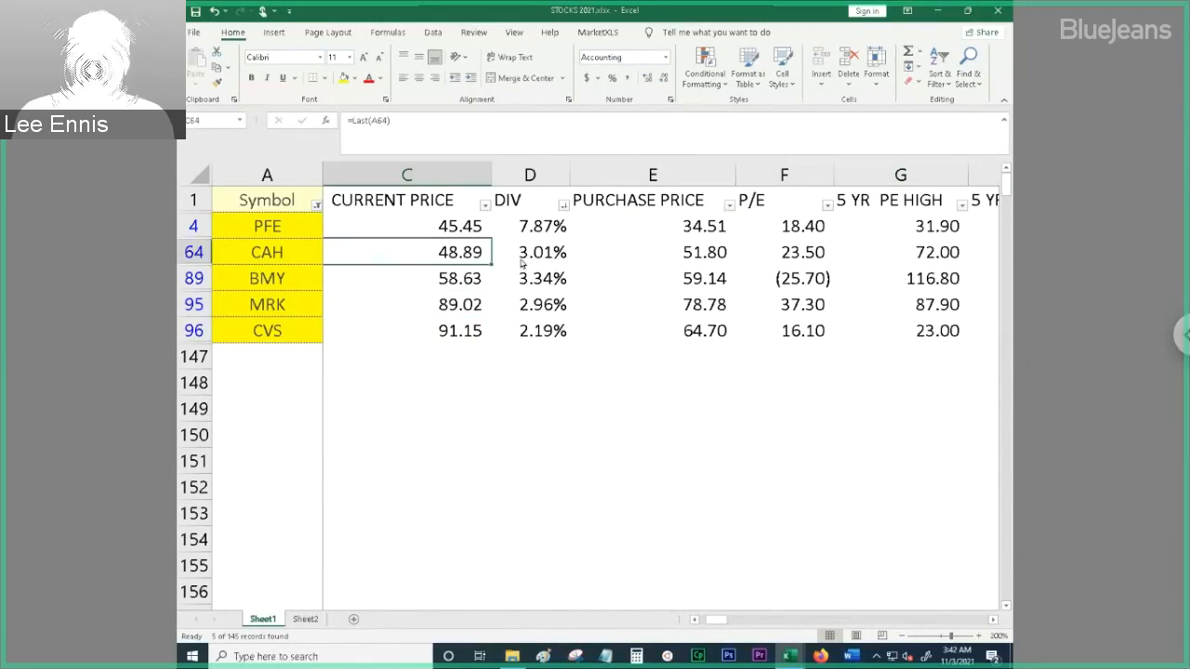
{"action": "left_click", "coordinate": [530, 304]}
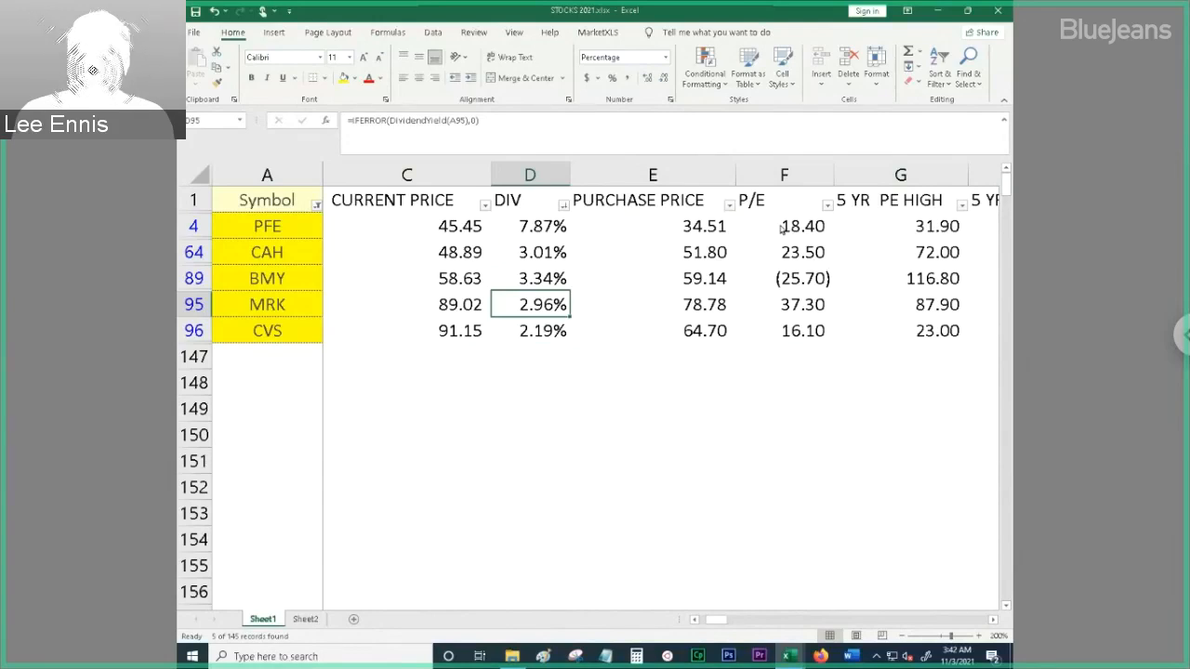
{"action": "mouse_move", "coordinate": [788, 339]}
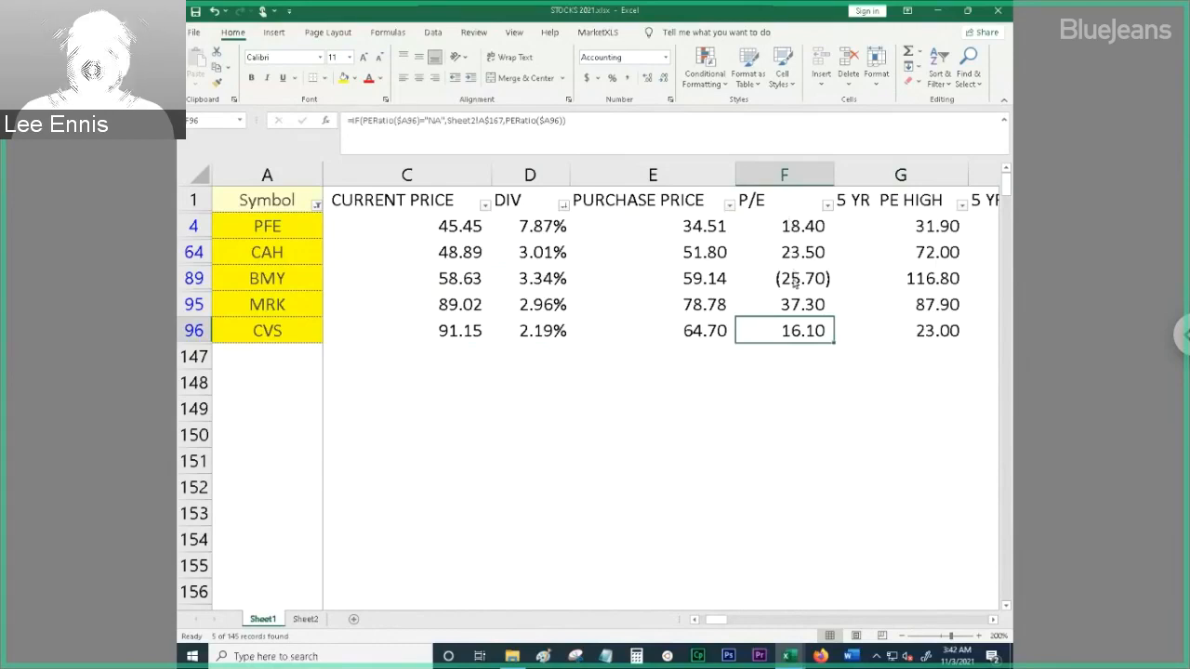
Check the P/E formulas for BMY, CAH, MRK and PFE
{"action": "left_click", "coordinate": [783, 278]}
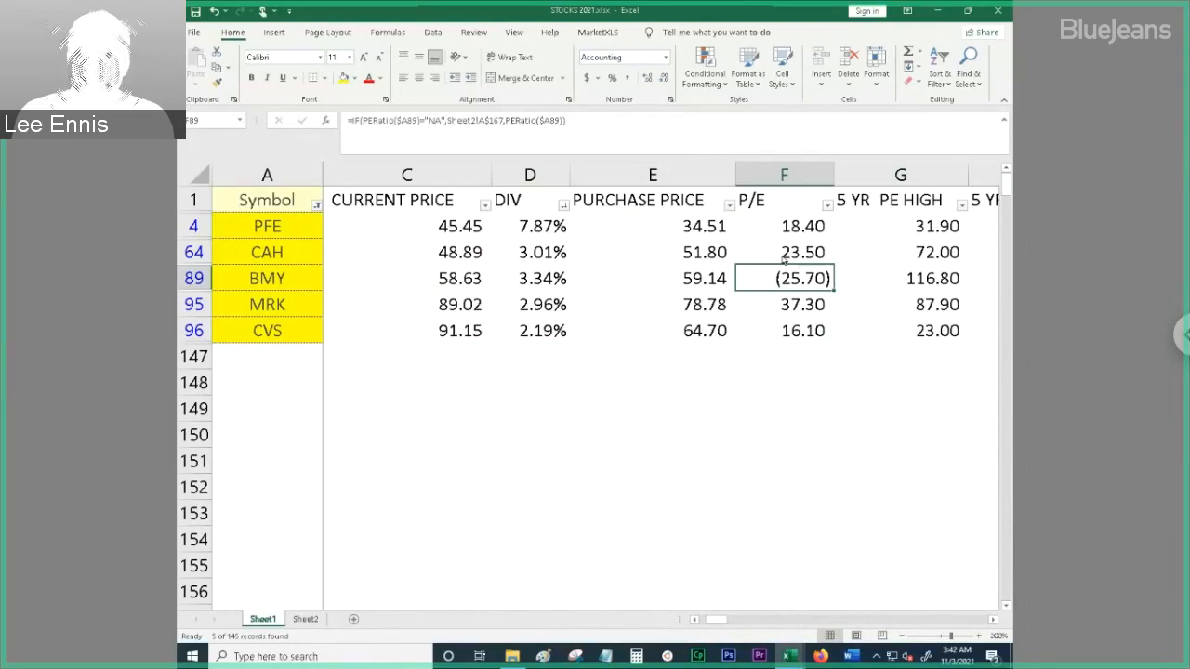
{"action": "left_click", "coordinate": [784, 252]}
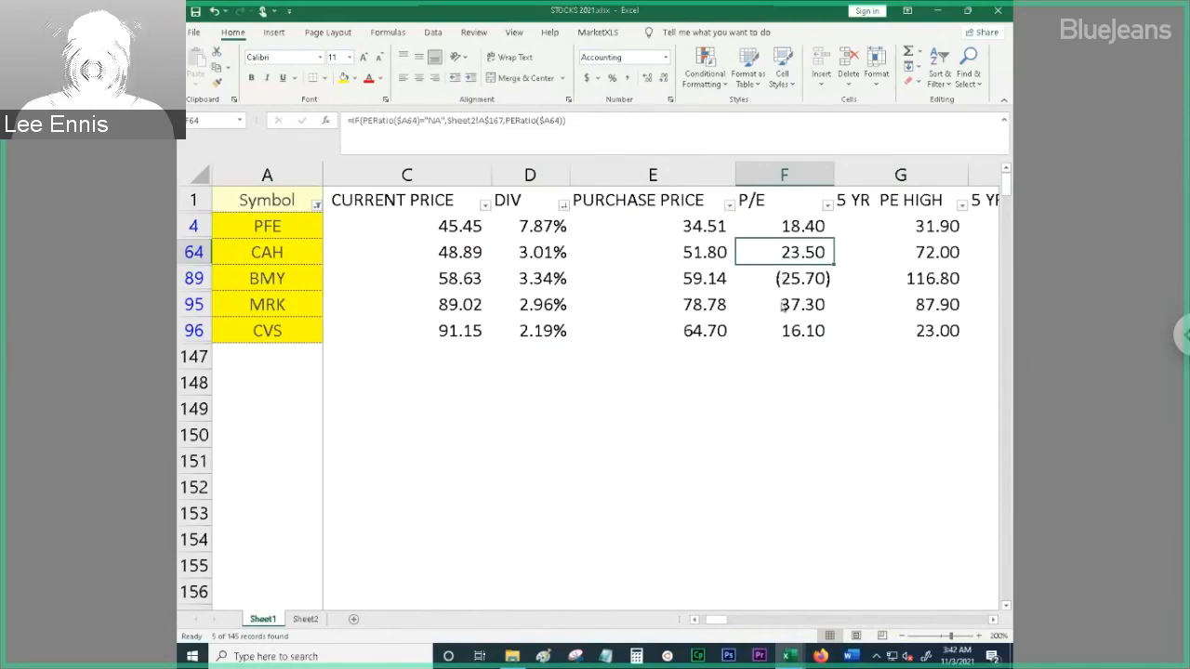
{"action": "left_click", "coordinate": [784, 304]}
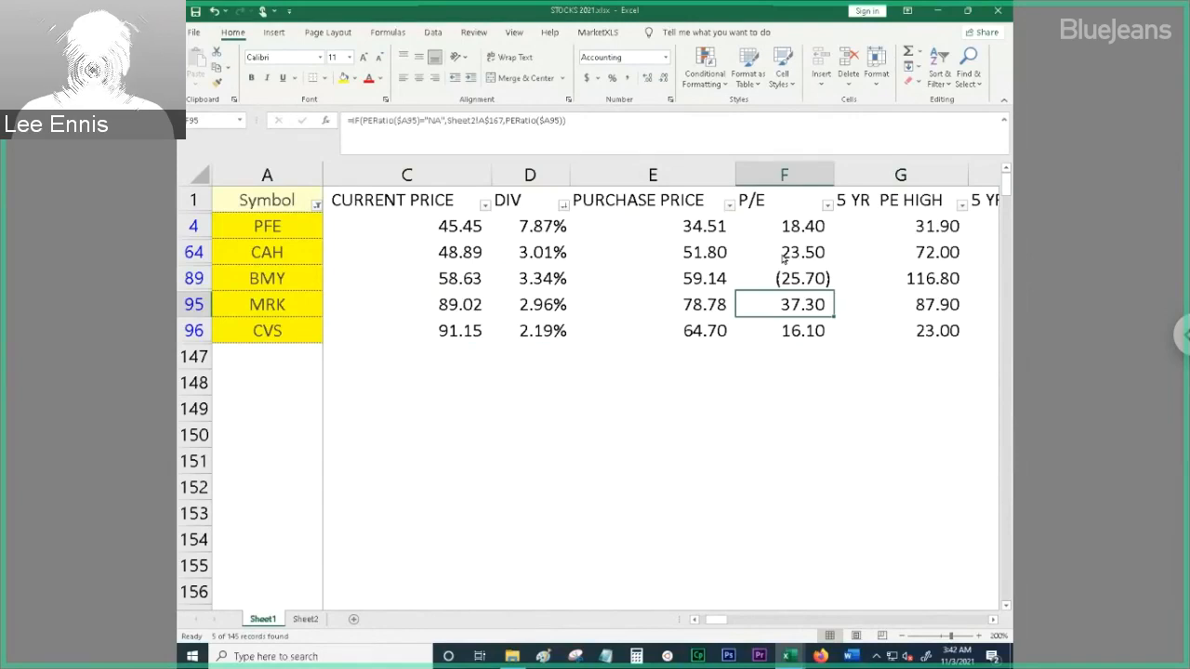
{"action": "mouse_move", "coordinate": [786, 231]}
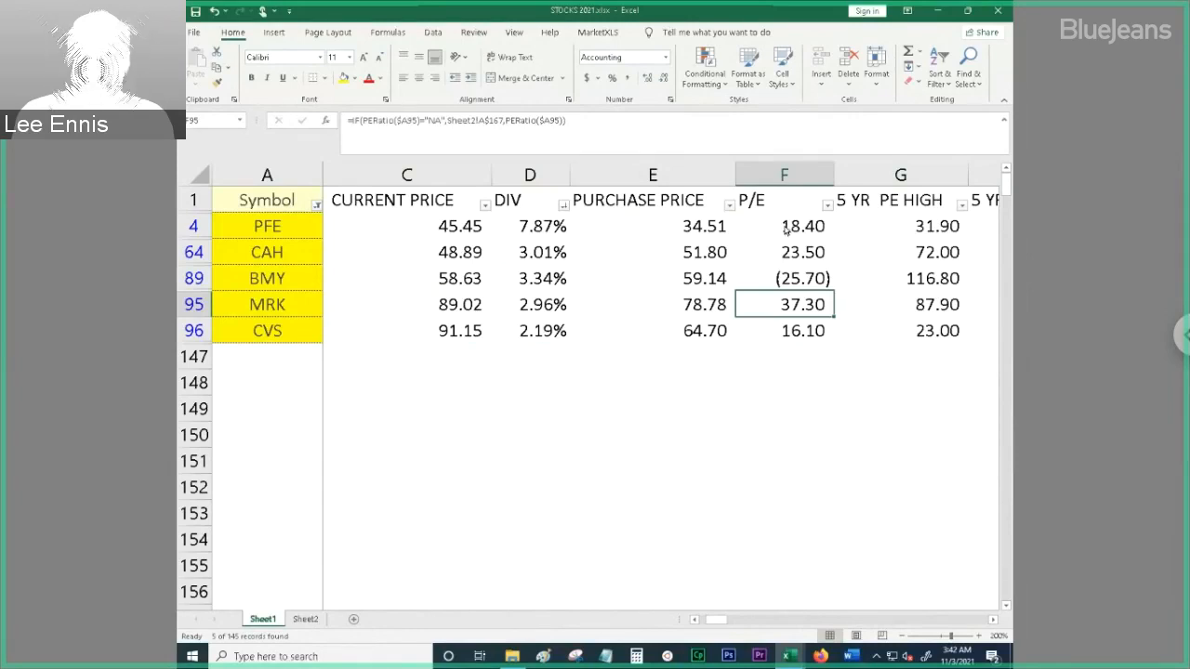
{"action": "left_click", "coordinate": [783, 226]}
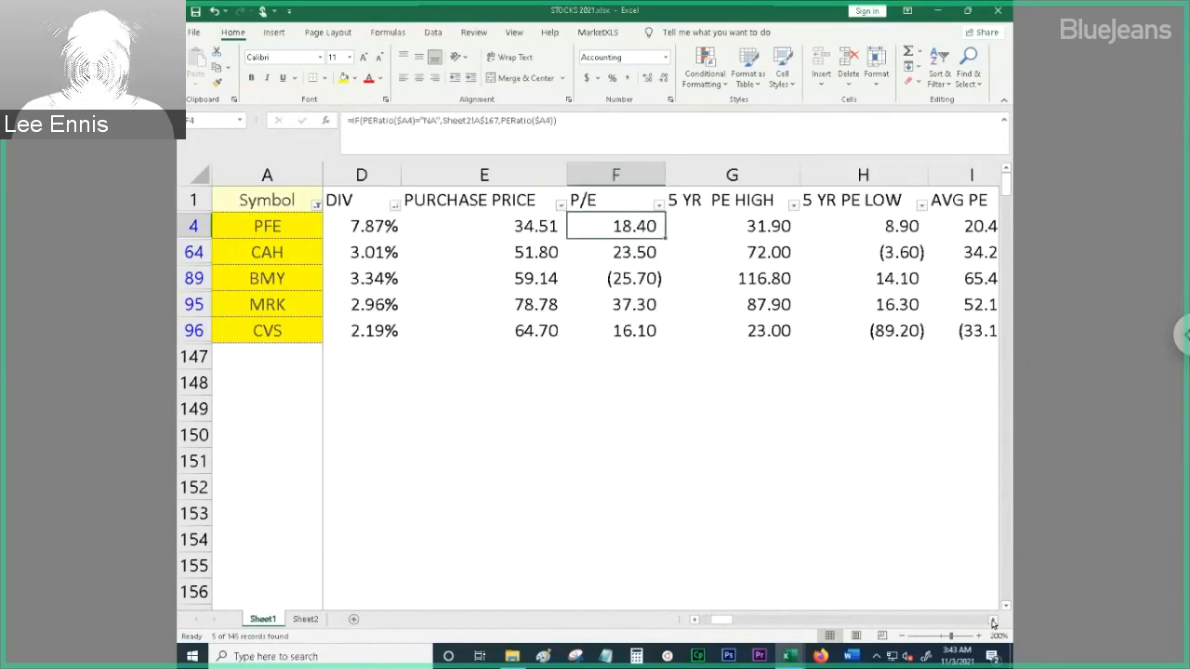
Inspect the 5 YR PE HIGH formulas for PFE and MRK, rechecking PFE's P/E
{"action": "scroll", "scroll_direction": "right", "scroll_amount": 3}
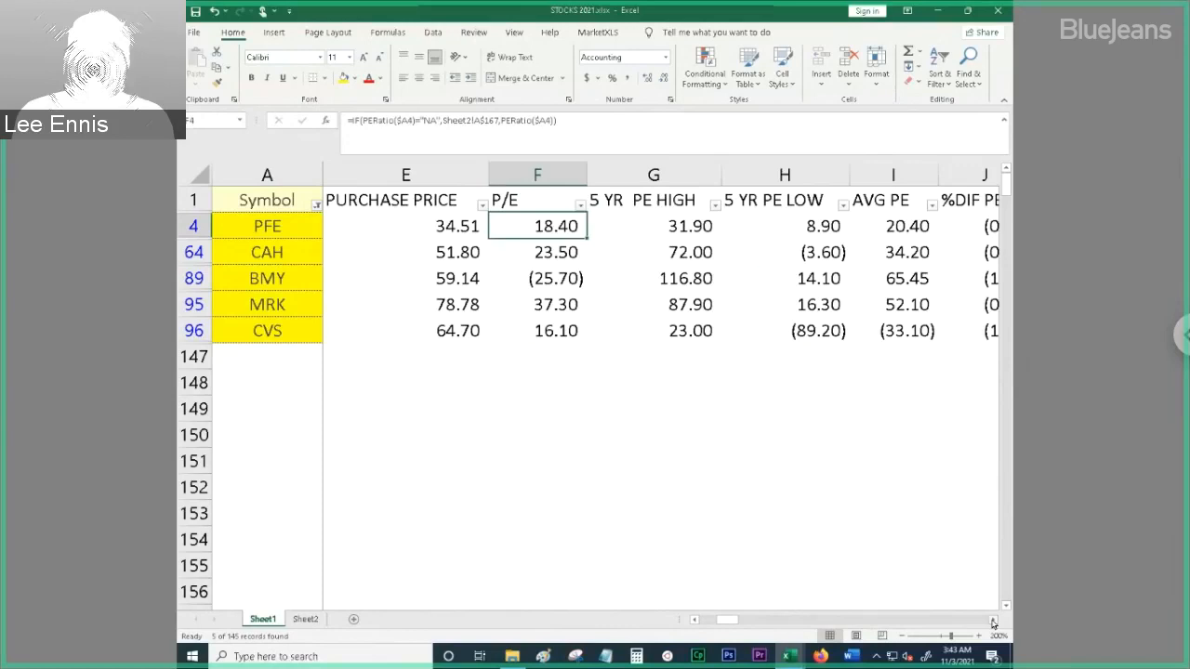
{"action": "mouse_move", "coordinate": [793, 406]}
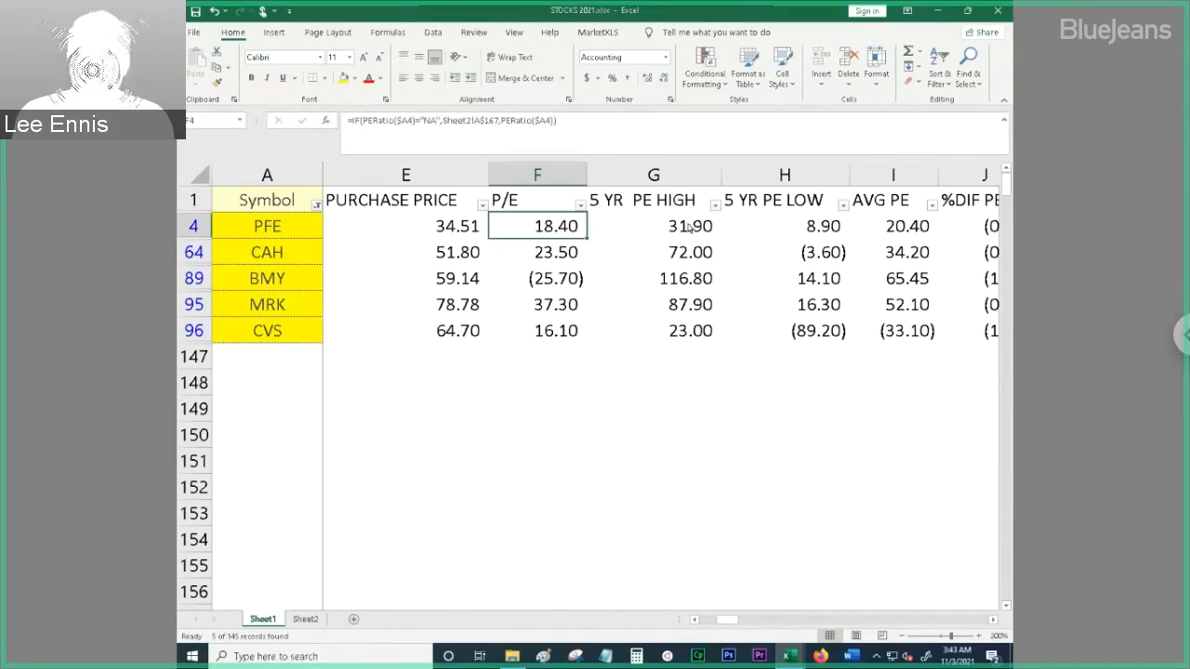
{"action": "left_click", "coordinate": [653, 226]}
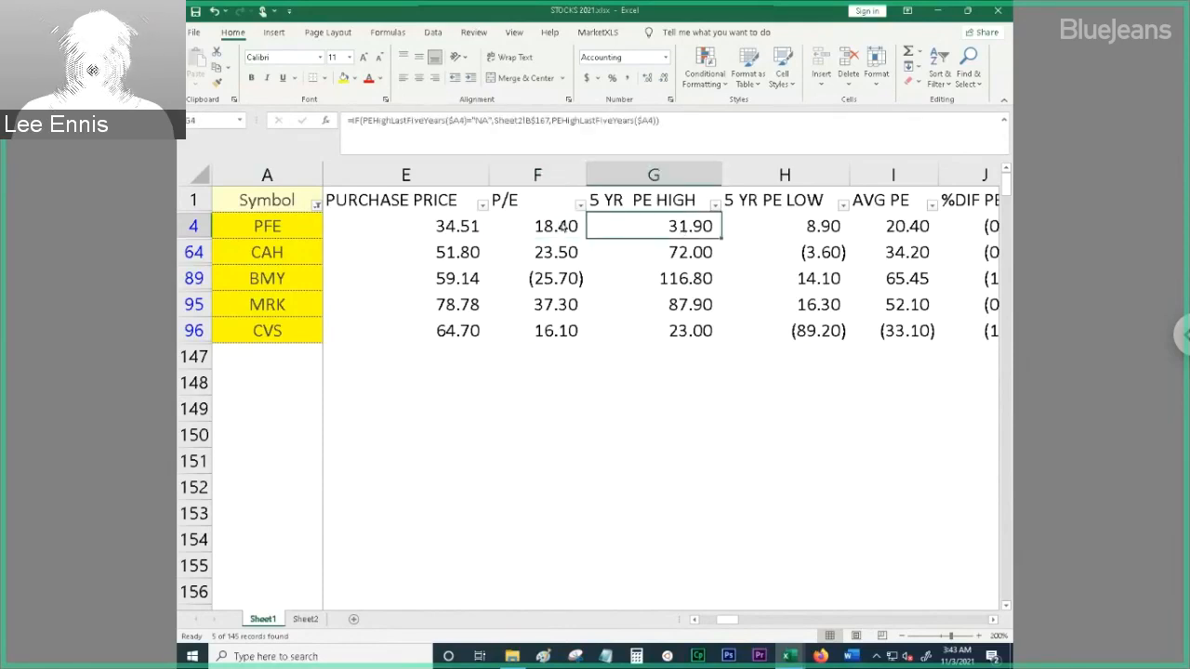
{"action": "left_click", "coordinate": [537, 225]}
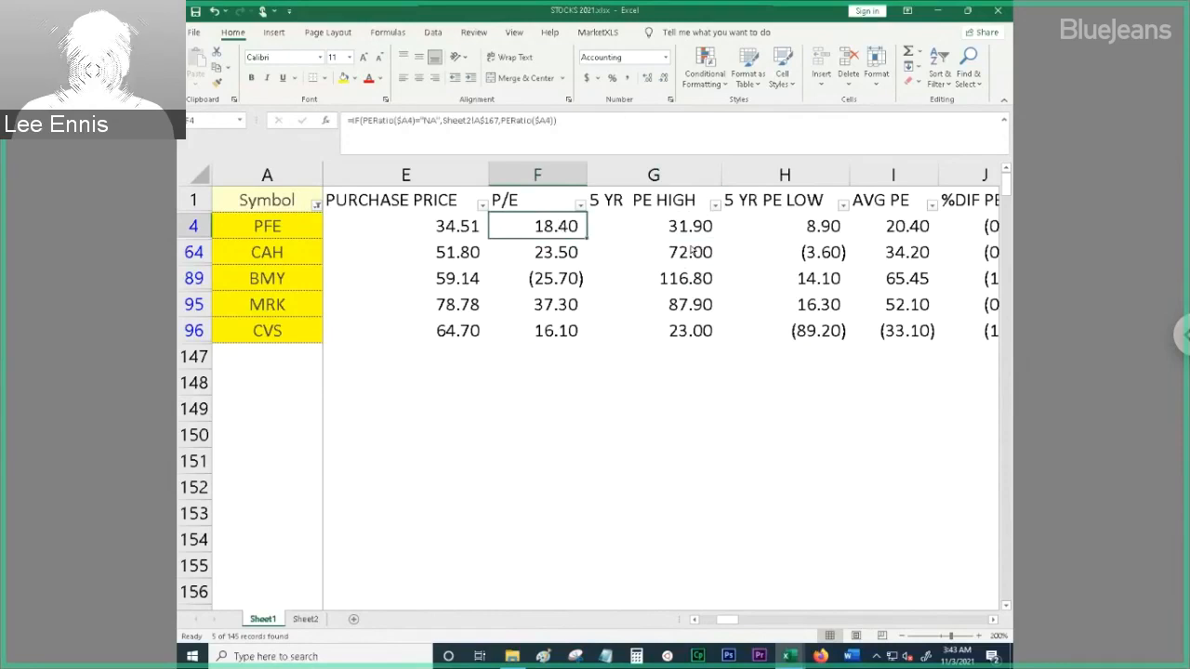
{"action": "mouse_move", "coordinate": [692, 260]}
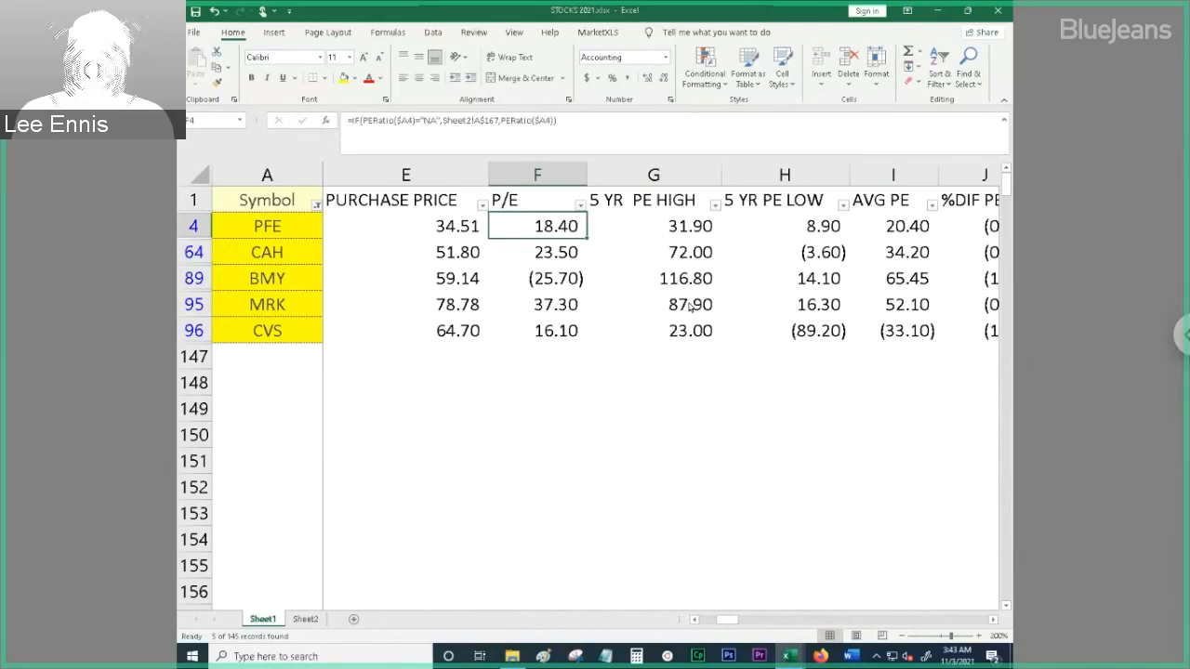
{"action": "left_click", "coordinate": [652, 304]}
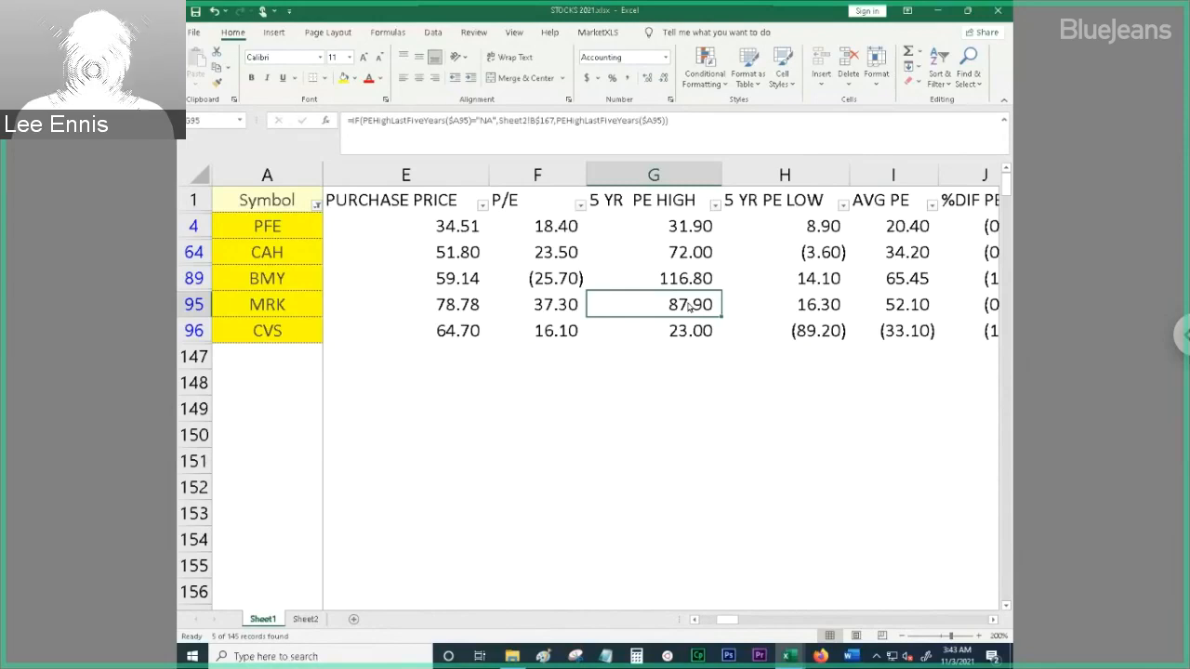
{"action": "mouse_move", "coordinate": [990, 595]}
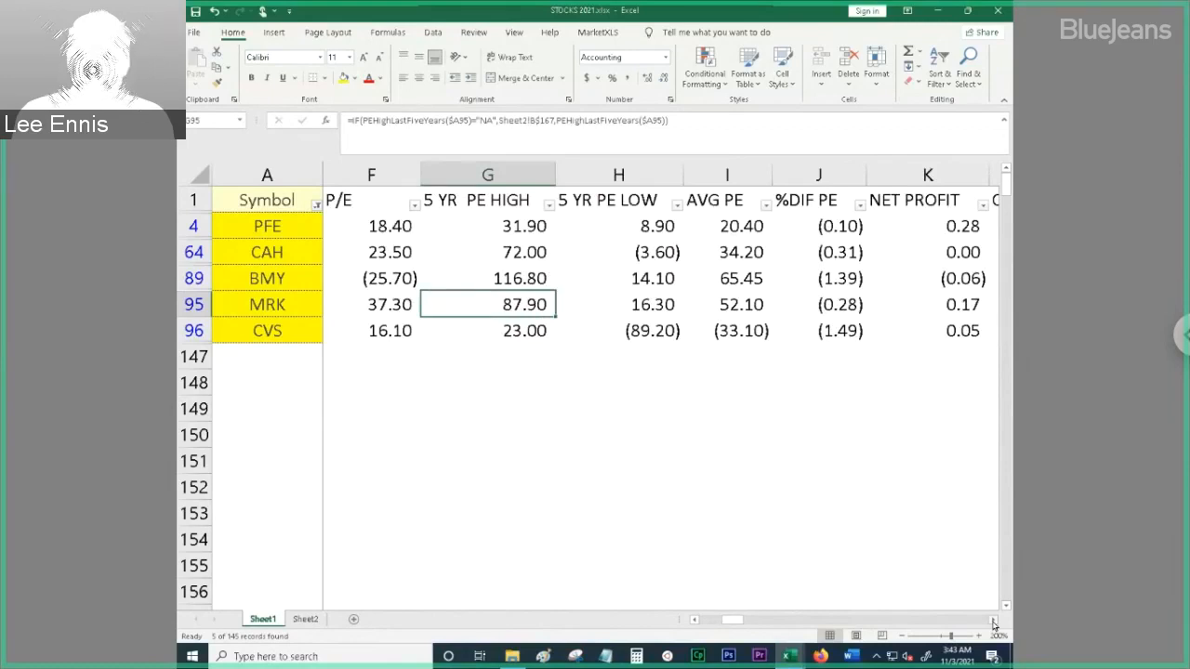
{"action": "mouse_move", "coordinate": [715, 248]}
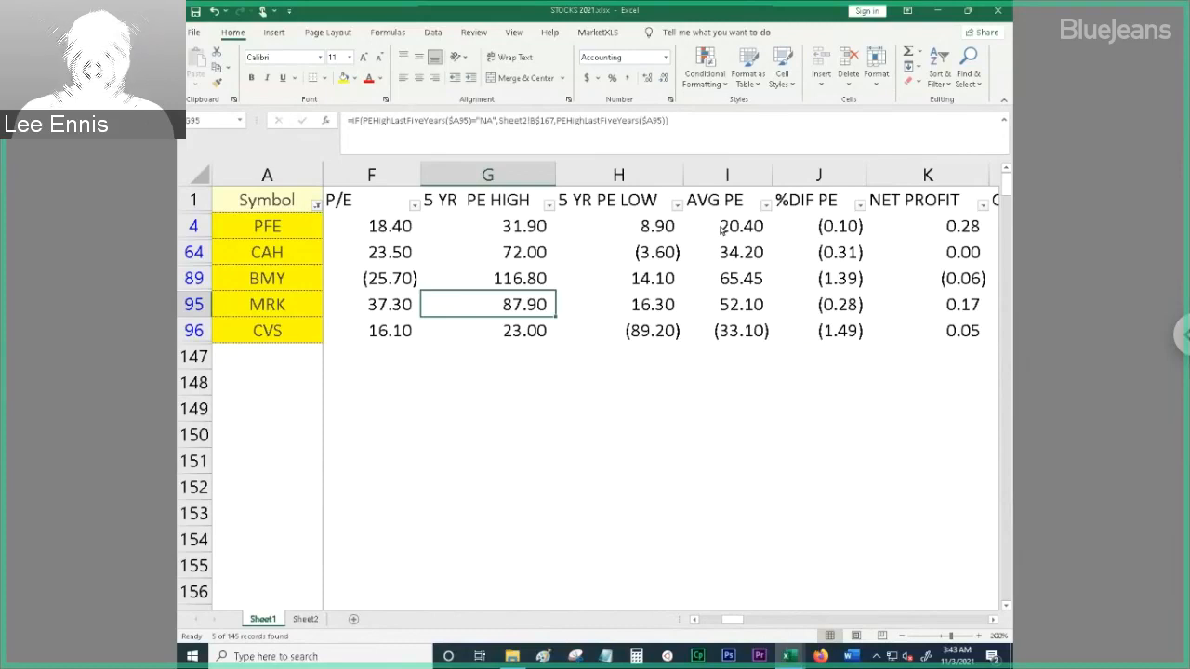
{"action": "left_click", "coordinate": [727, 226]}
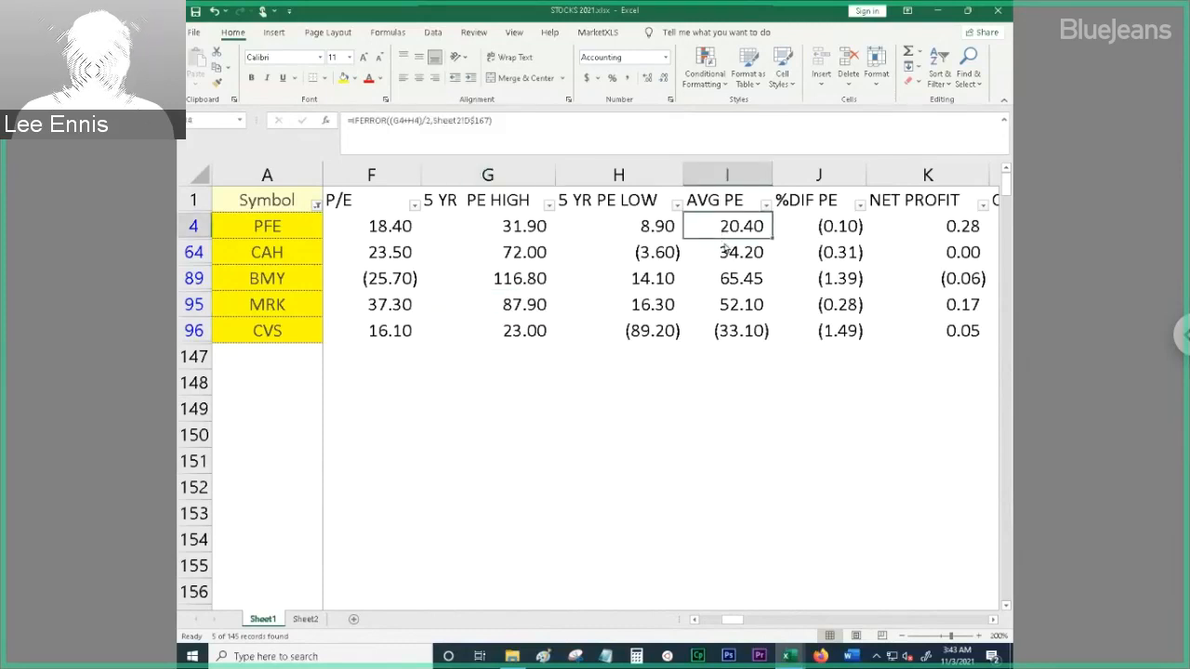
{"action": "left_click", "coordinate": [741, 252]}
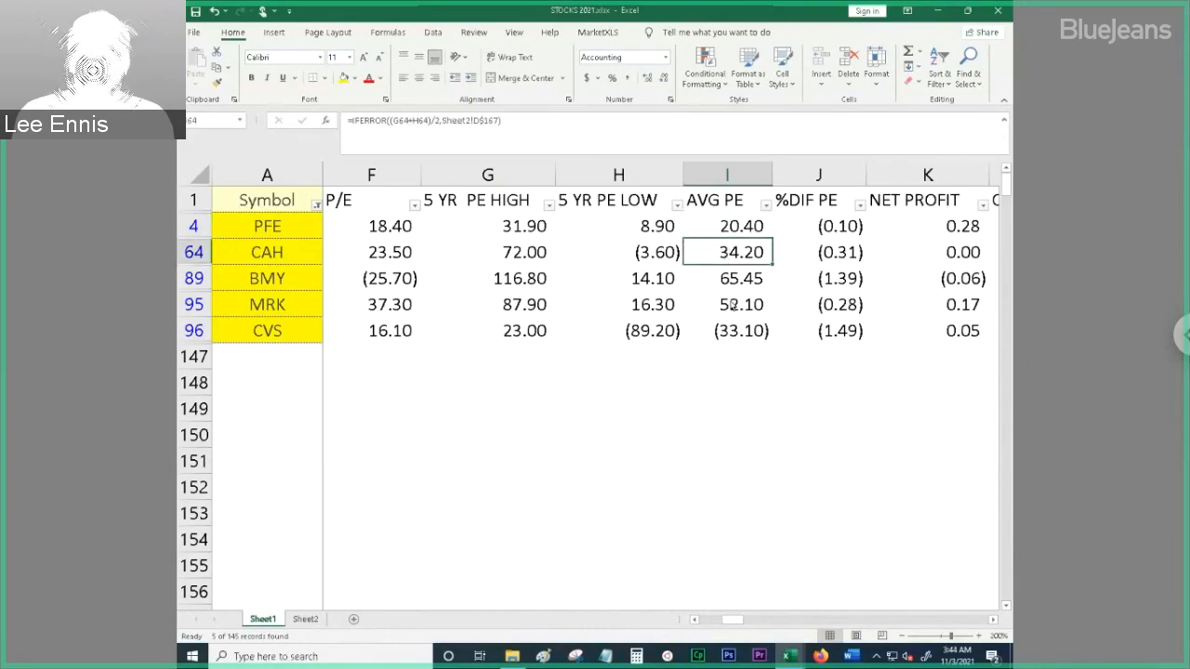
{"action": "left_click", "coordinate": [727, 304]}
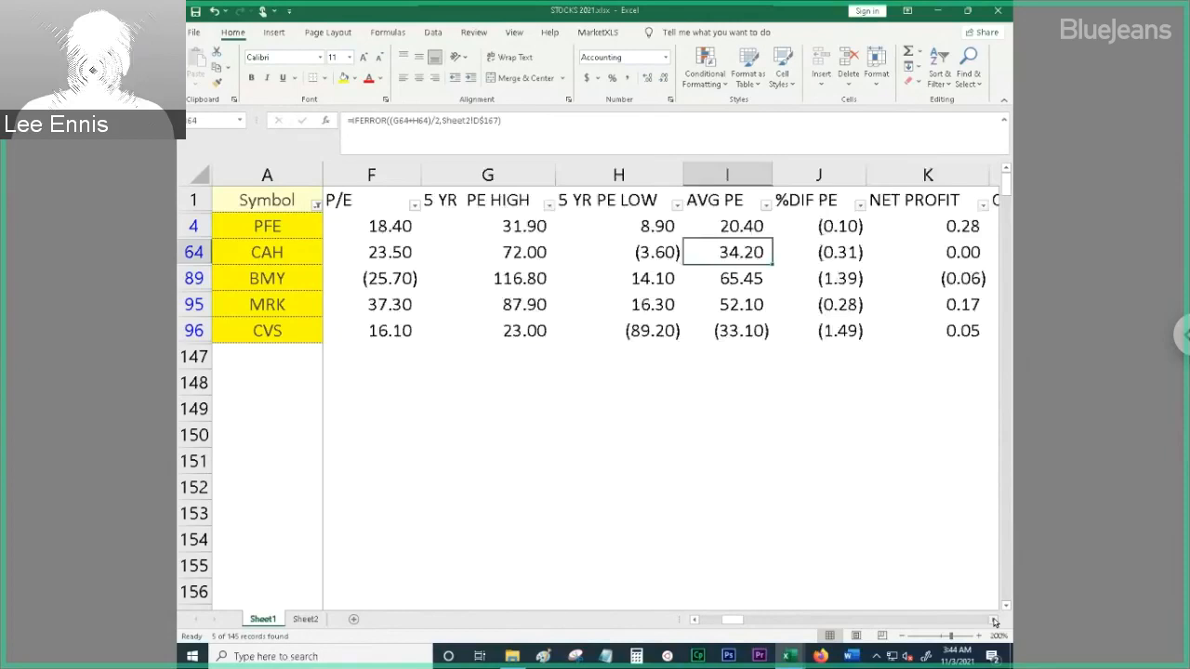
View PFE's NET PROFIT formula and select four NET PROFIT values to see their sum
{"action": "scroll", "scroll_direction": "right", "scroll_amount": 3}
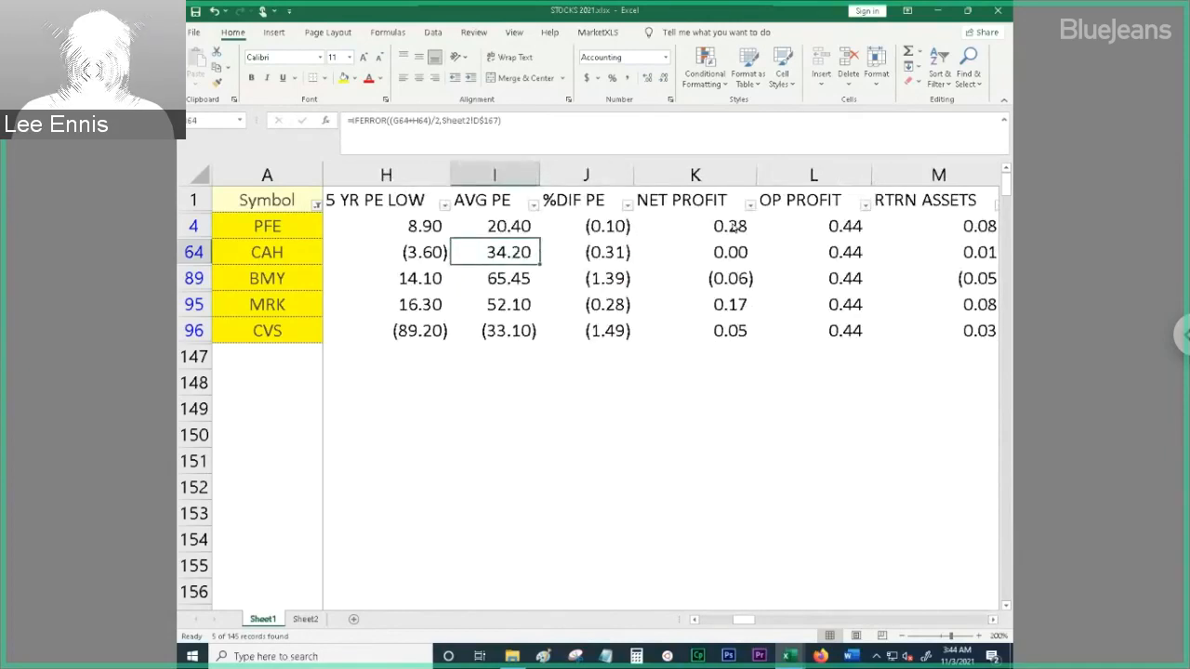
{"action": "left_click", "coordinate": [694, 225]}
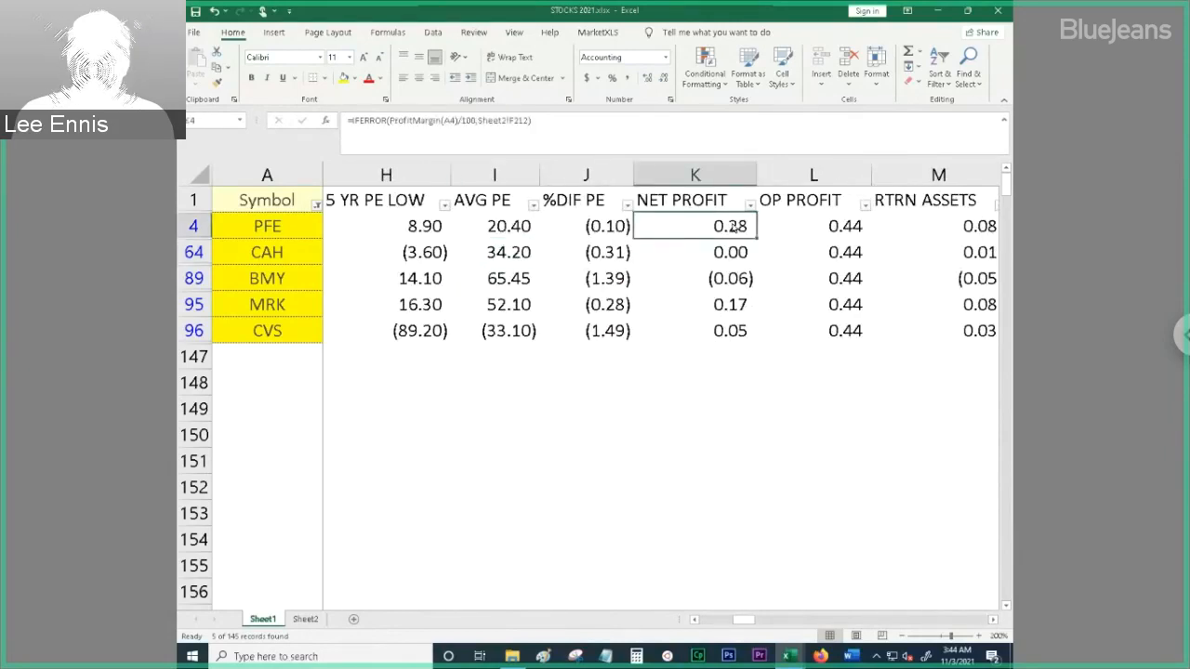
{"action": "left_click_drag", "start_coordinate": [694, 225], "coordinate": [694, 304]}
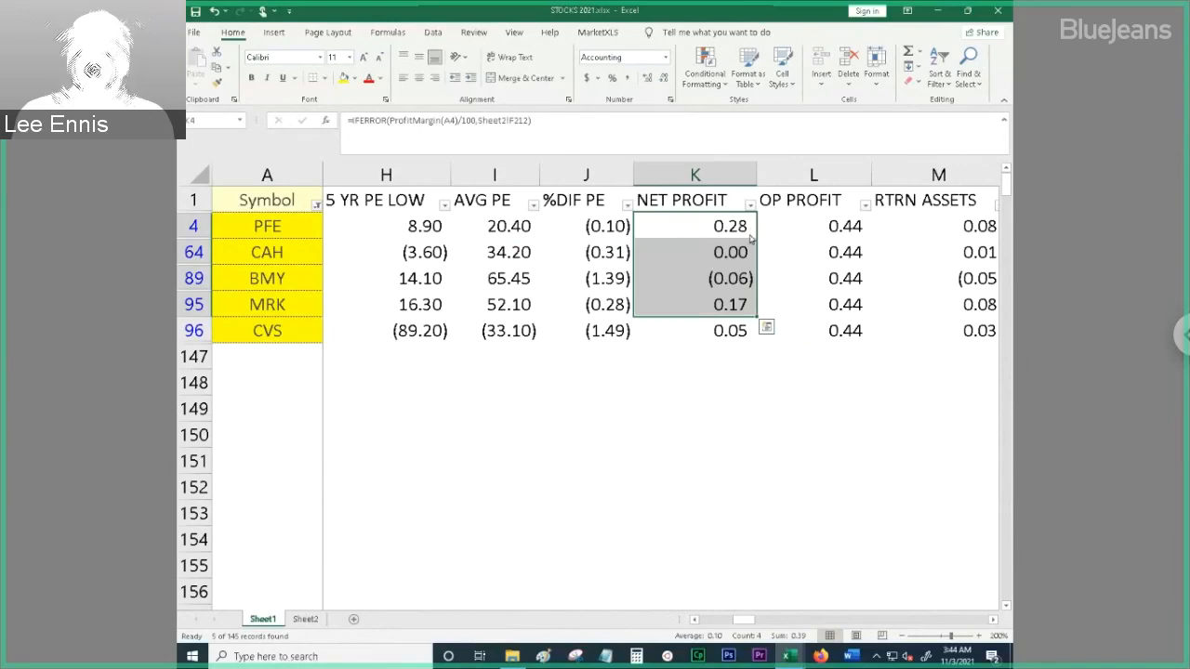
{"action": "mouse_move", "coordinate": [739, 308]}
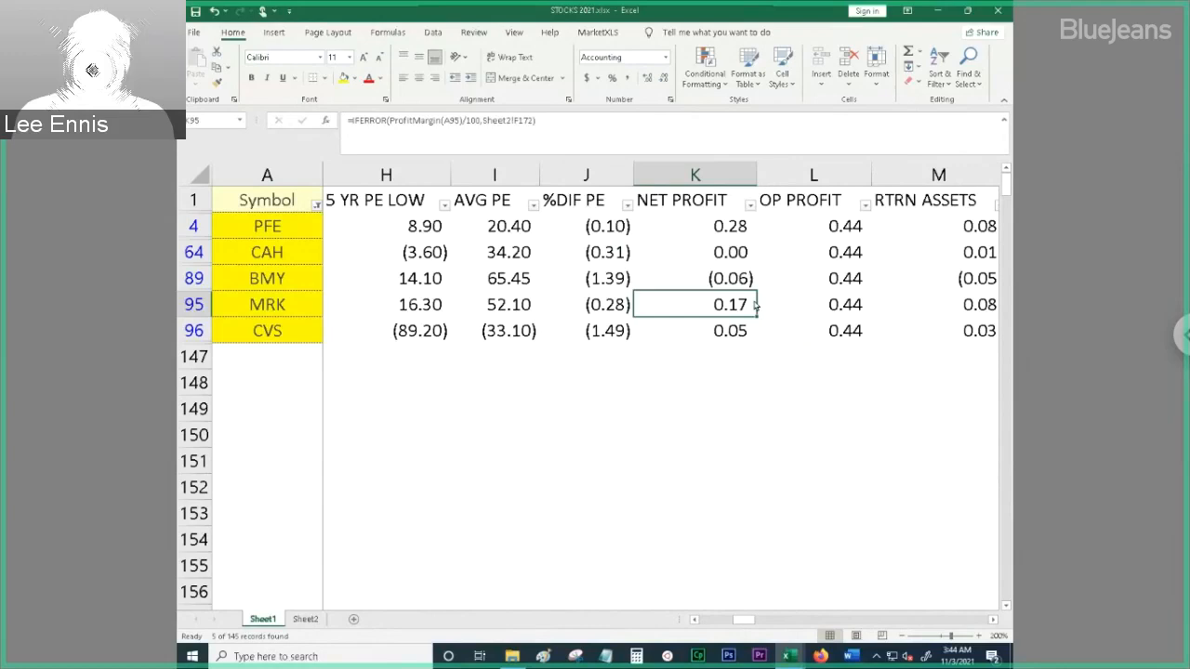
{"action": "mouse_move", "coordinate": [975, 627]}
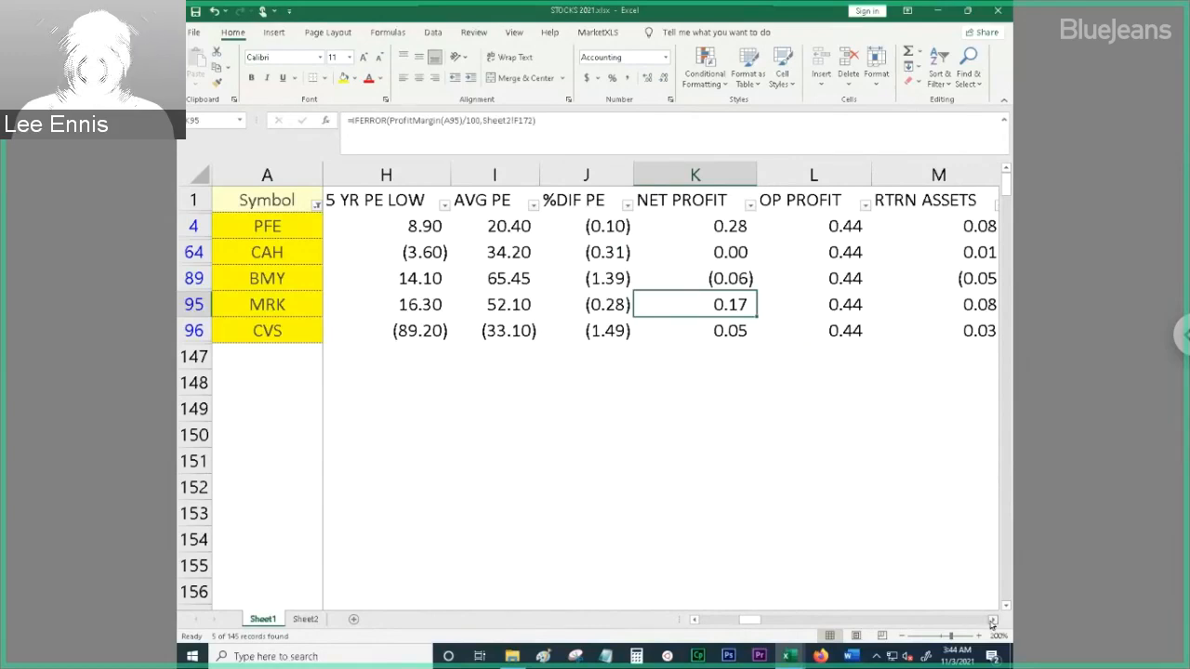
{"action": "scroll", "scroll_direction": "right", "scroll_amount": 3}
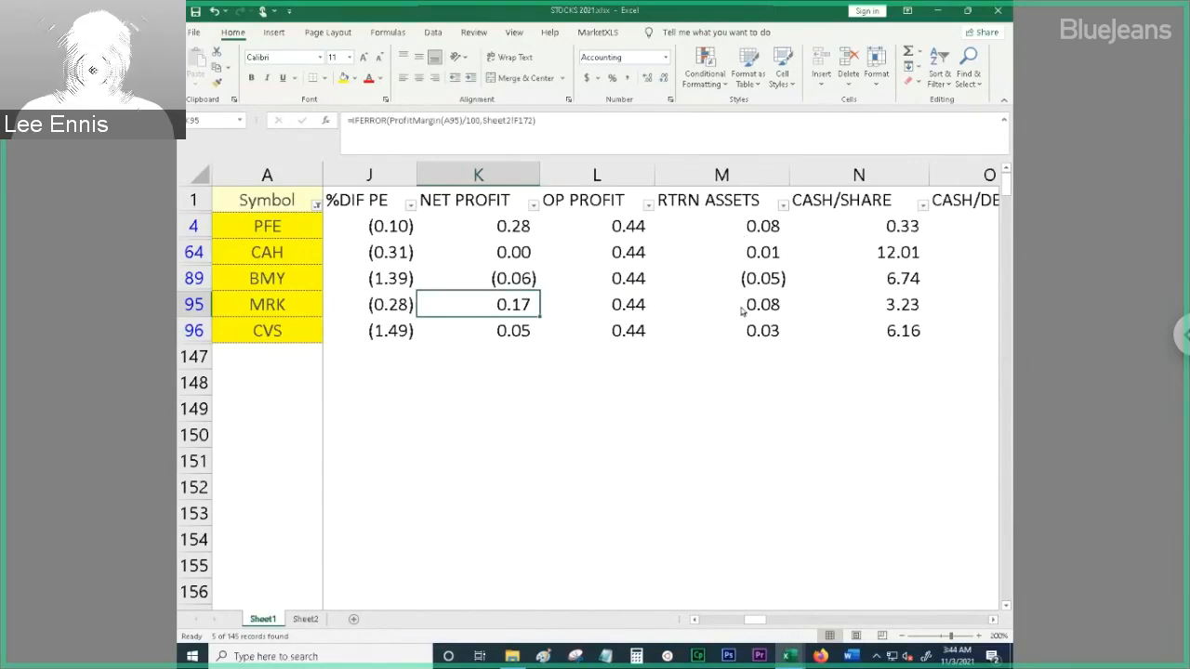
{"action": "left_click", "coordinate": [721, 304]}
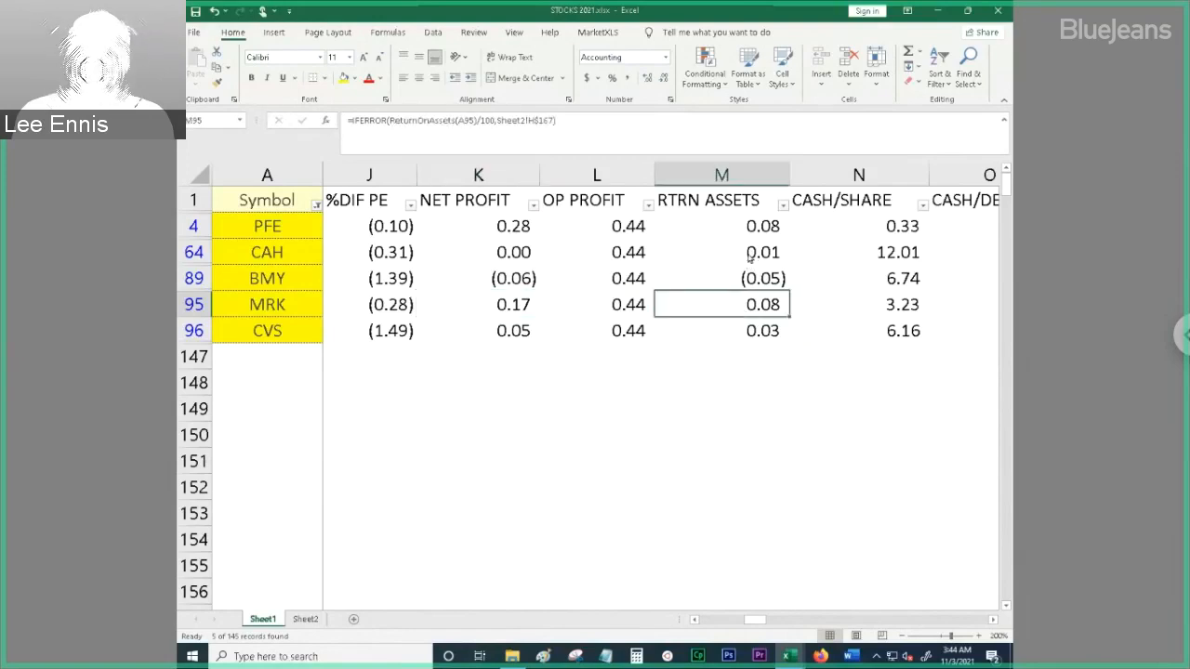
{"action": "left_click", "coordinate": [720, 252]}
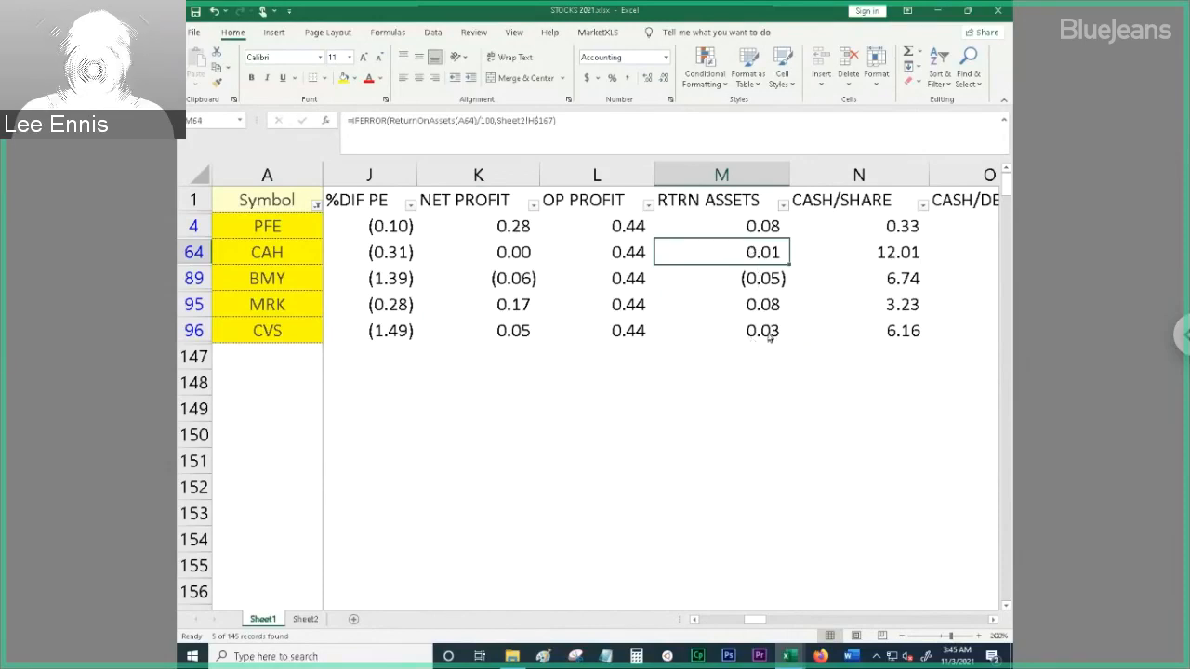
{"action": "left_click", "coordinate": [720, 330]}
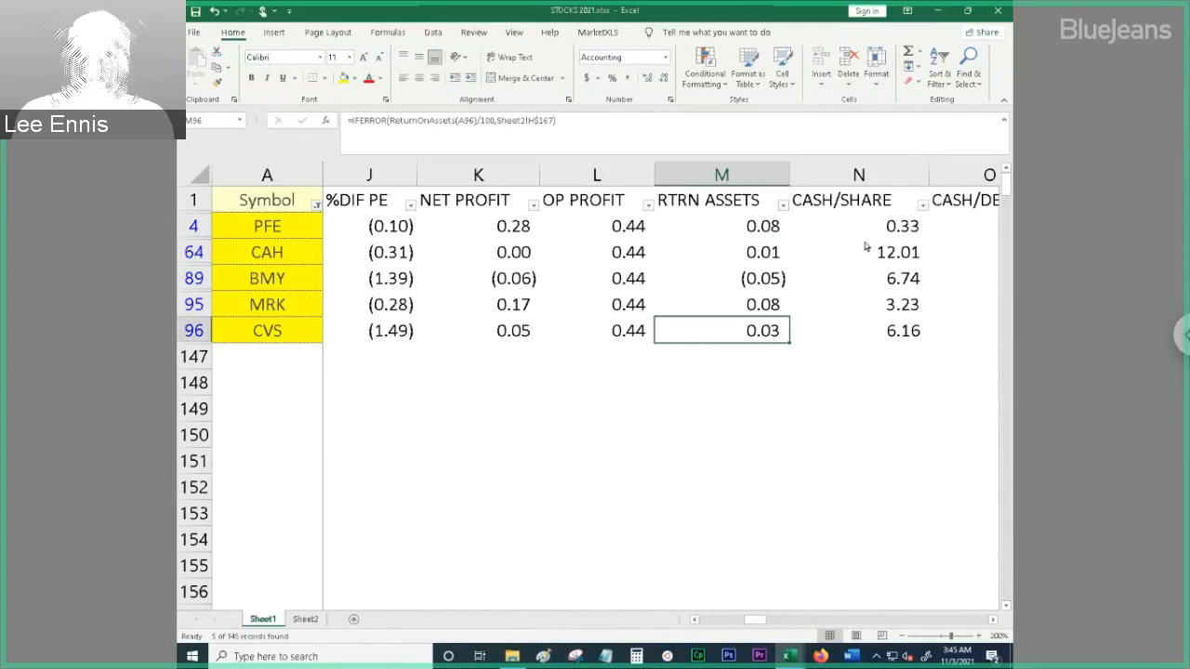
{"action": "mouse_move", "coordinate": [890, 257]}
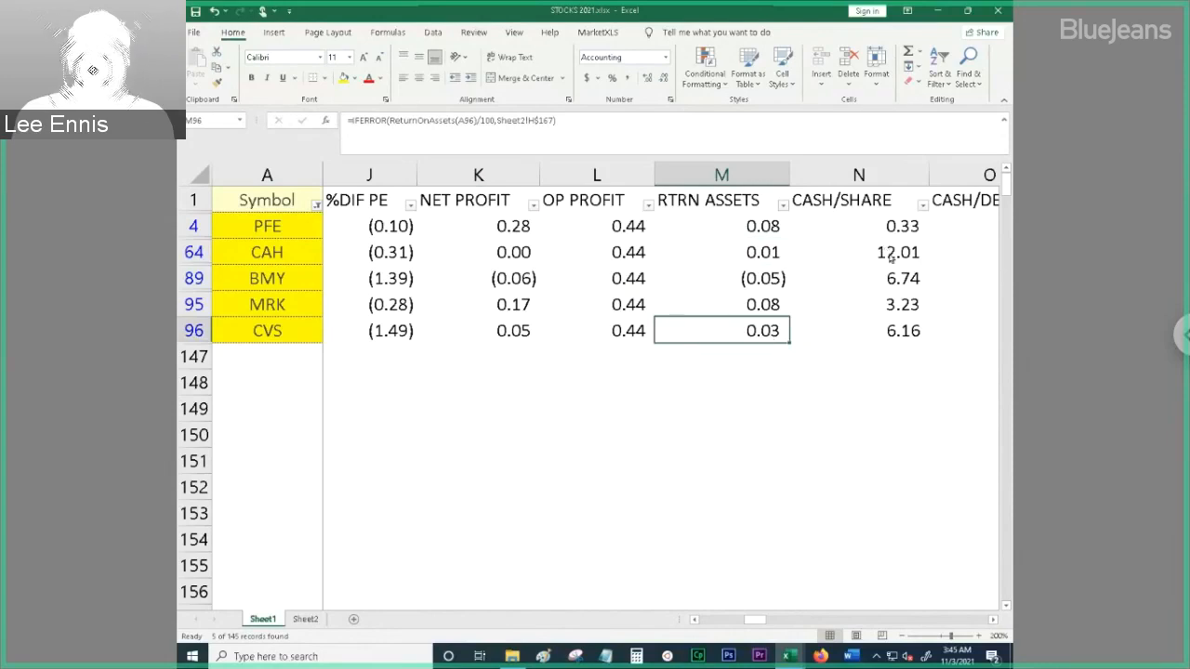
{"action": "left_click", "coordinate": [858, 252]}
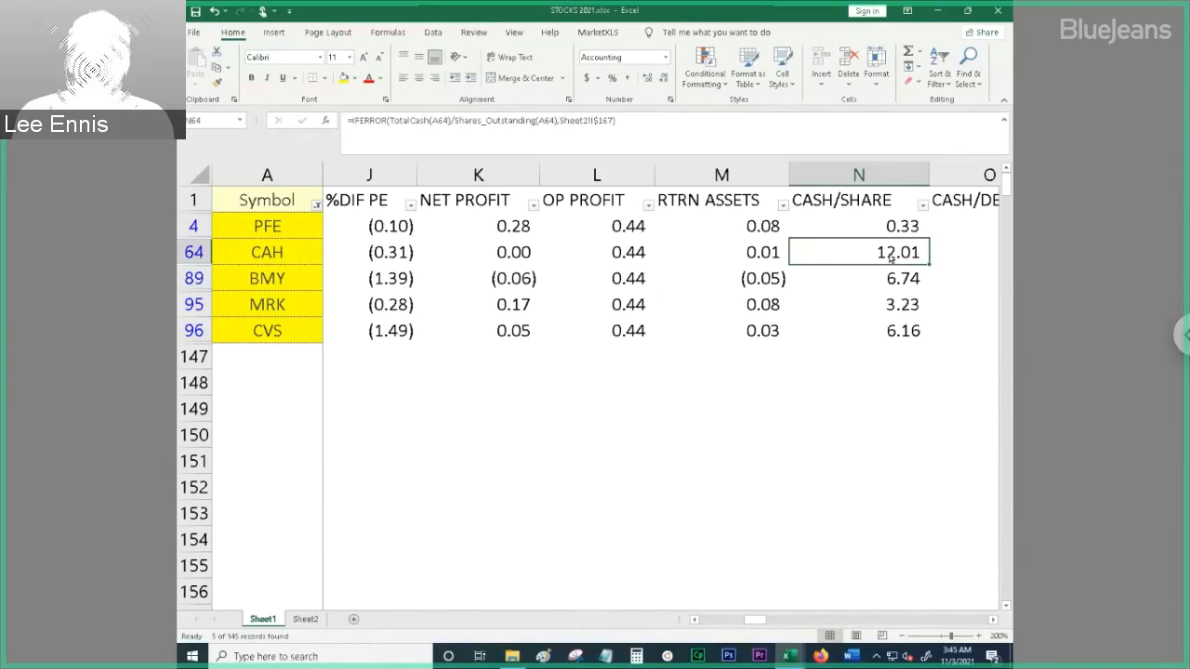
{"action": "mouse_move", "coordinate": [871, 259]}
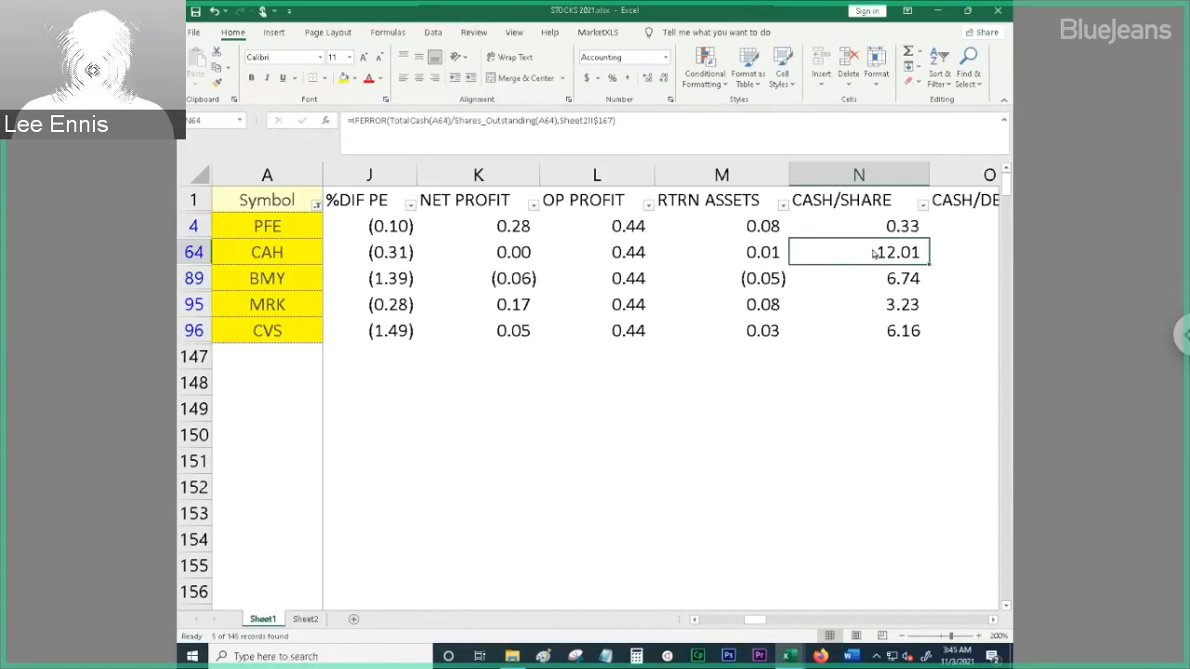
{"action": "mouse_move", "coordinate": [853, 258]}
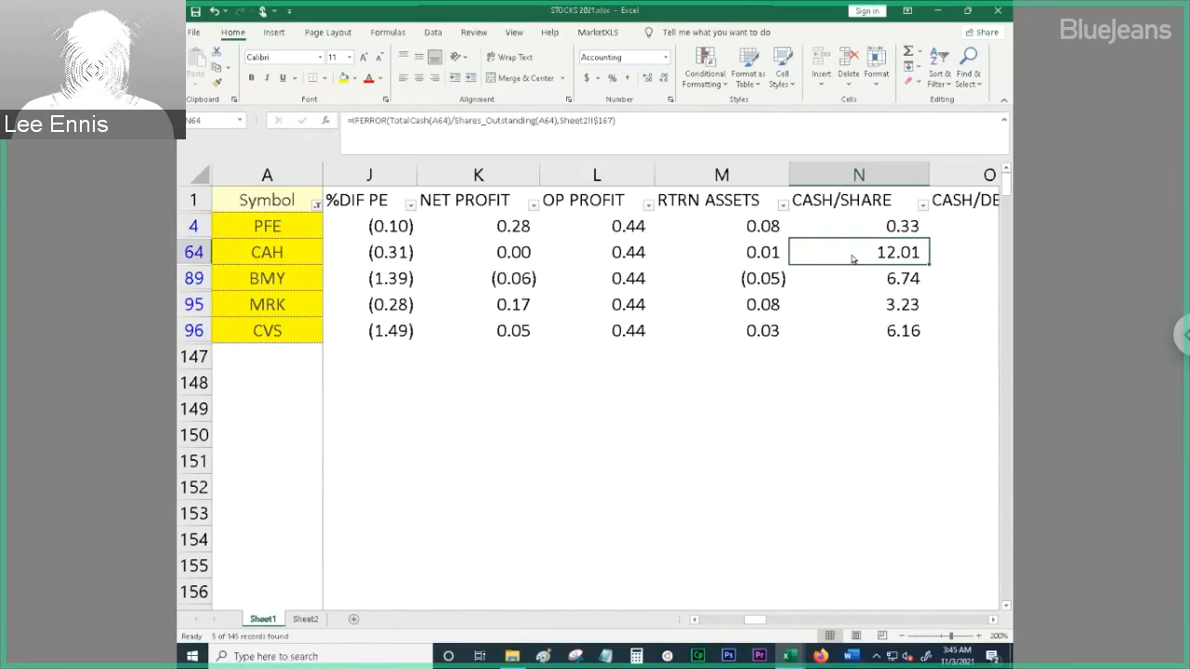
{"action": "mouse_move", "coordinate": [865, 231]}
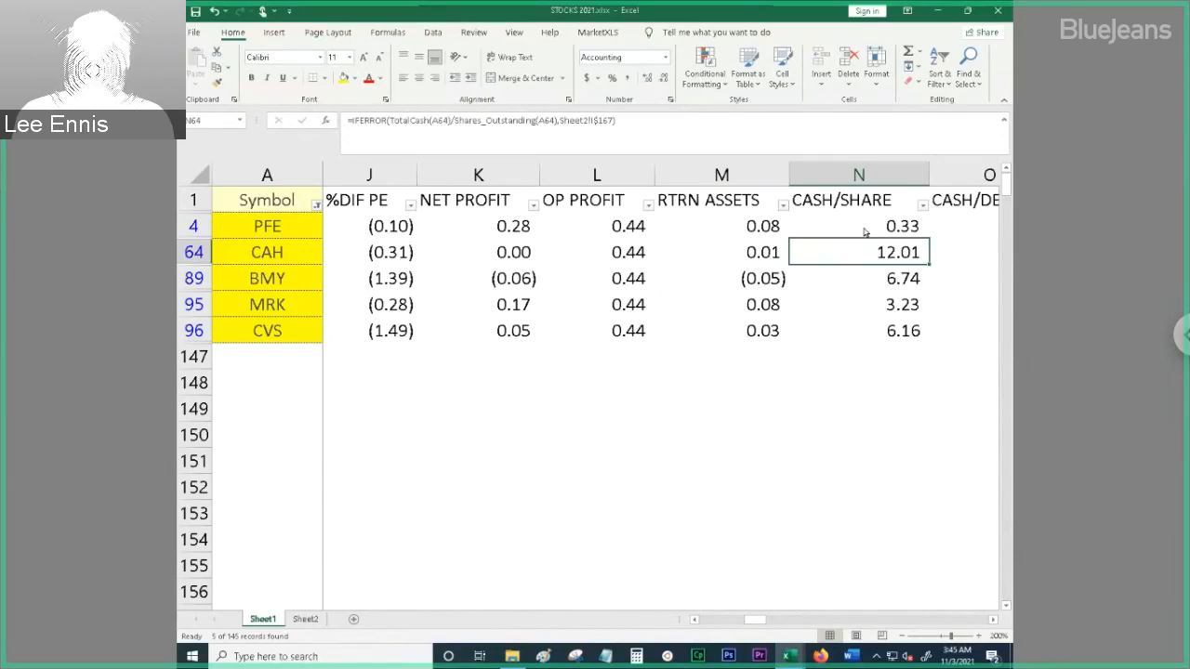
{"action": "left_click", "coordinate": [858, 225]}
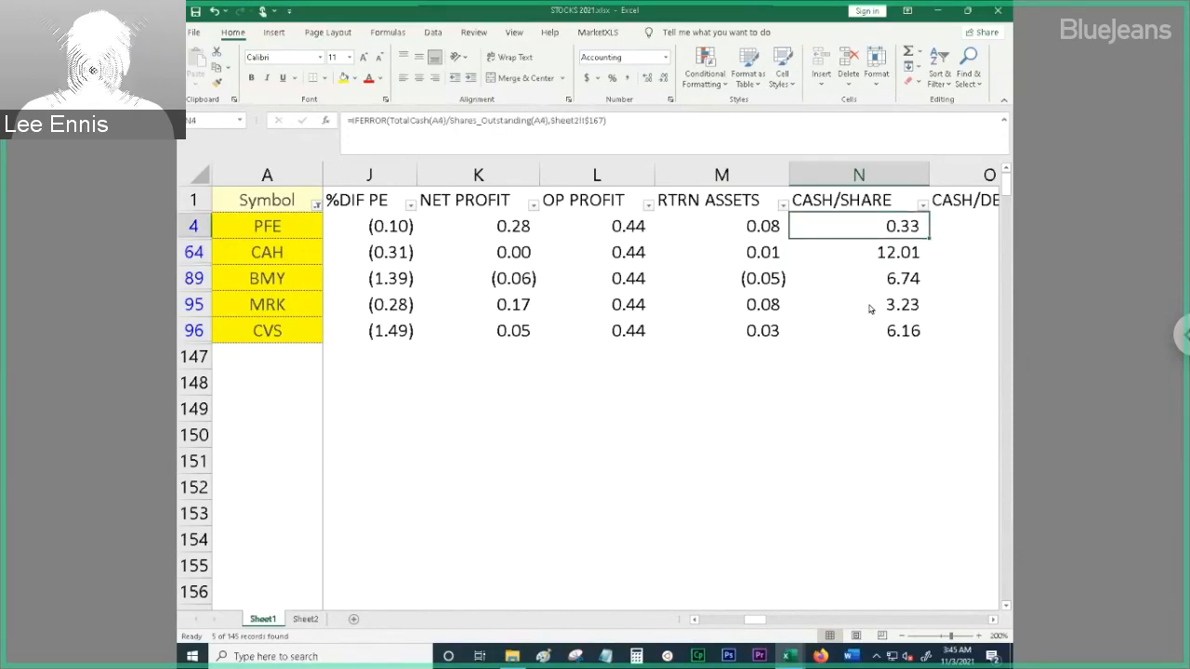
{"action": "left_click", "coordinate": [858, 304]}
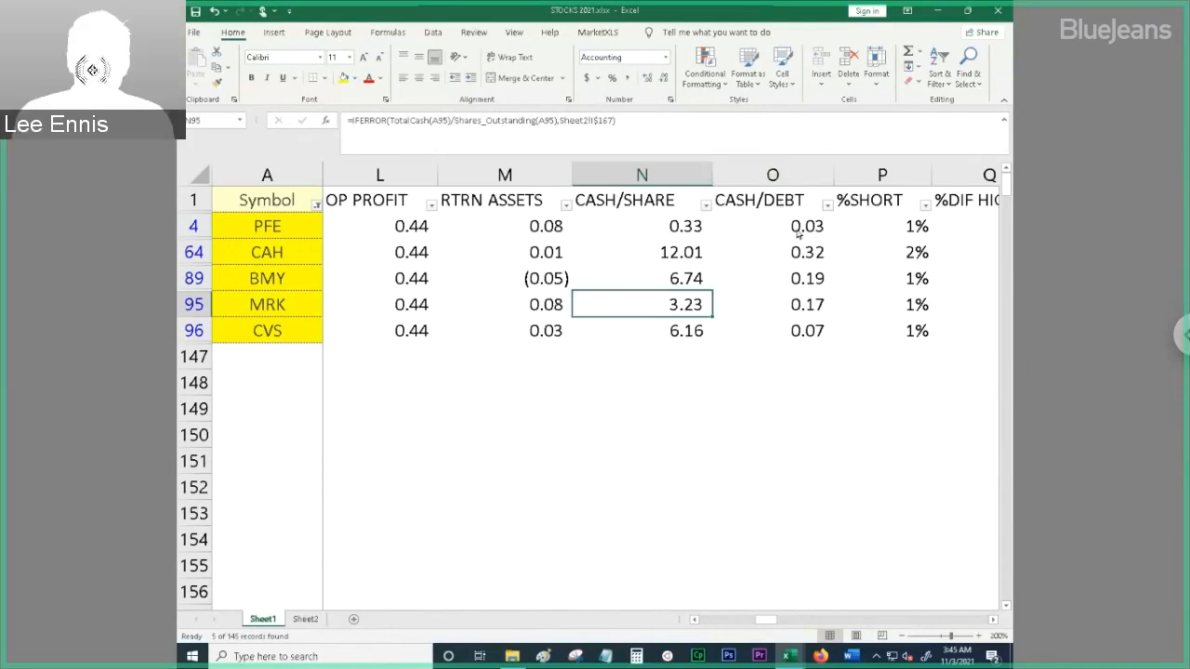
{"action": "left_click", "coordinate": [772, 226]}
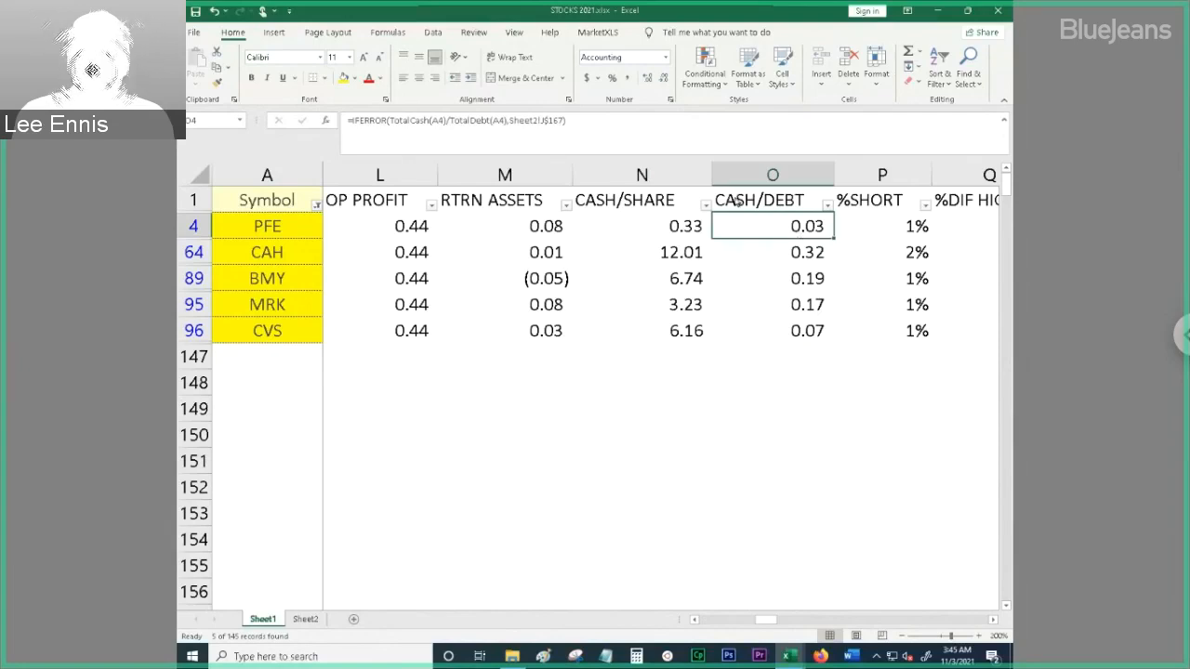
{"action": "mouse_move", "coordinate": [796, 251]}
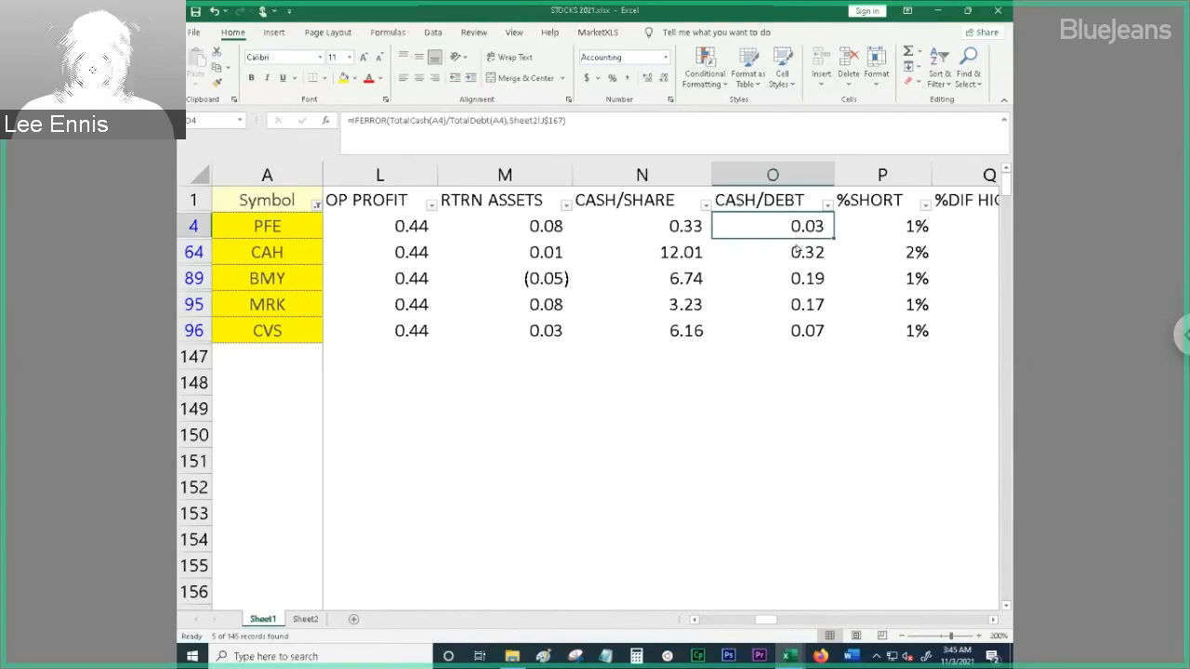
{"action": "left_click", "coordinate": [772, 252]}
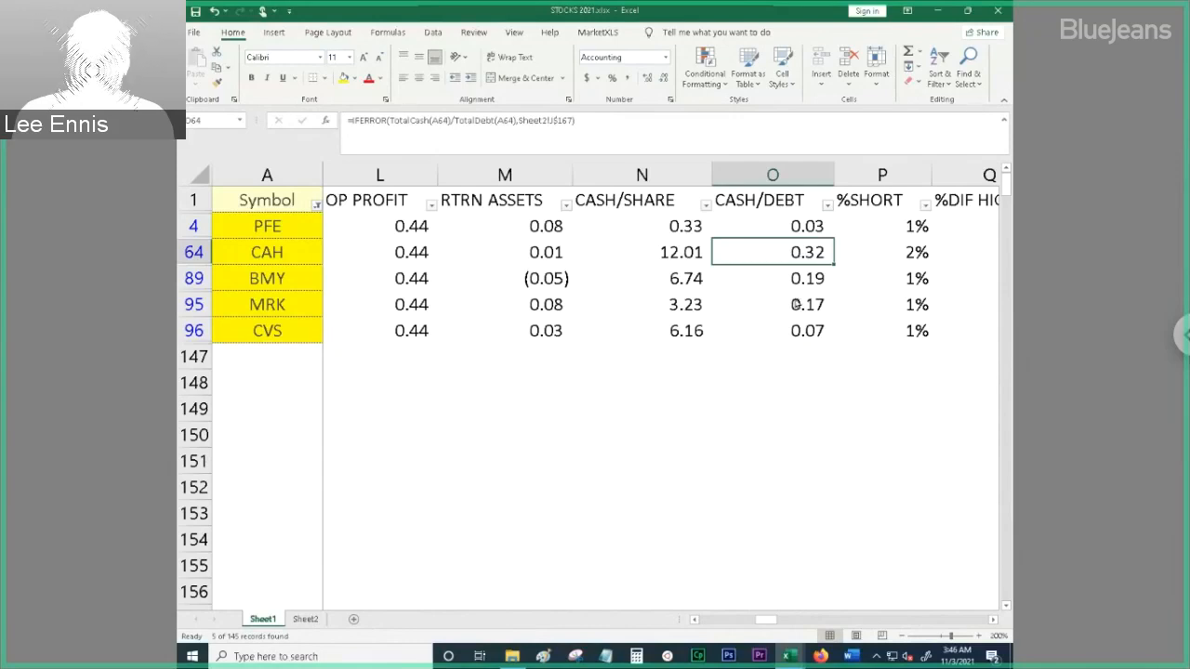
{"action": "left_click", "coordinate": [771, 304]}
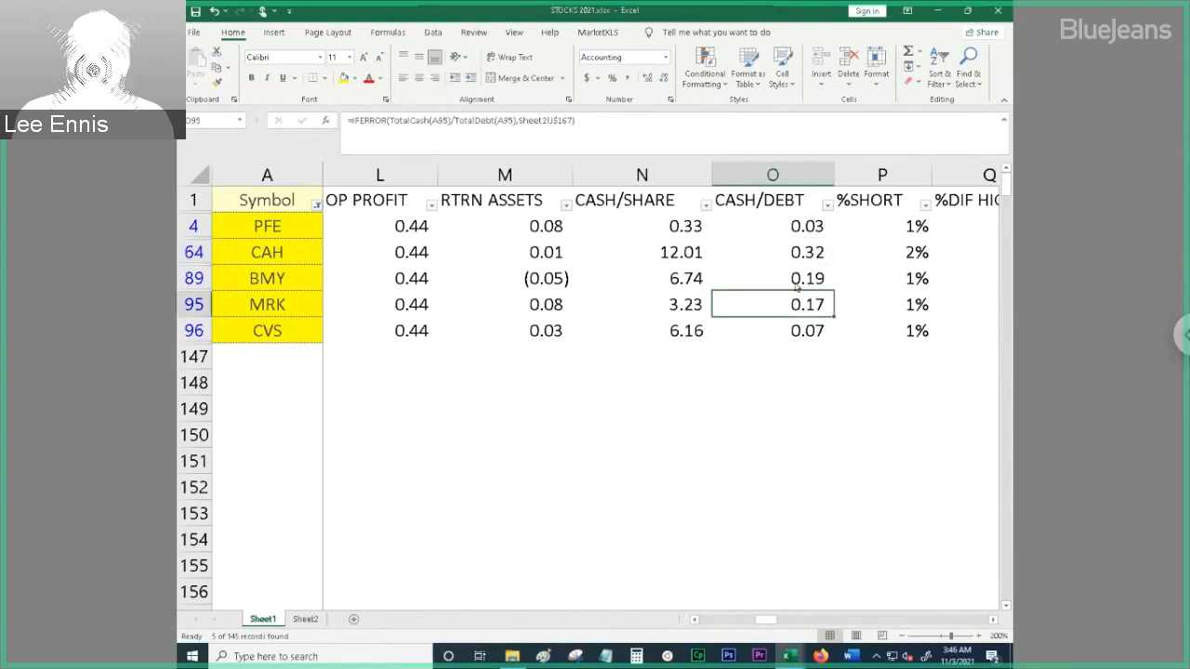
{"action": "left_click", "coordinate": [771, 226]}
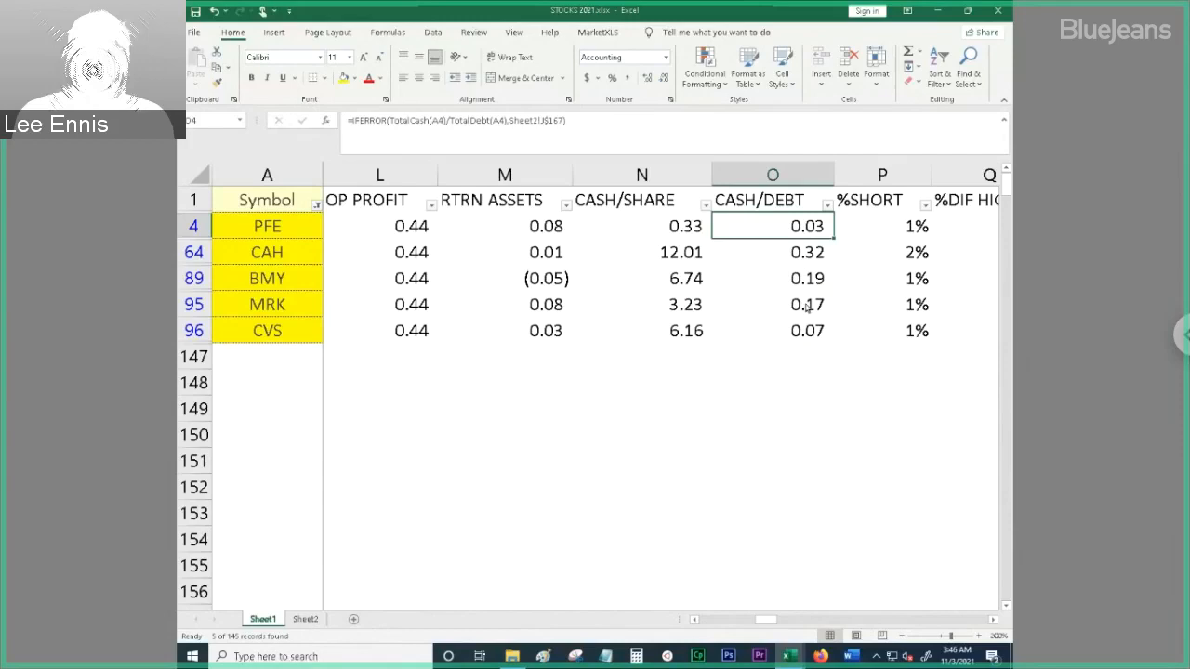
{"action": "left_click", "coordinate": [771, 303]}
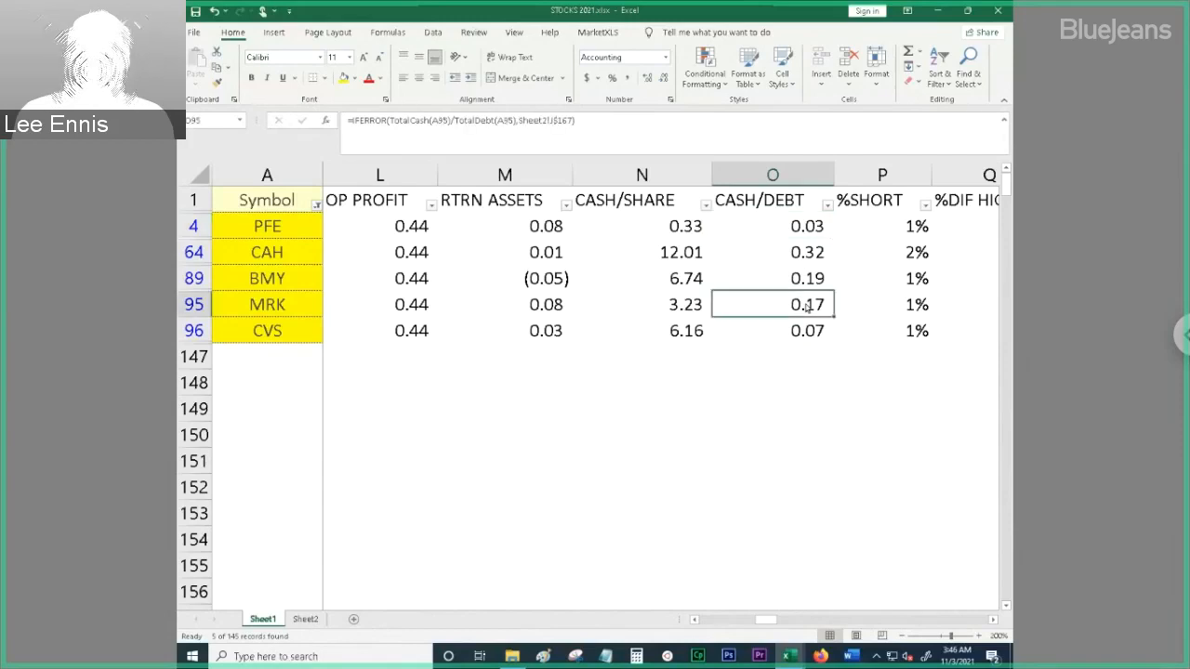
{"action": "mouse_move", "coordinate": [806, 269]}
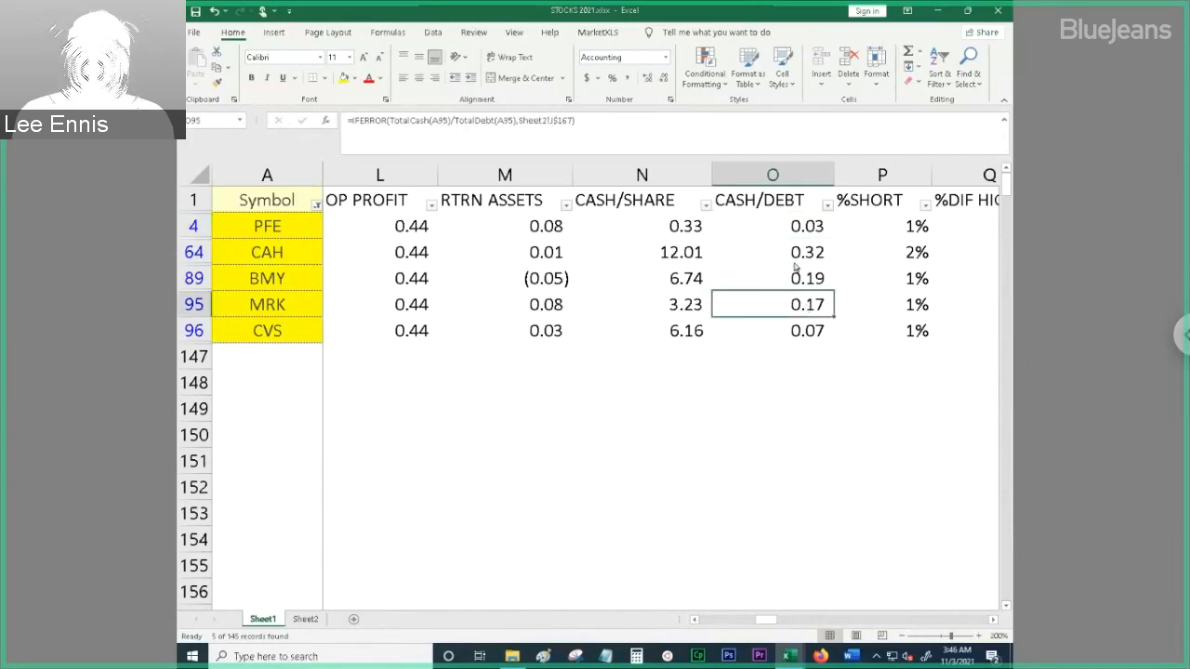
{"action": "mouse_move", "coordinate": [670, 252]}
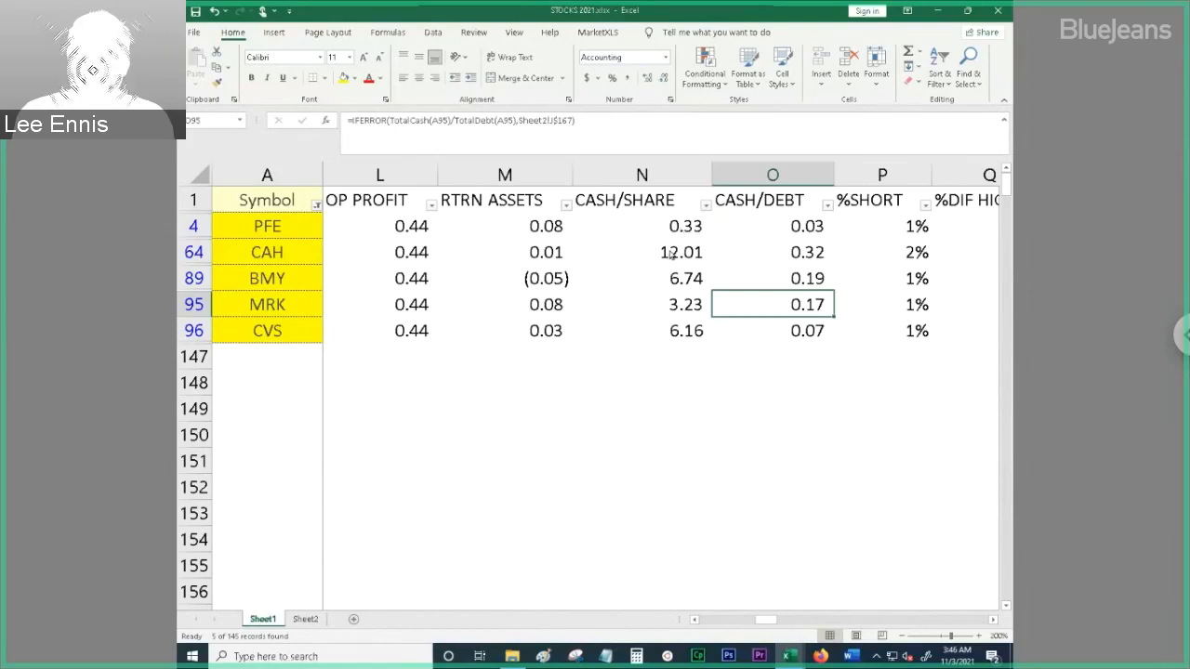
{"action": "left_click", "coordinate": [641, 252]}
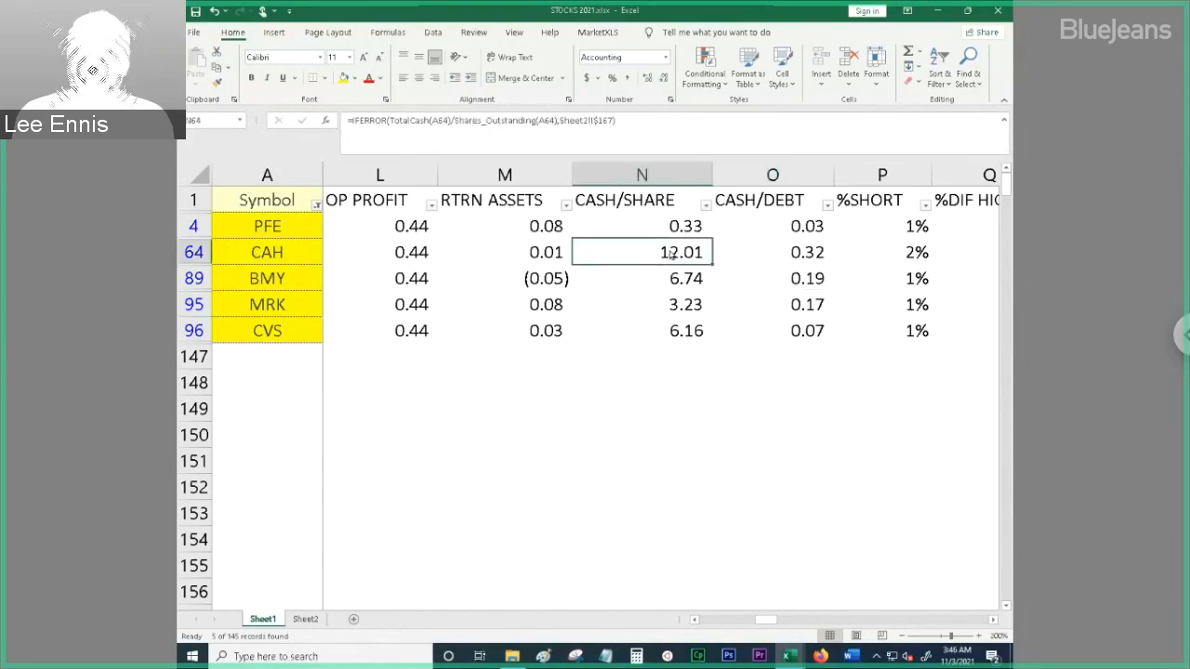
{"action": "mouse_move", "coordinate": [653, 252]}
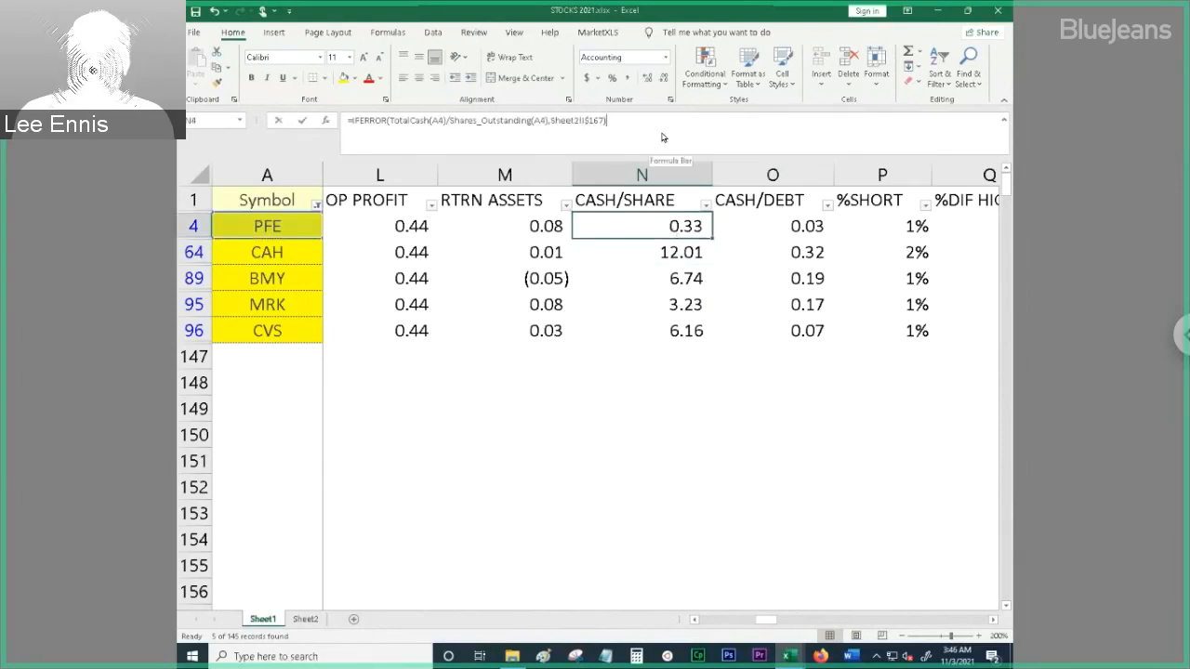
Divide PFE's CASH/SHARE formula by current price (/C4) and copy the new formula
{"action": "double_click", "coordinate": [642, 226]}
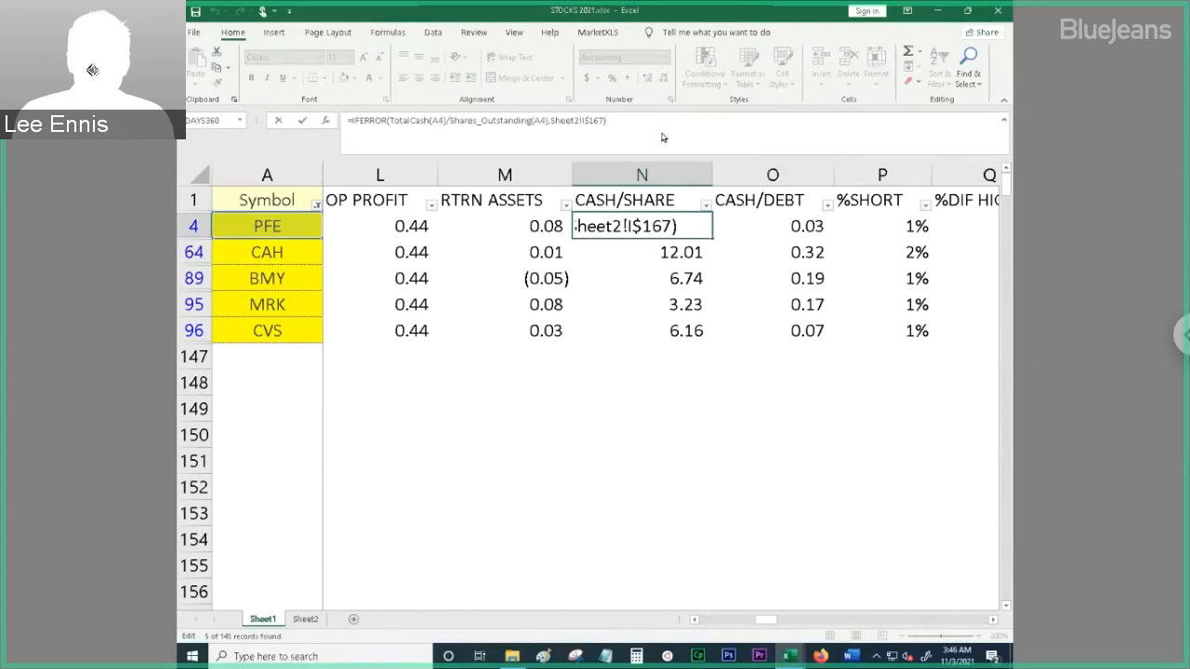
{"action": "type", "text": "/"}
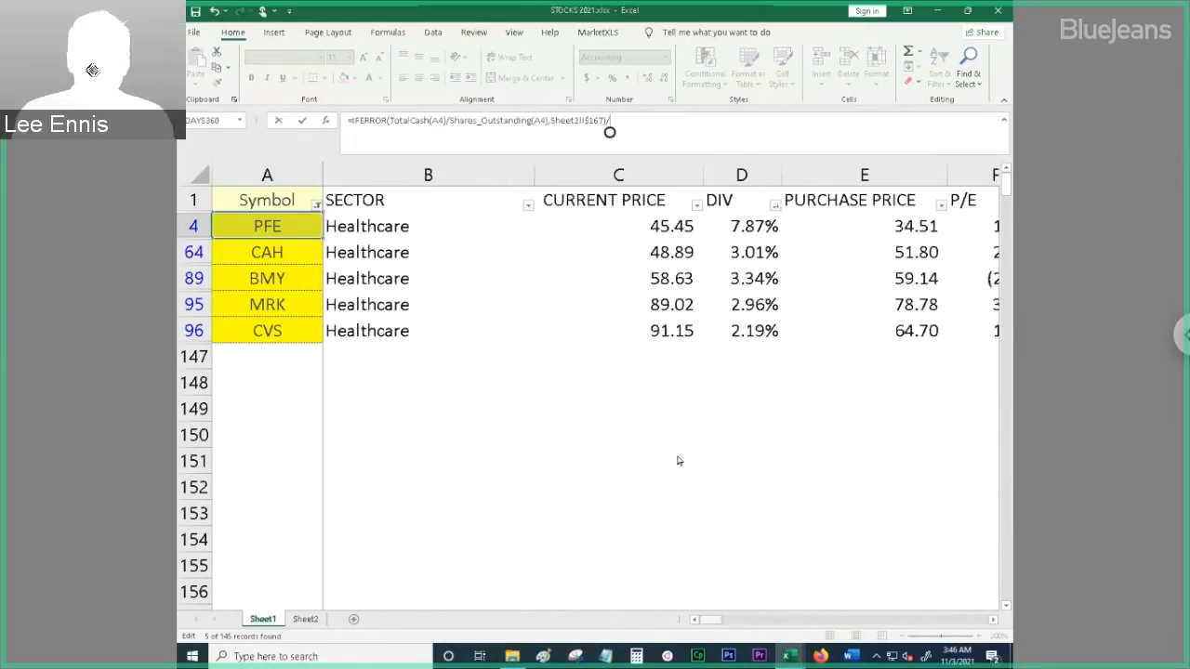
{"action": "mouse_move", "coordinate": [658, 233]}
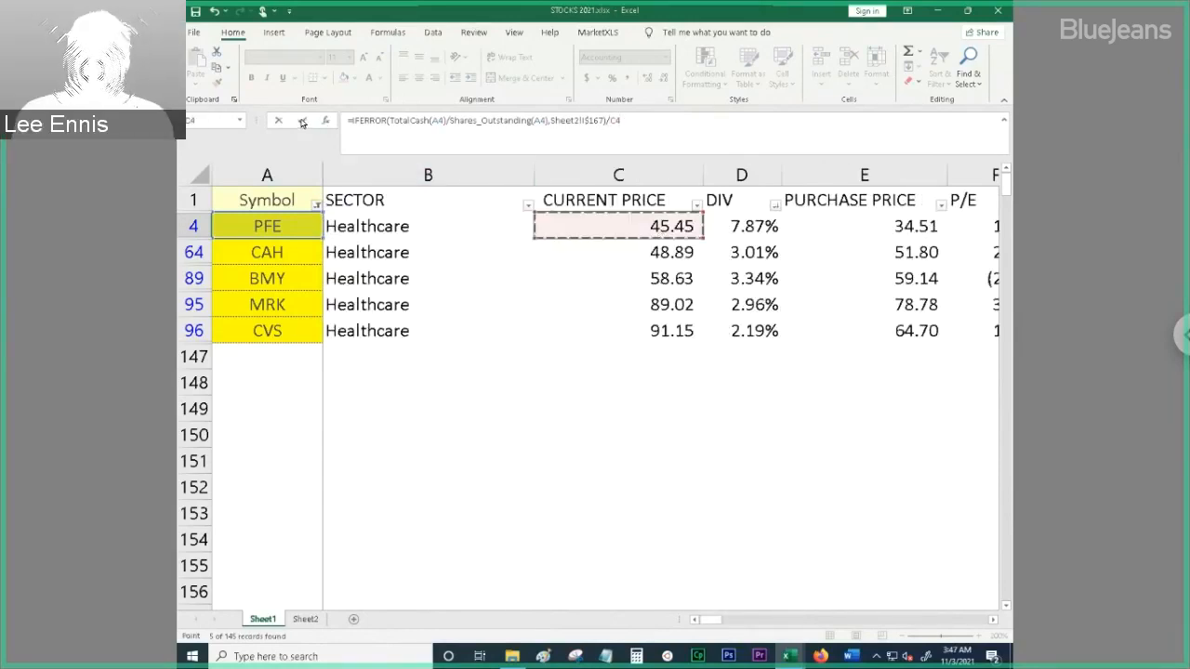
{"action": "scroll", "scroll_direction": "right", "scroll_amount": 3}
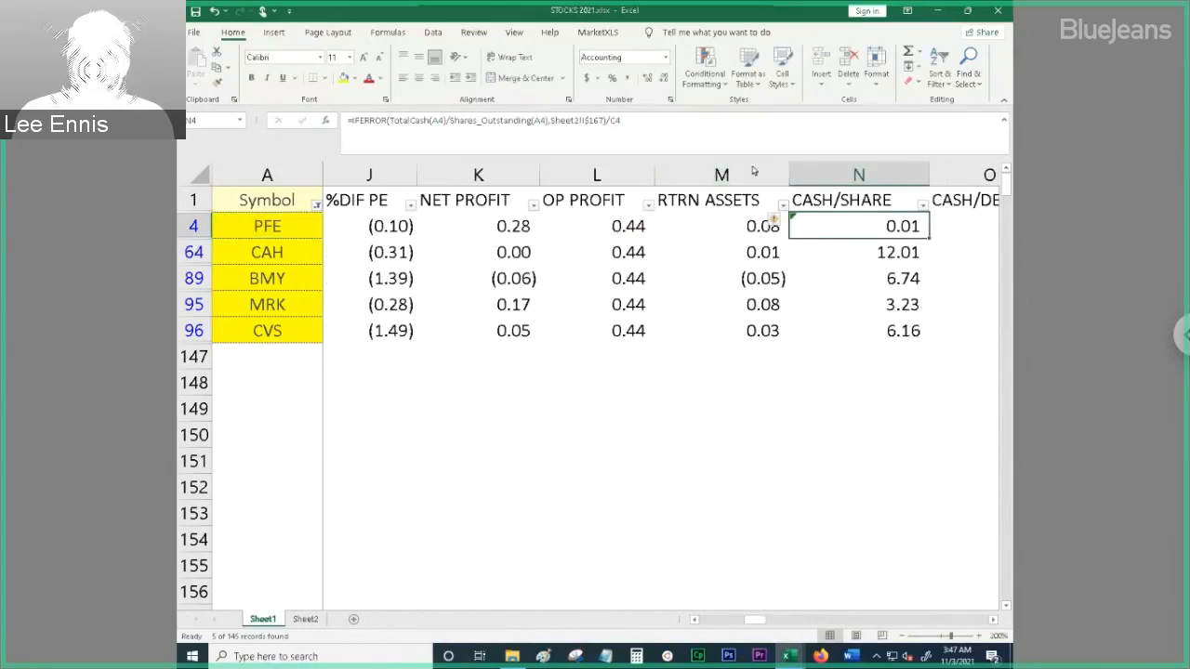
{"action": "left_click", "coordinate": [621, 57]}
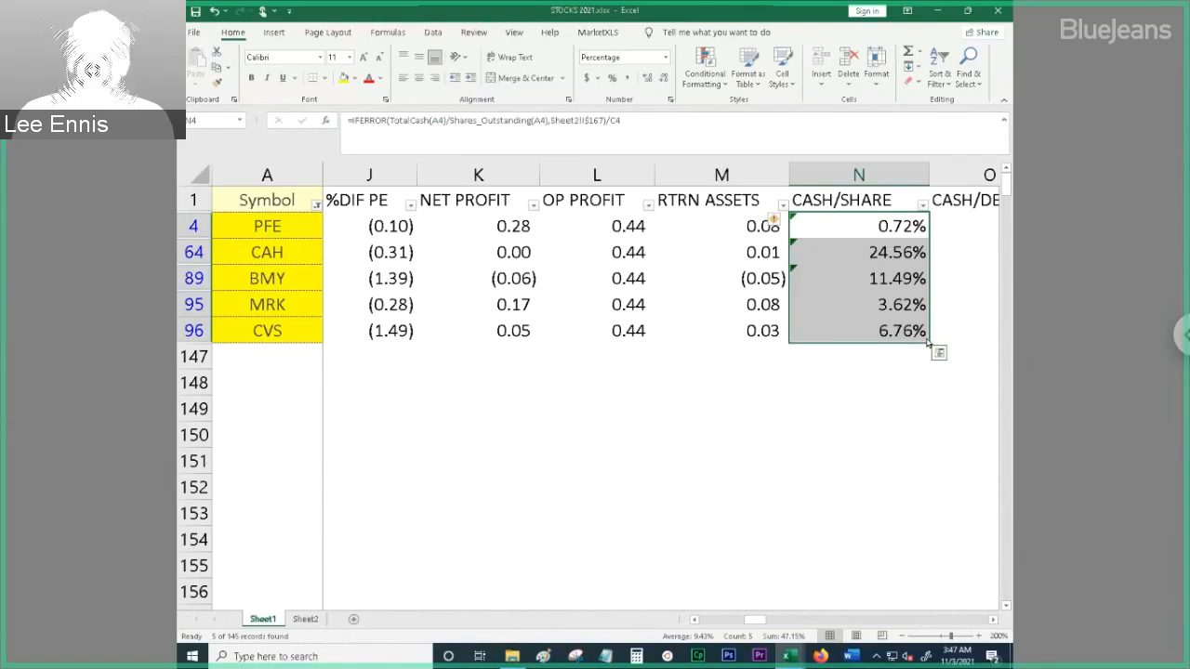
{"action": "mouse_move", "coordinate": [895, 259]}
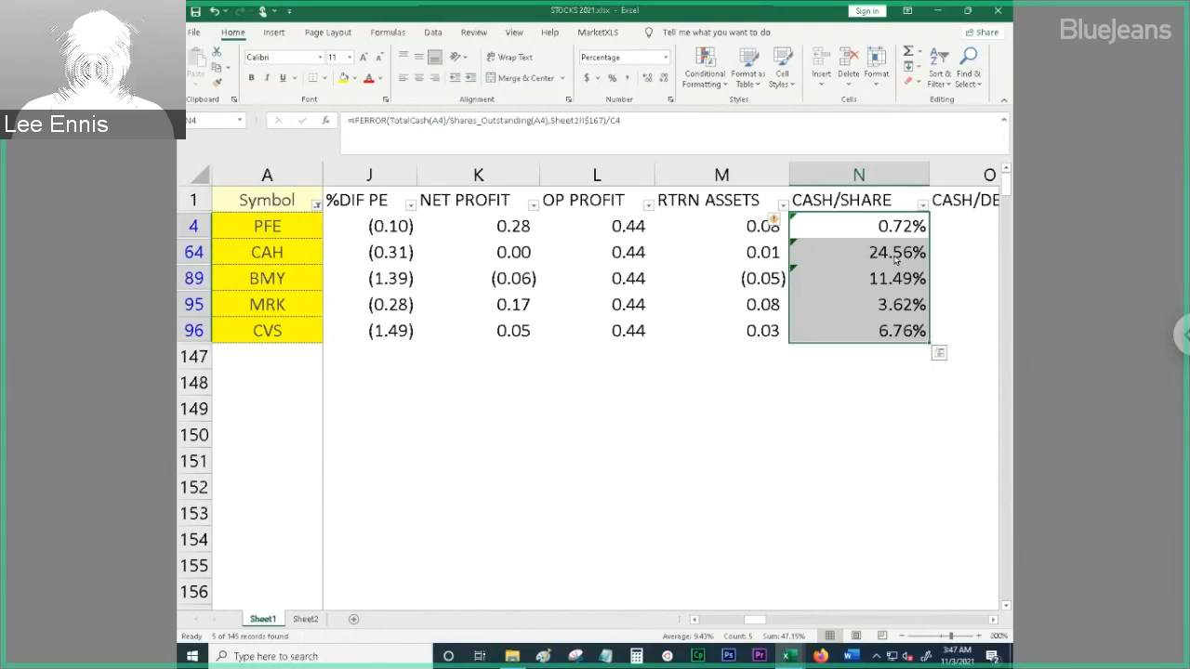
{"action": "mouse_move", "coordinate": [950, 614]}
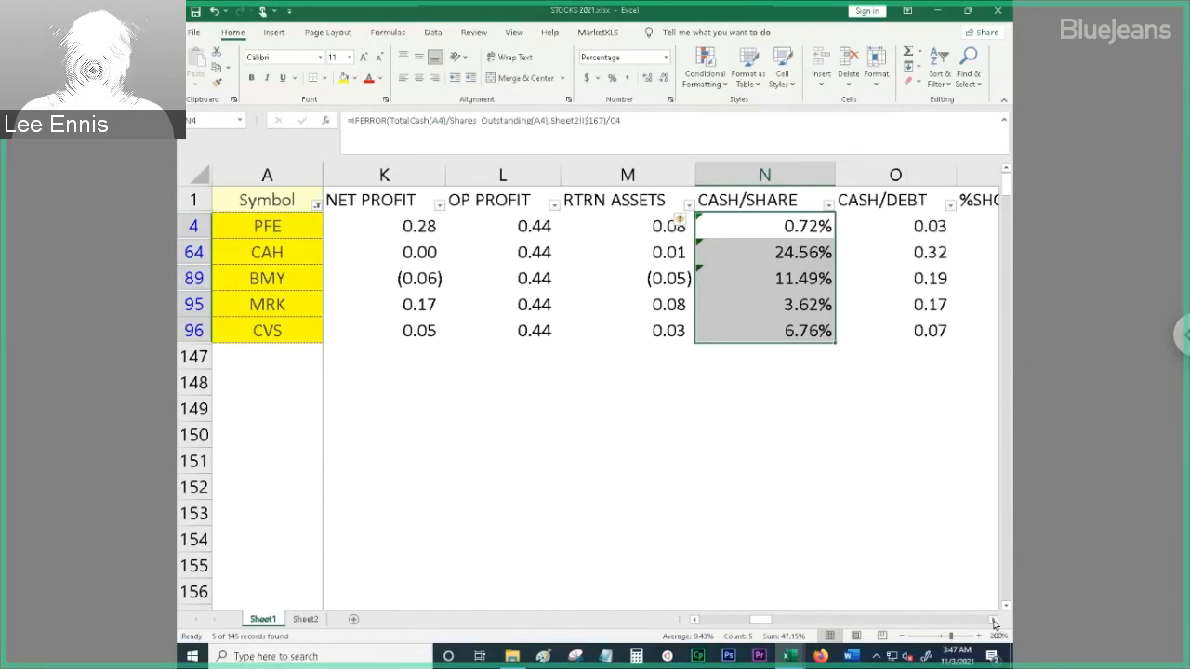
{"action": "scroll", "scroll_direction": "right", "scroll_amount": 3}
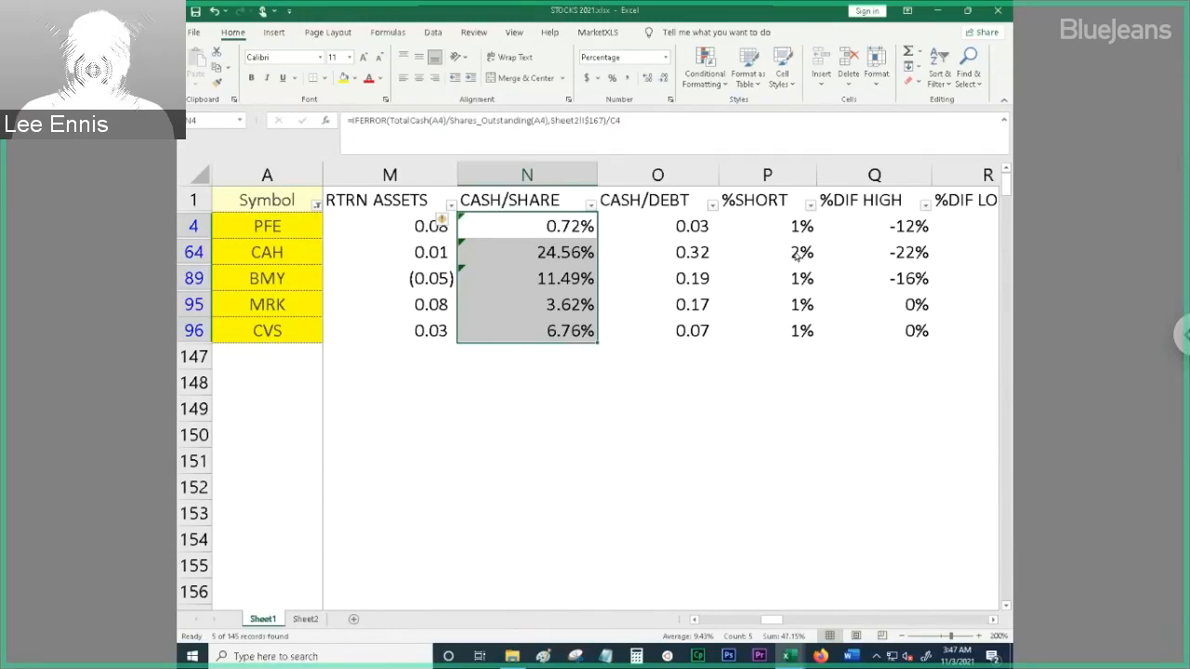
{"action": "left_click", "coordinate": [767, 252]}
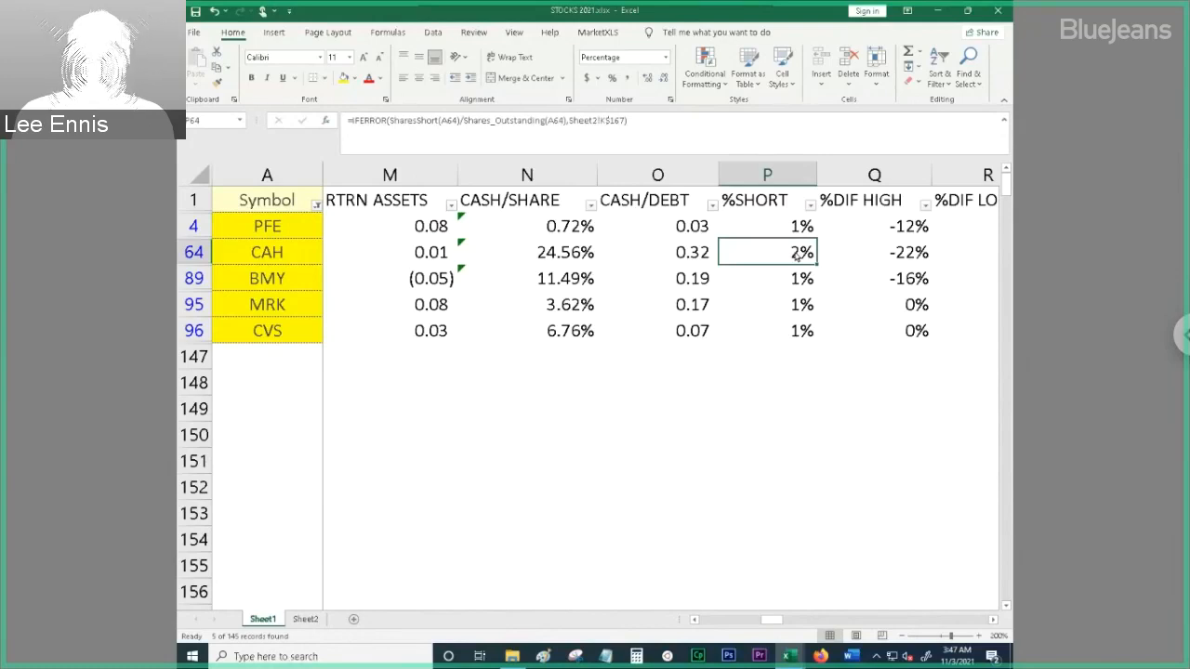
{"action": "mouse_move", "coordinate": [779, 228]}
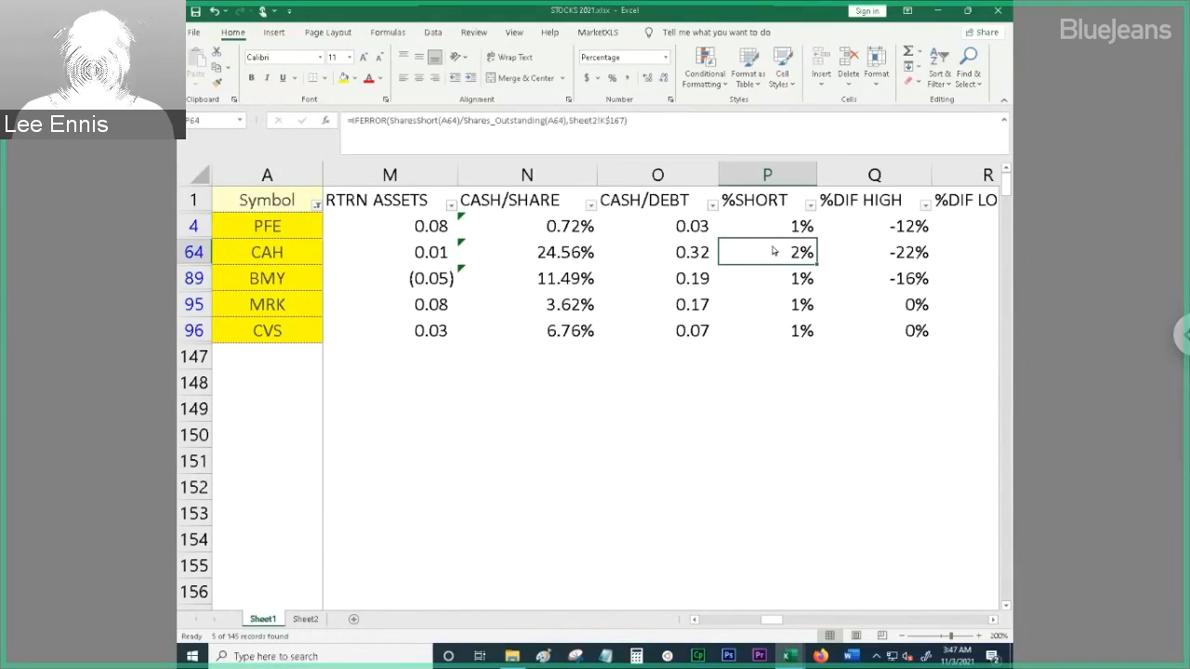
{"action": "mouse_move", "coordinate": [993, 619]}
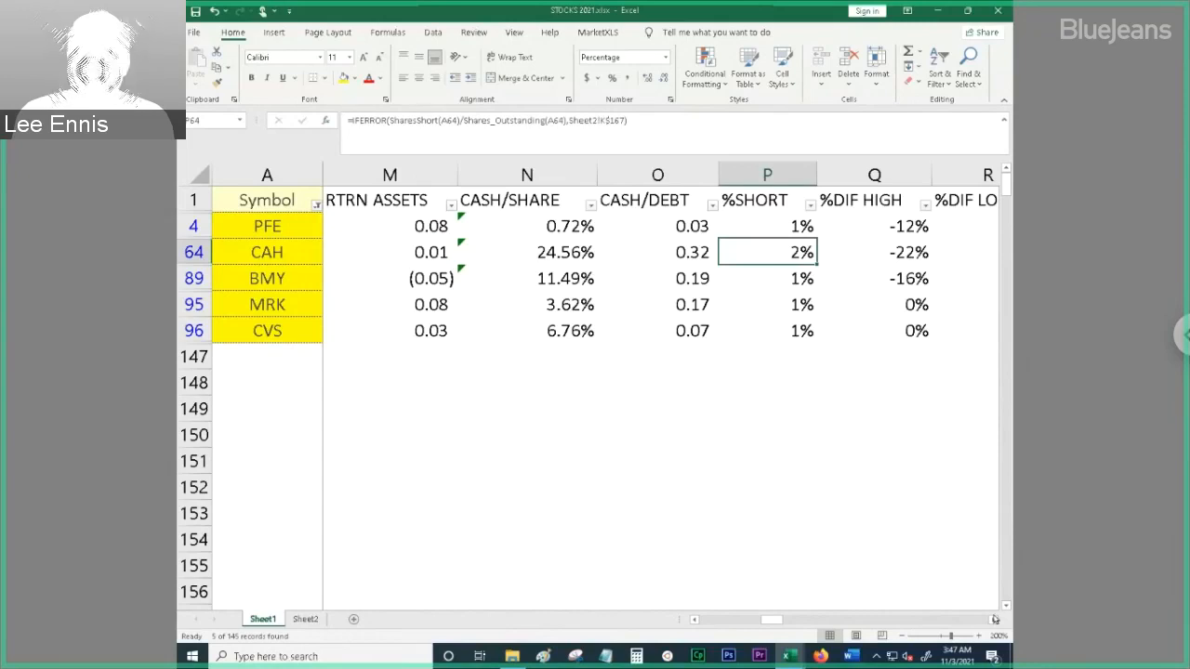
{"action": "scroll", "scroll_direction": "right", "scroll_amount": 3}
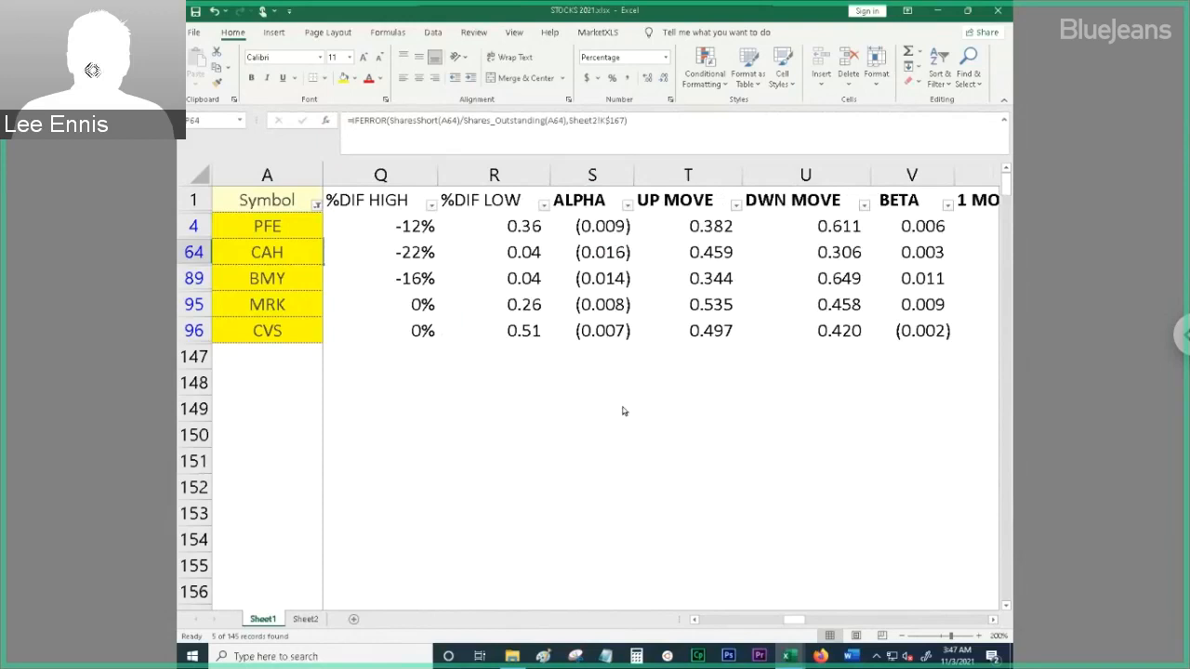
{"action": "mouse_move", "coordinate": [409, 259]}
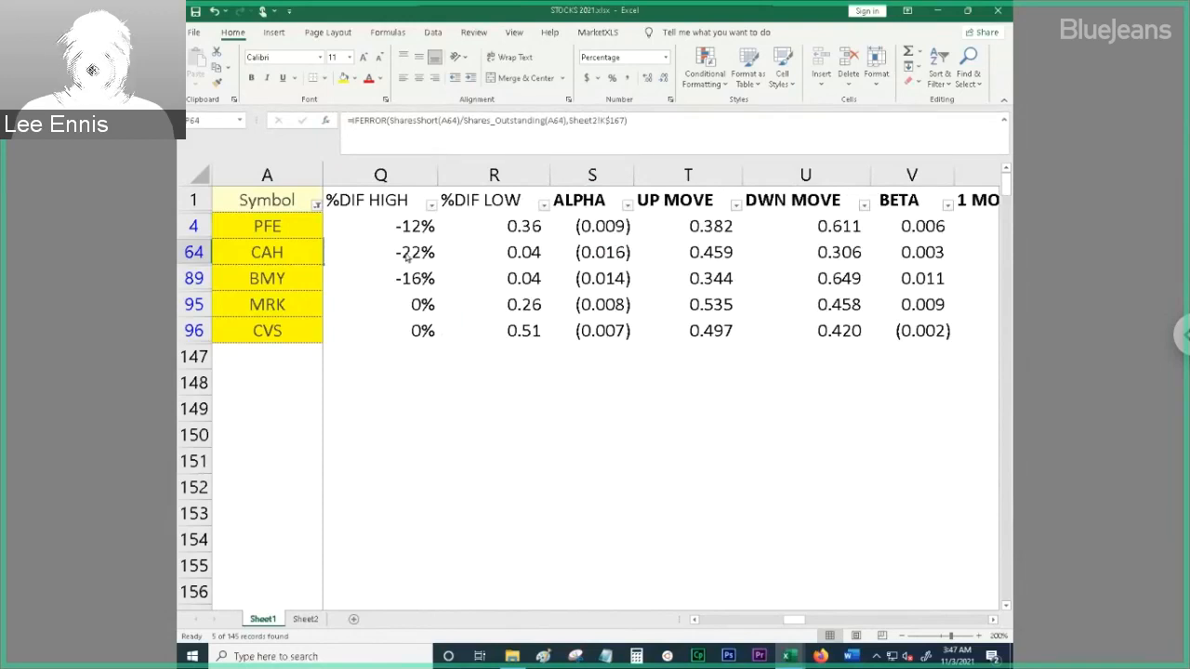
{"action": "left_click", "coordinate": [413, 252]}
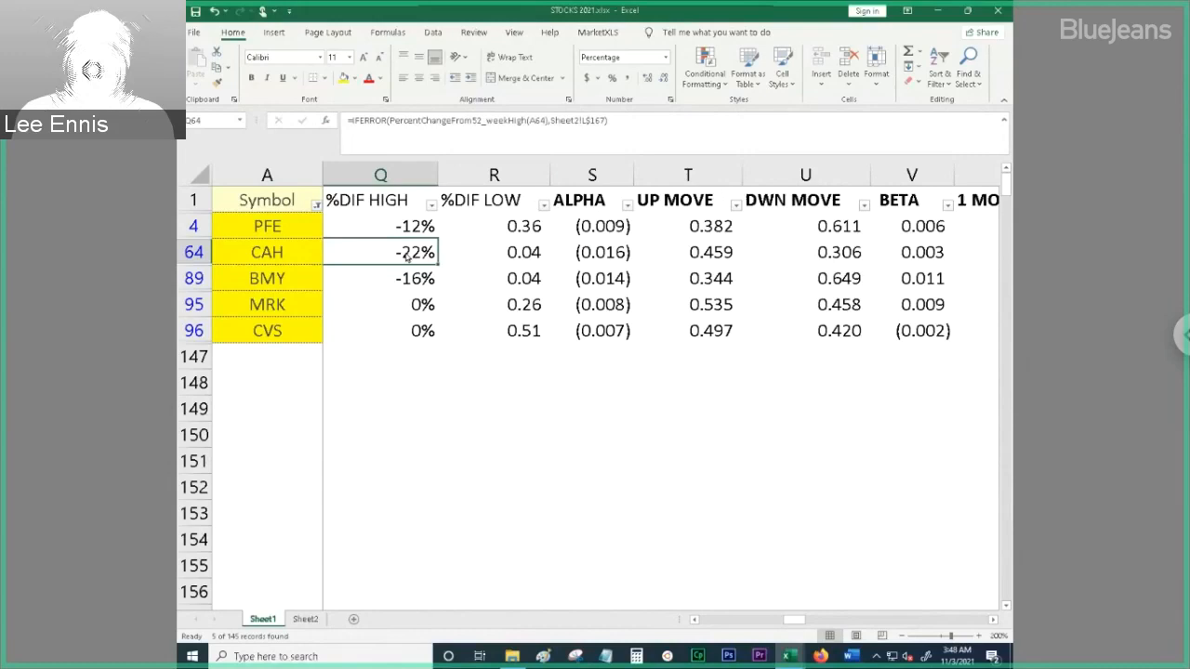
{"action": "left_click", "coordinate": [379, 304]}
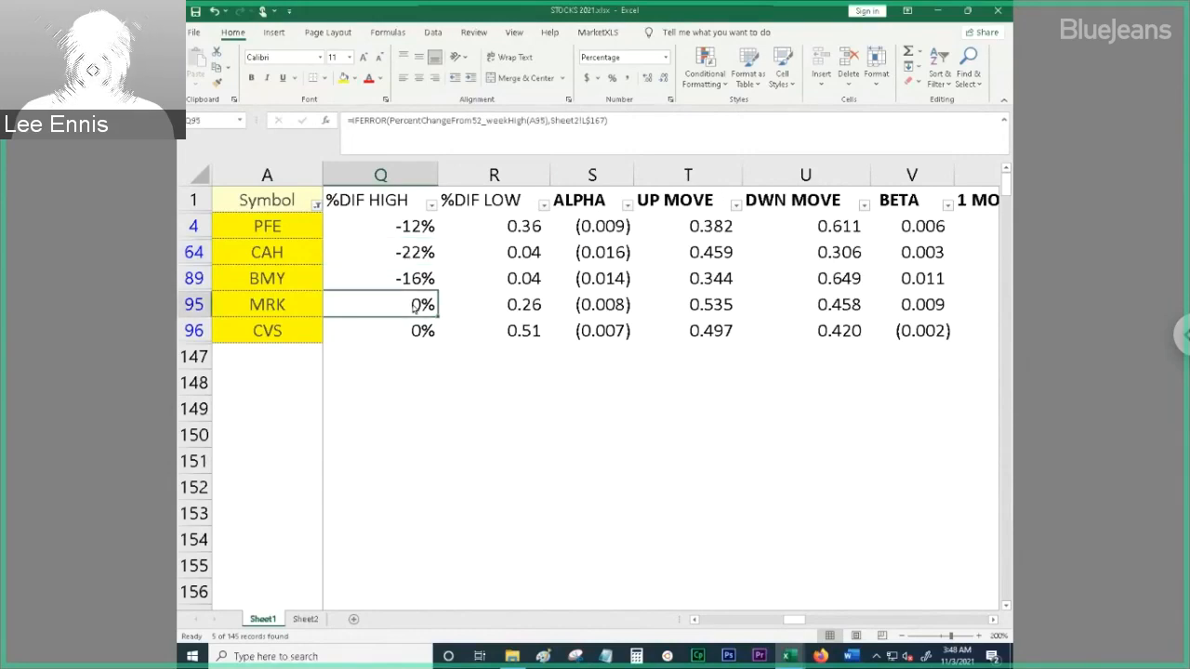
{"action": "left_click", "coordinate": [379, 330]}
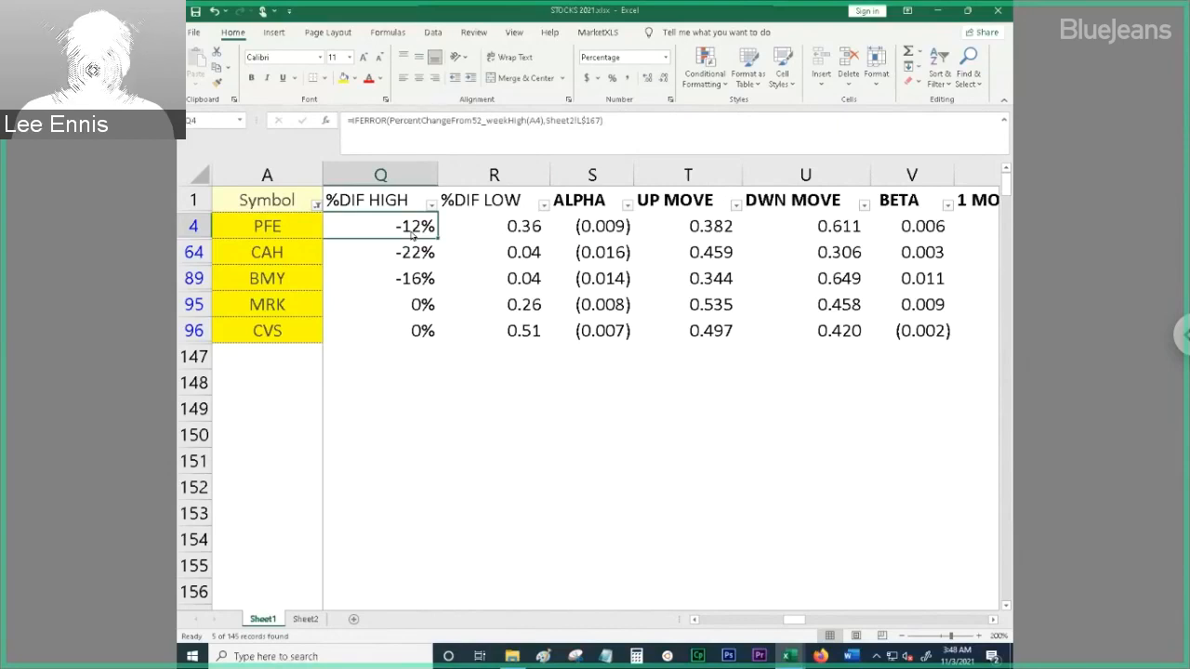
{"action": "left_click", "coordinate": [494, 226]}
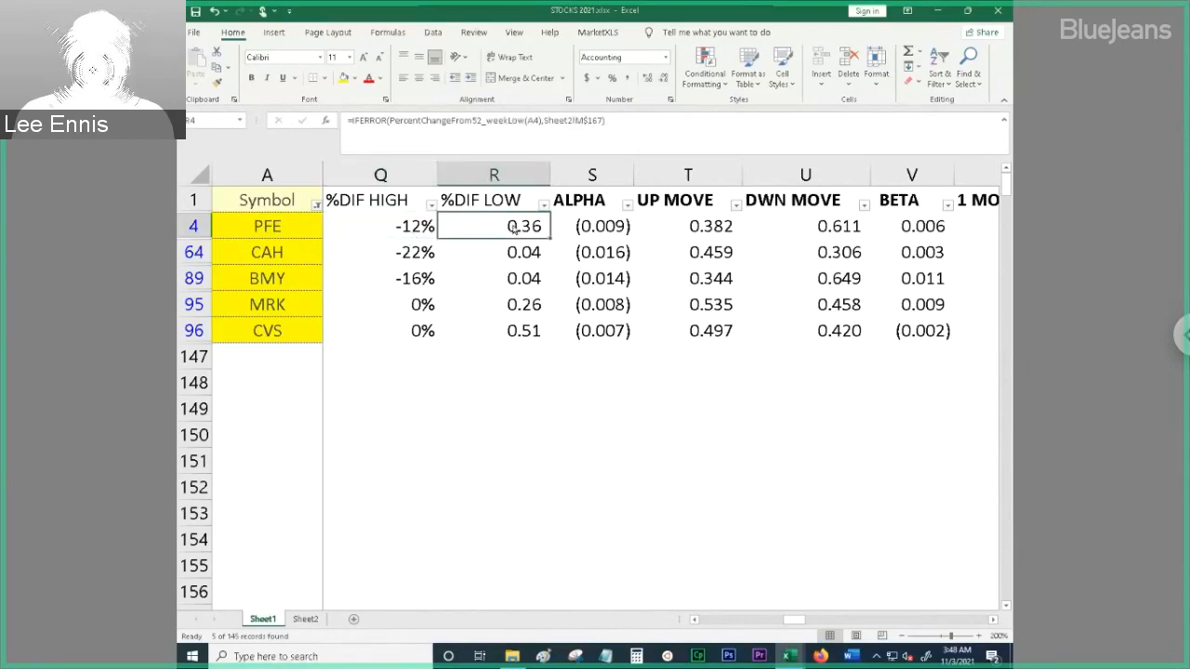
Review the %DIF LOW values and formulas for all five stocks
{"action": "left_click_drag", "start_coordinate": [493, 226], "coordinate": [493, 304]}
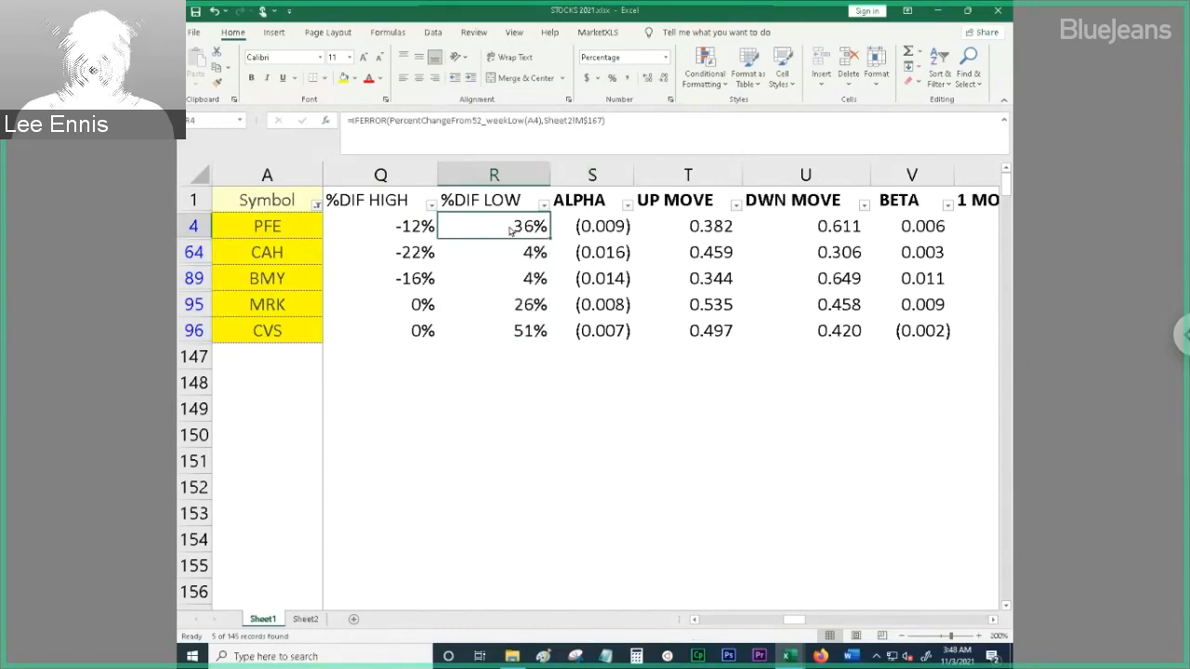
{"action": "left_click", "coordinate": [494, 252]}
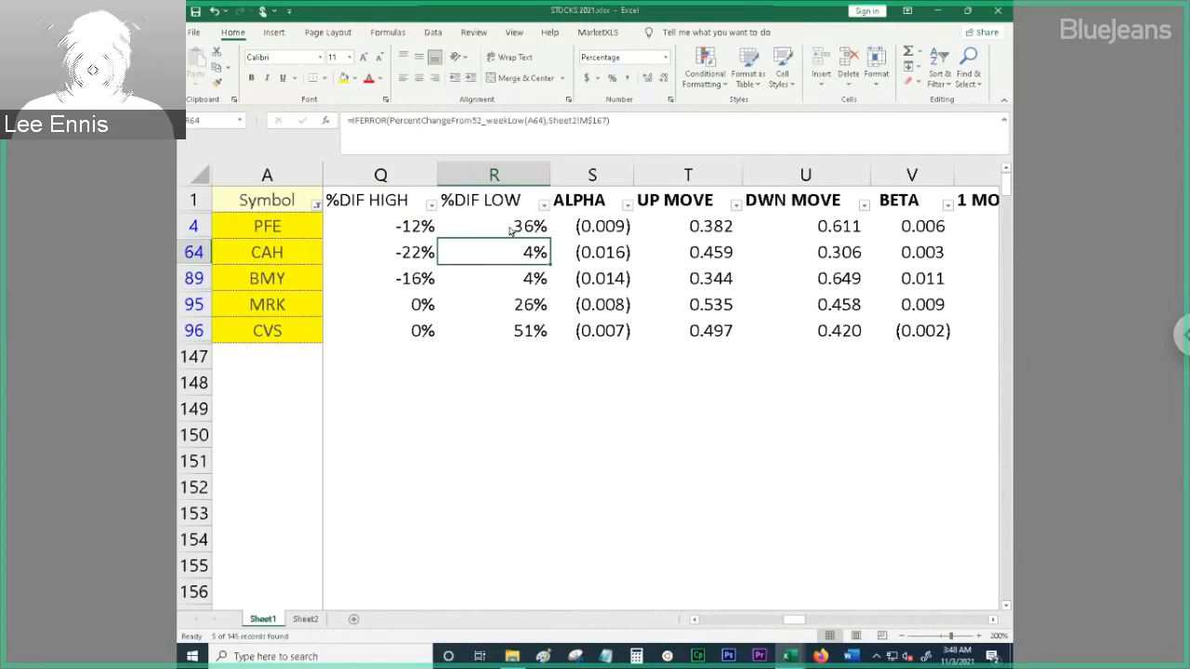
{"action": "left_click", "coordinate": [494, 278]}
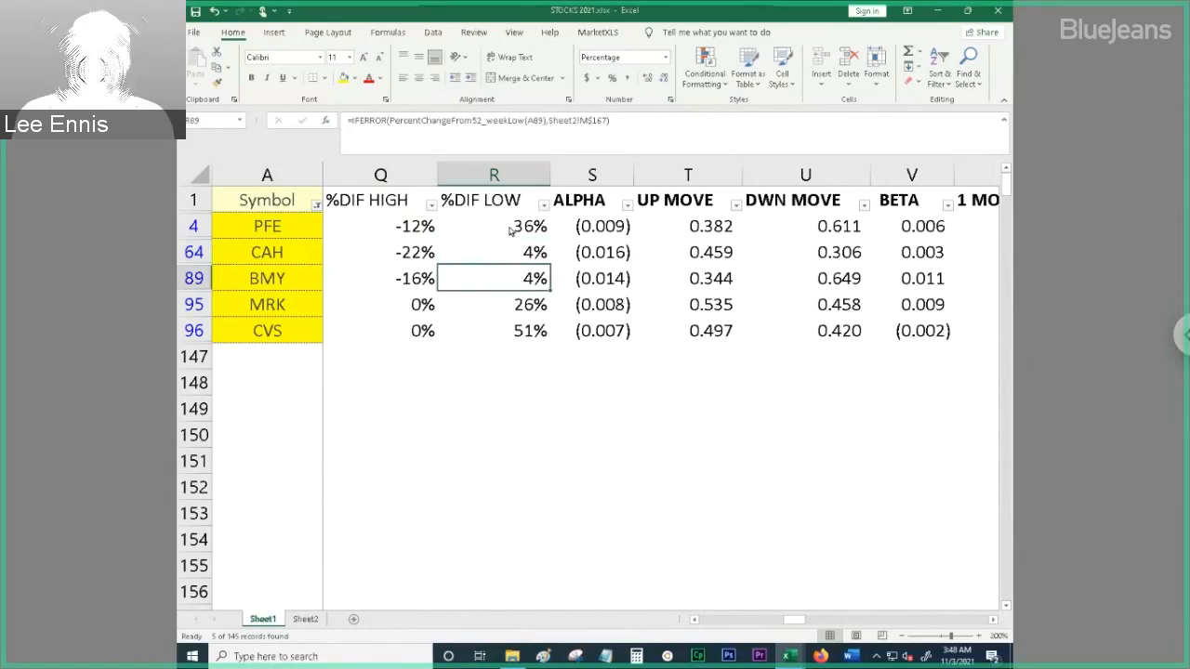
{"action": "left_click", "coordinate": [494, 330]}
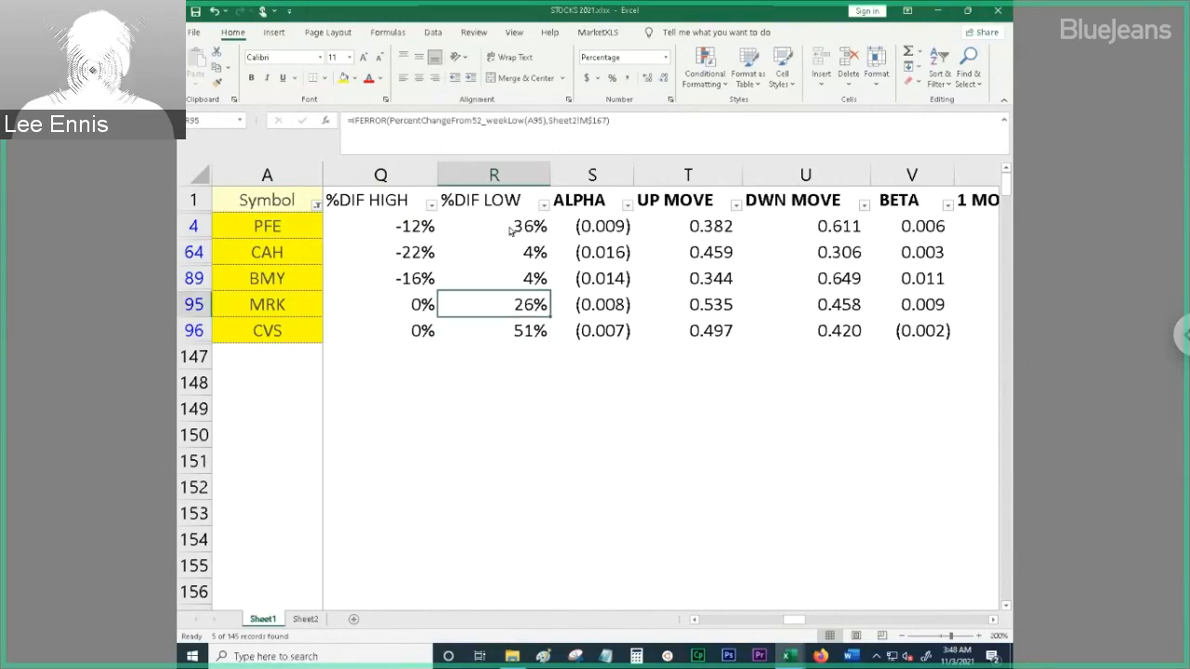
{"action": "left_click", "coordinate": [494, 225]}
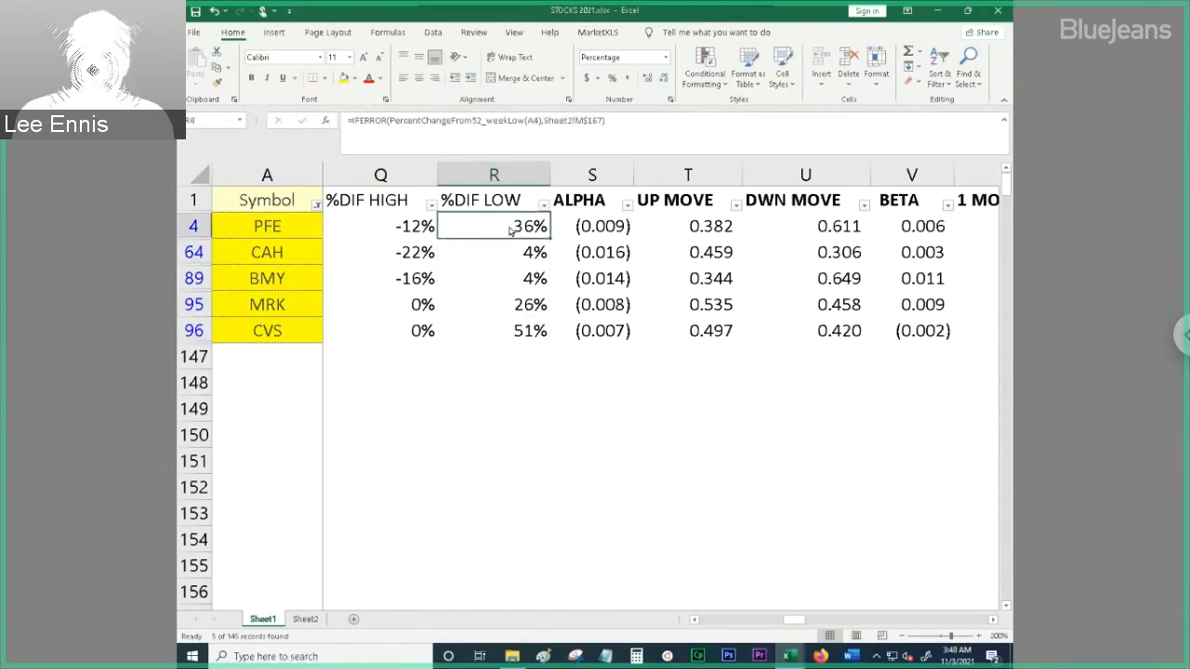
Compare PFE's %DIF LOW and %DIF HIGH formulas, then check its ALPHA lookup
{"action": "left_click", "coordinate": [379, 226]}
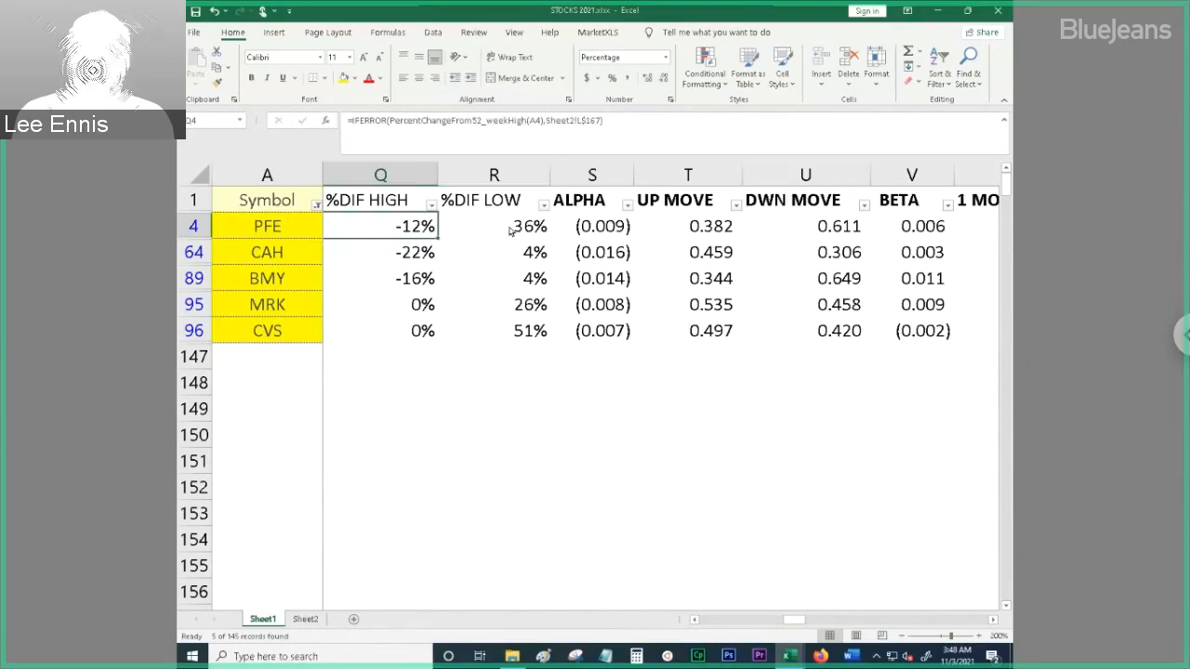
{"action": "left_click", "coordinate": [494, 226]}
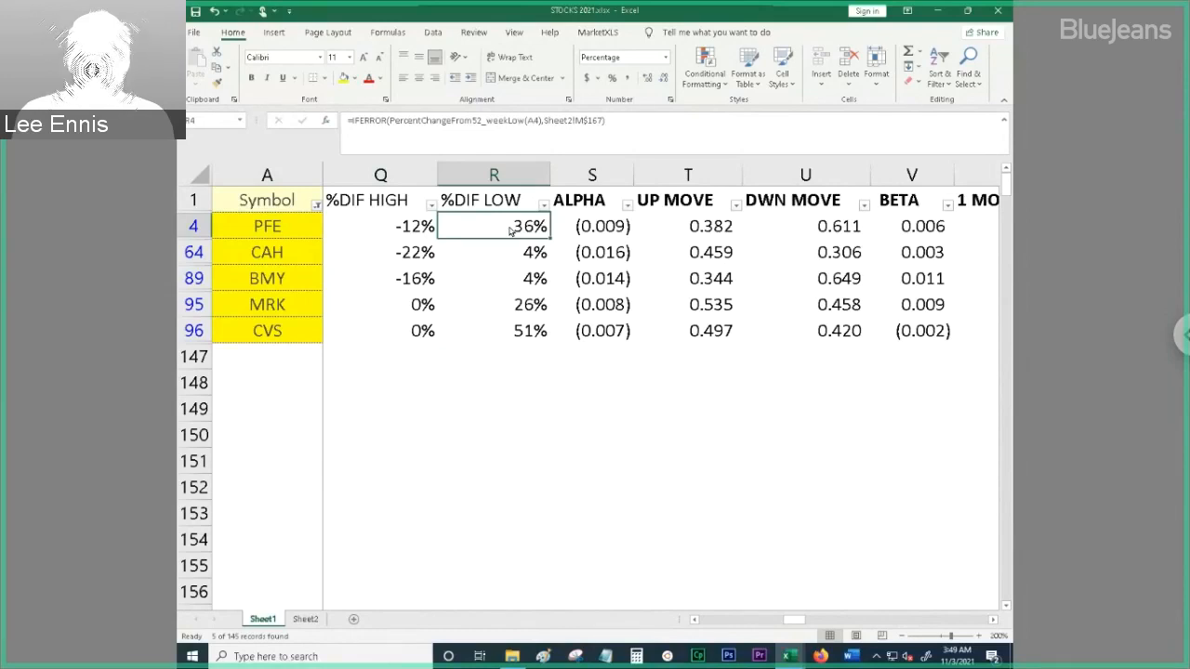
{"action": "left_click", "coordinate": [379, 225]}
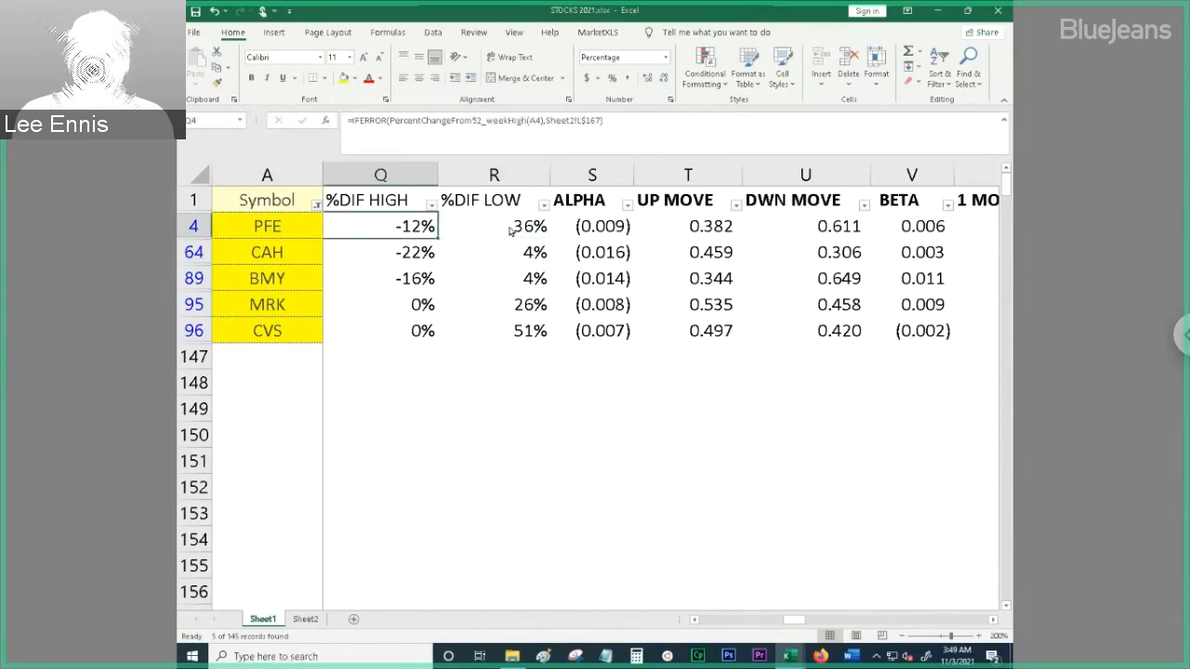
{"action": "left_click", "coordinate": [593, 226]}
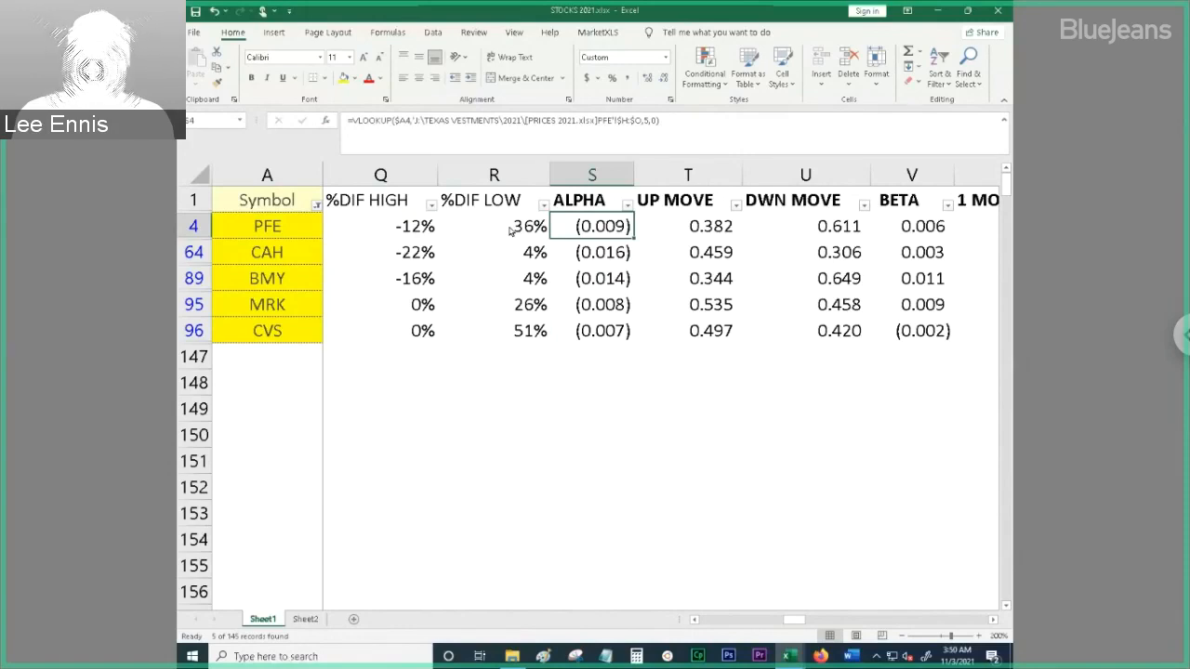
{"action": "left_click", "coordinate": [591, 278]}
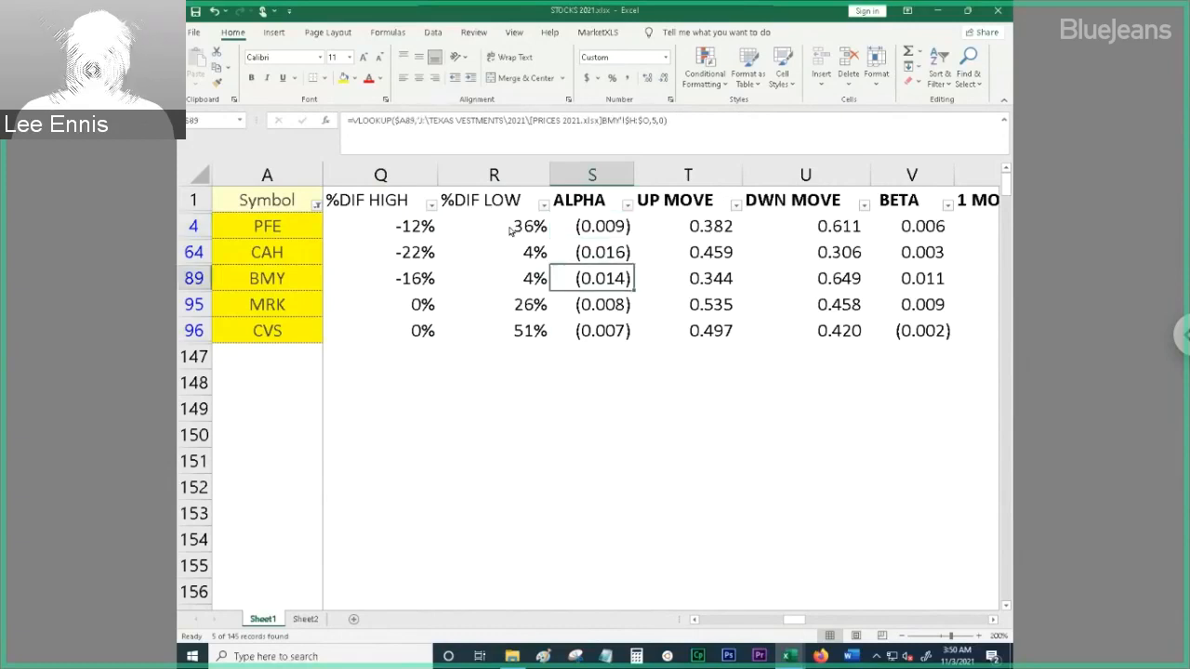
{"action": "left_click", "coordinate": [603, 304]}
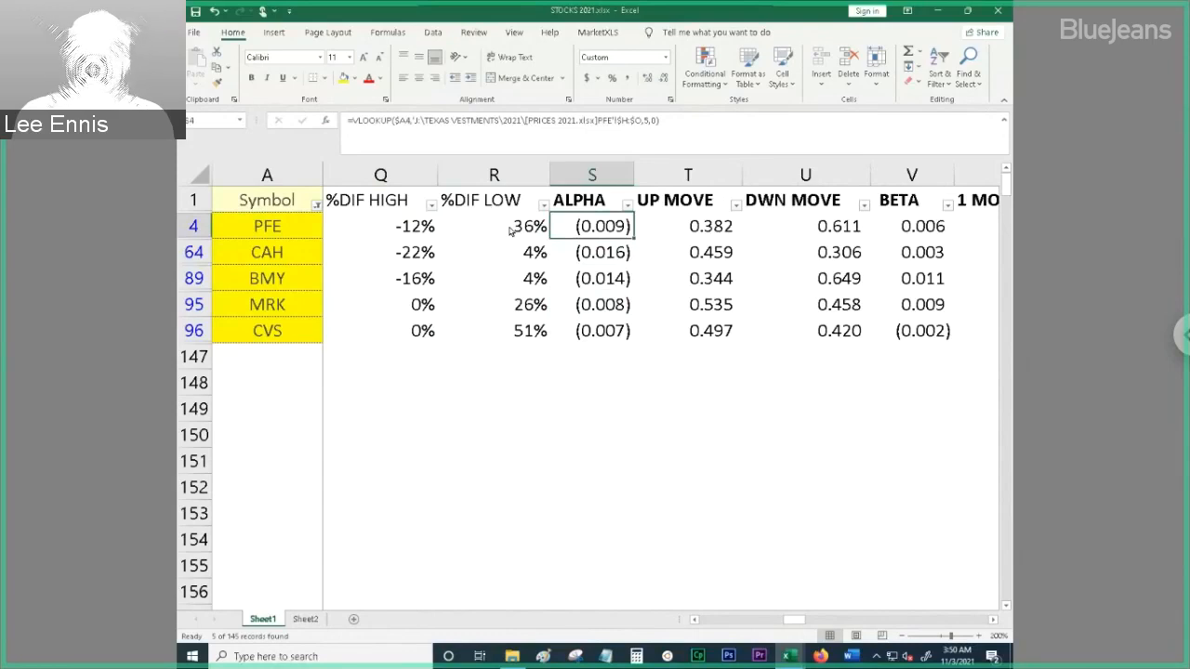
{"action": "left_click", "coordinate": [592, 252]}
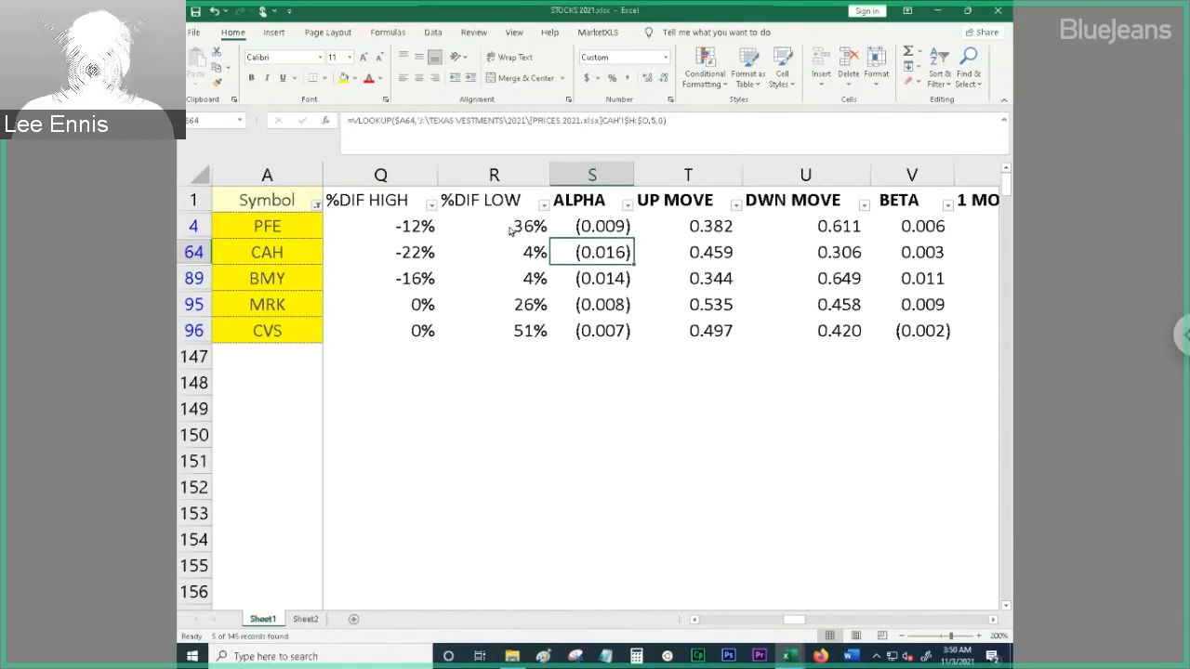
{"action": "left_click", "coordinate": [688, 251]}
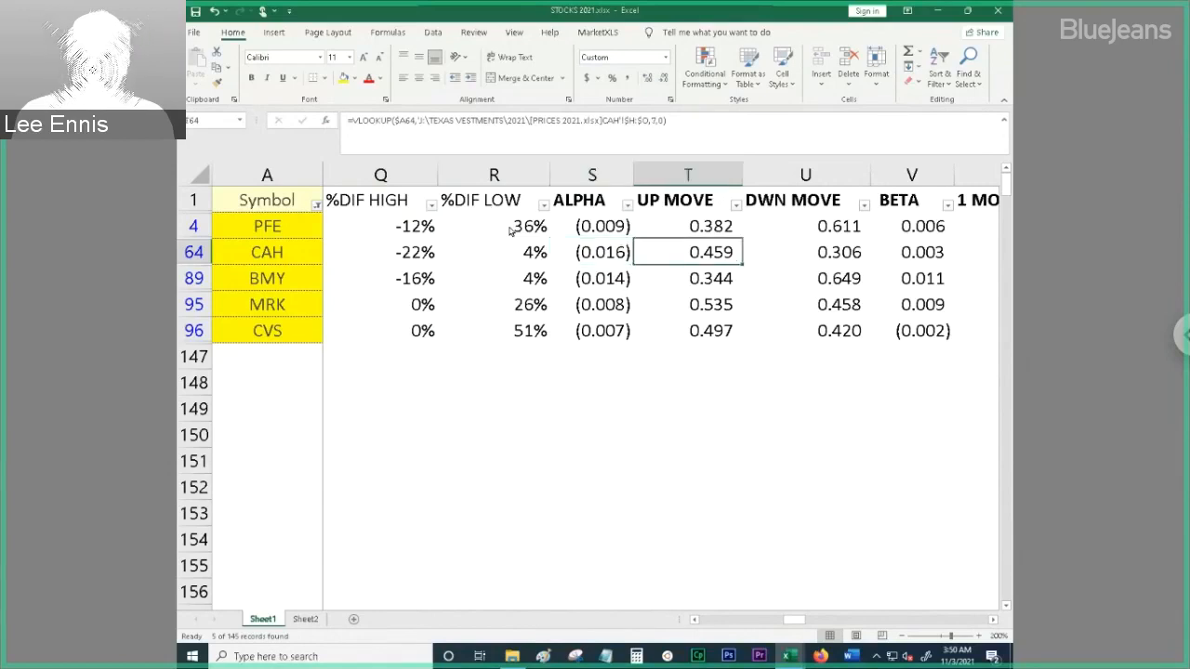
{"action": "left_click", "coordinate": [688, 278]}
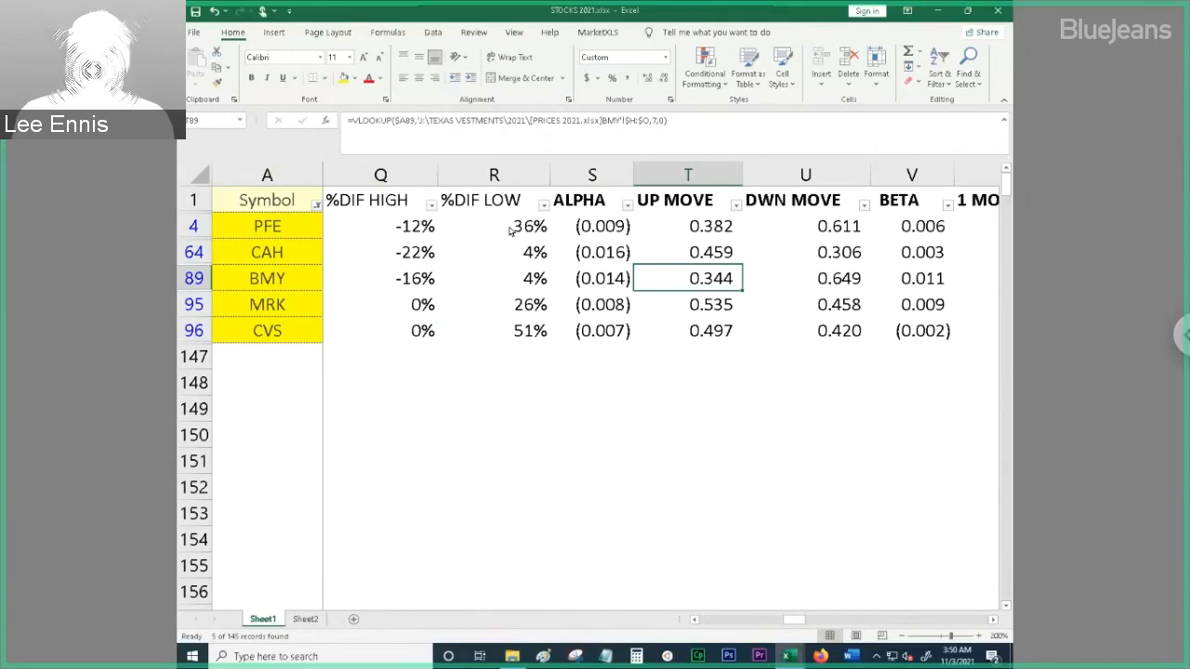
{"action": "left_click", "coordinate": [688, 252]}
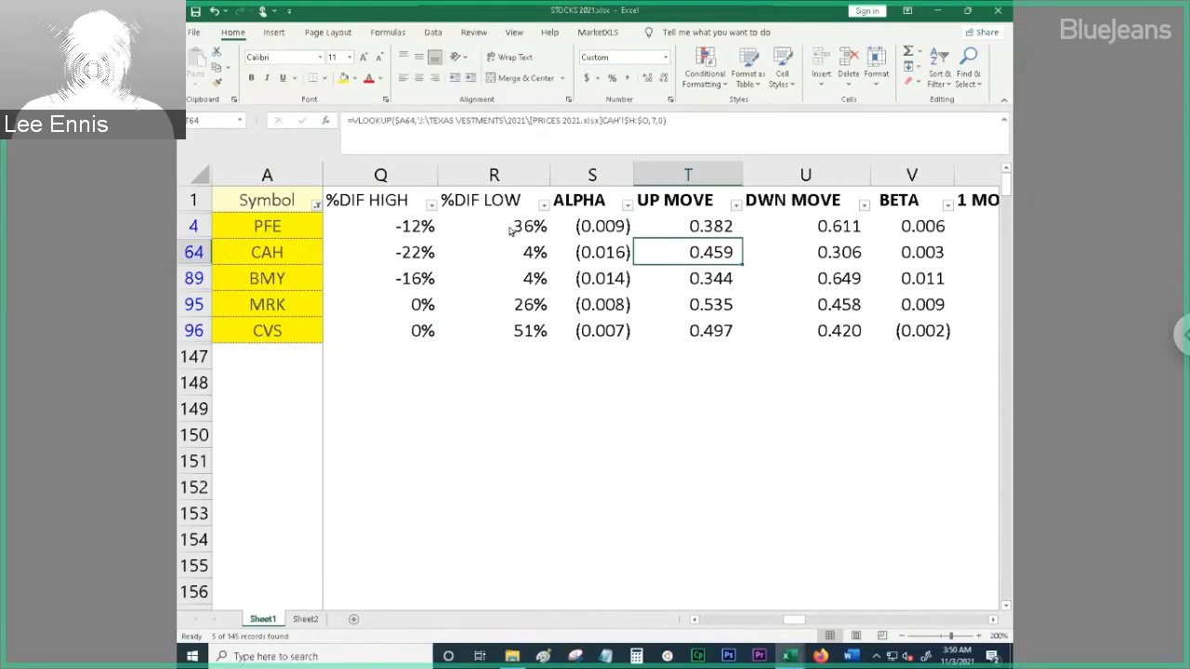
{"action": "left_click", "coordinate": [688, 304]}
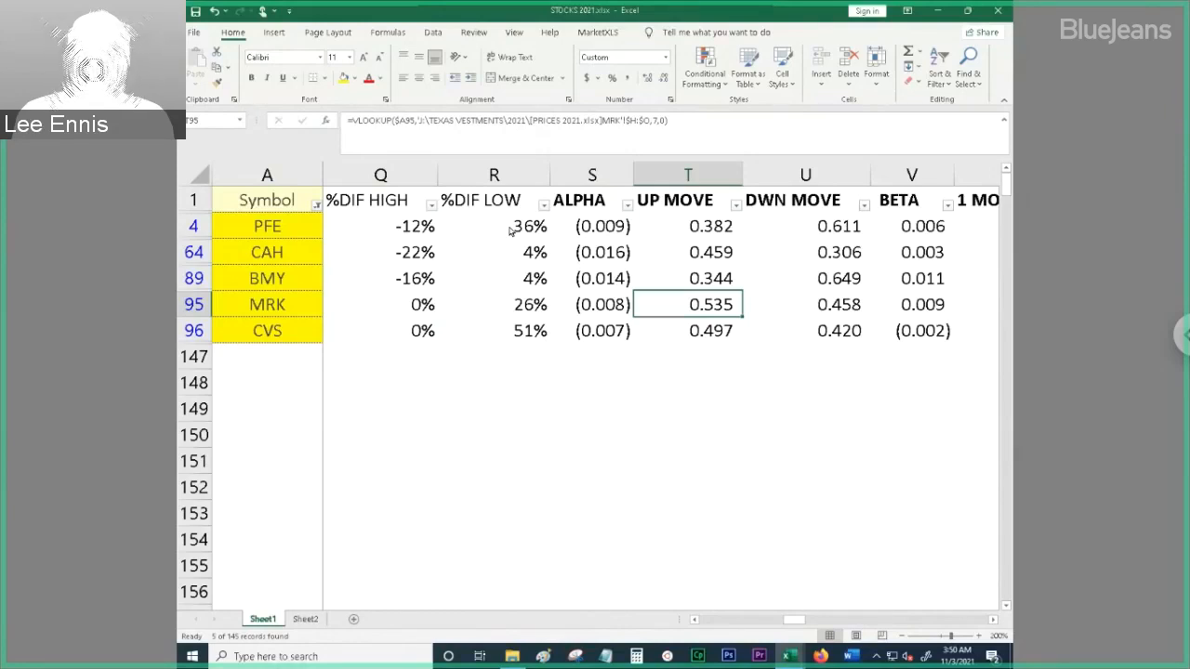
{"action": "left_click", "coordinate": [805, 304]}
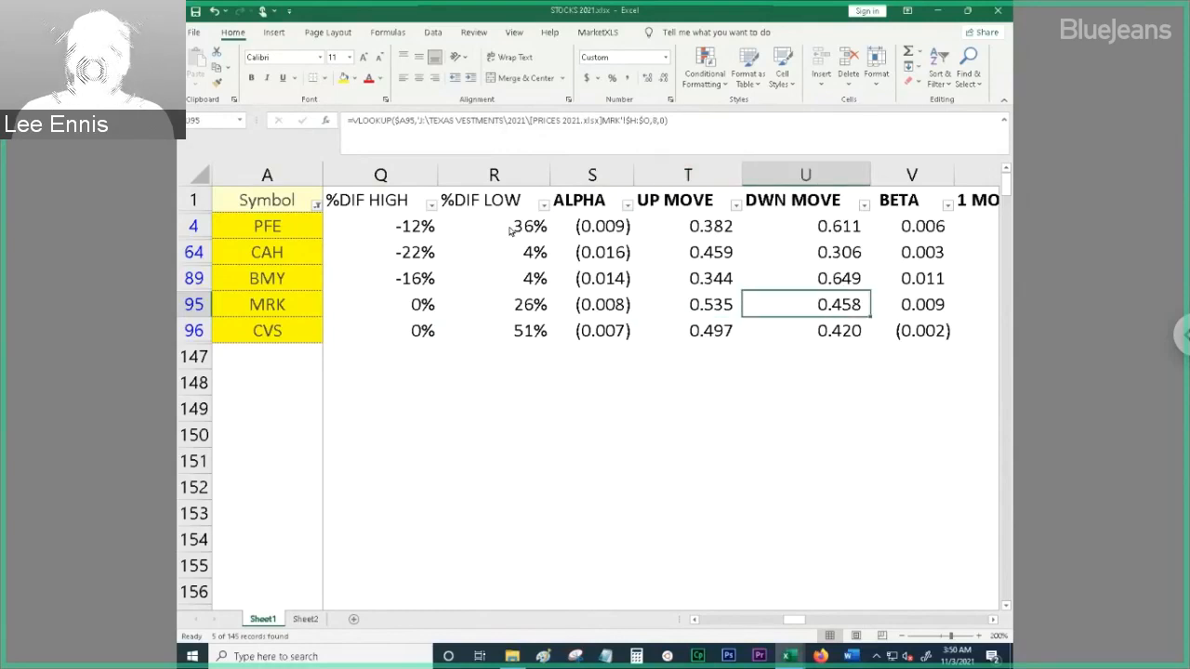
{"action": "left_click", "coordinate": [805, 252]}
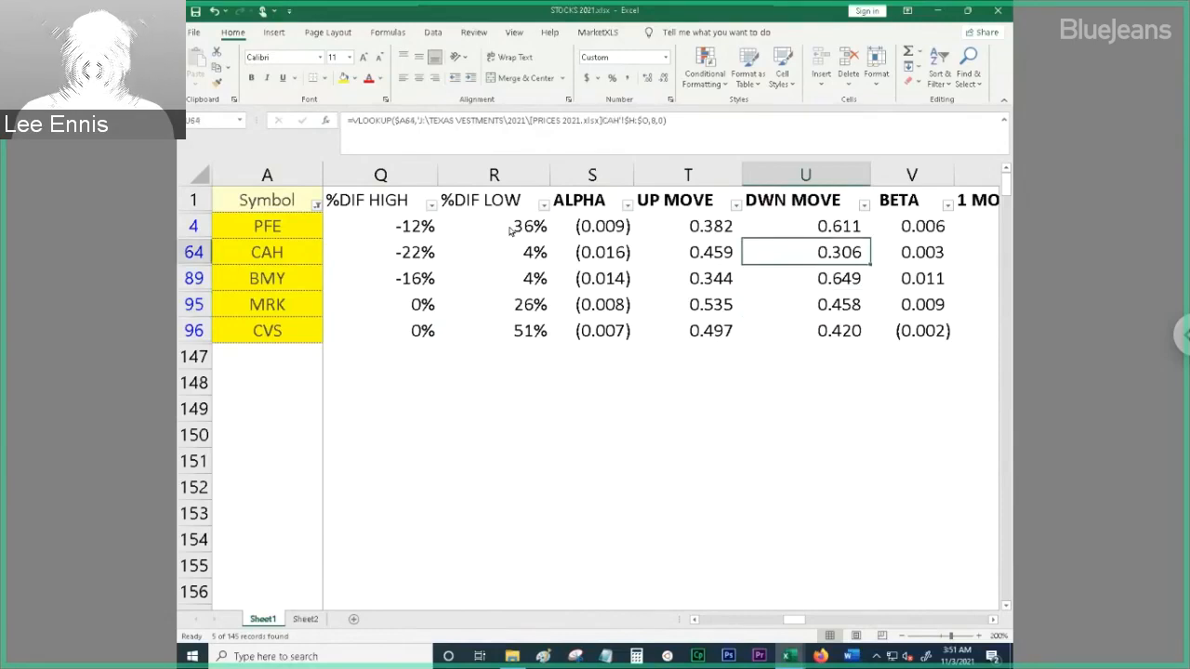
{"action": "left_click", "coordinate": [911, 252]}
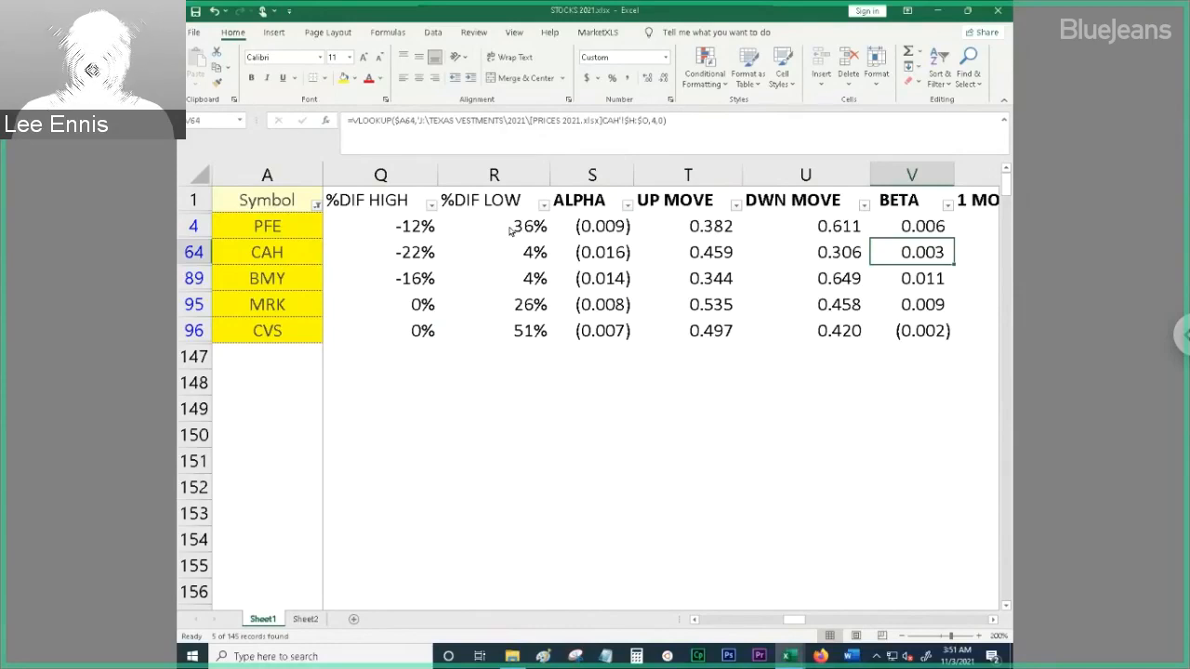
{"action": "left_click", "coordinate": [911, 278]}
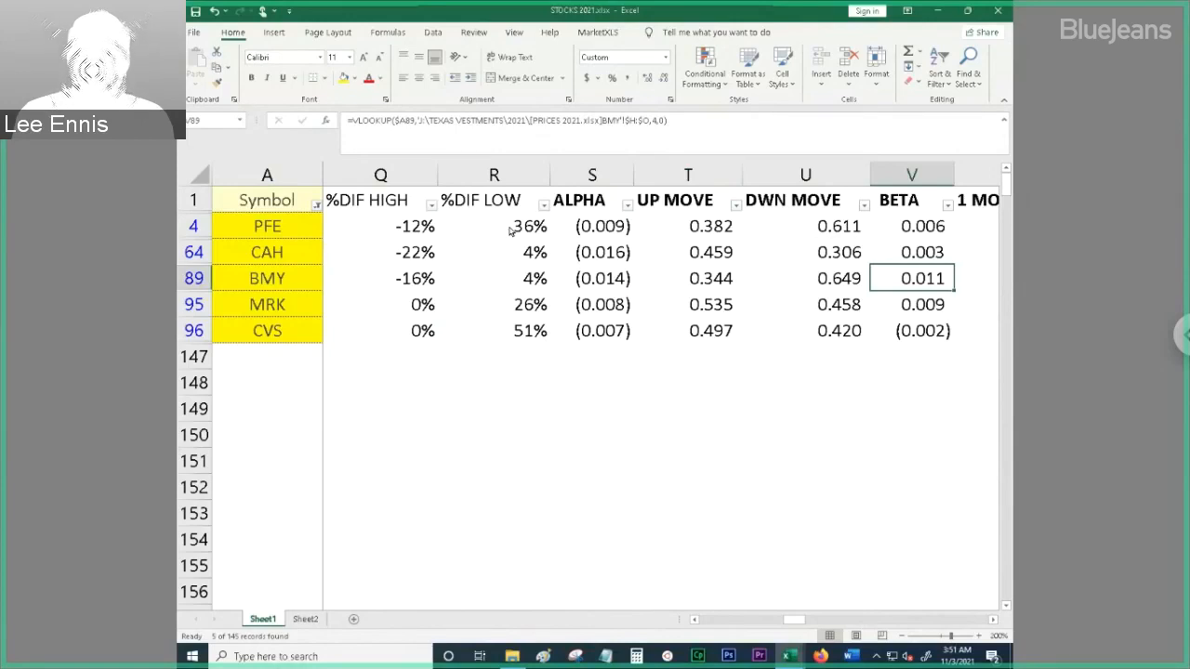
{"action": "left_click", "coordinate": [911, 304]}
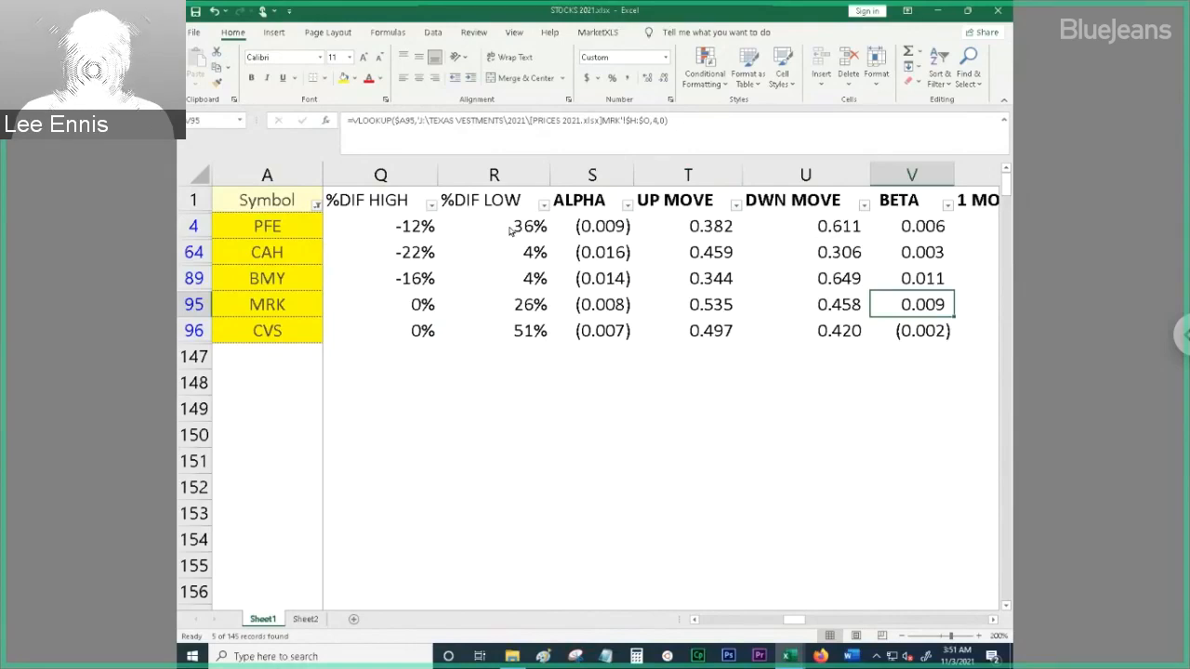
{"action": "left_click", "coordinate": [688, 304]}
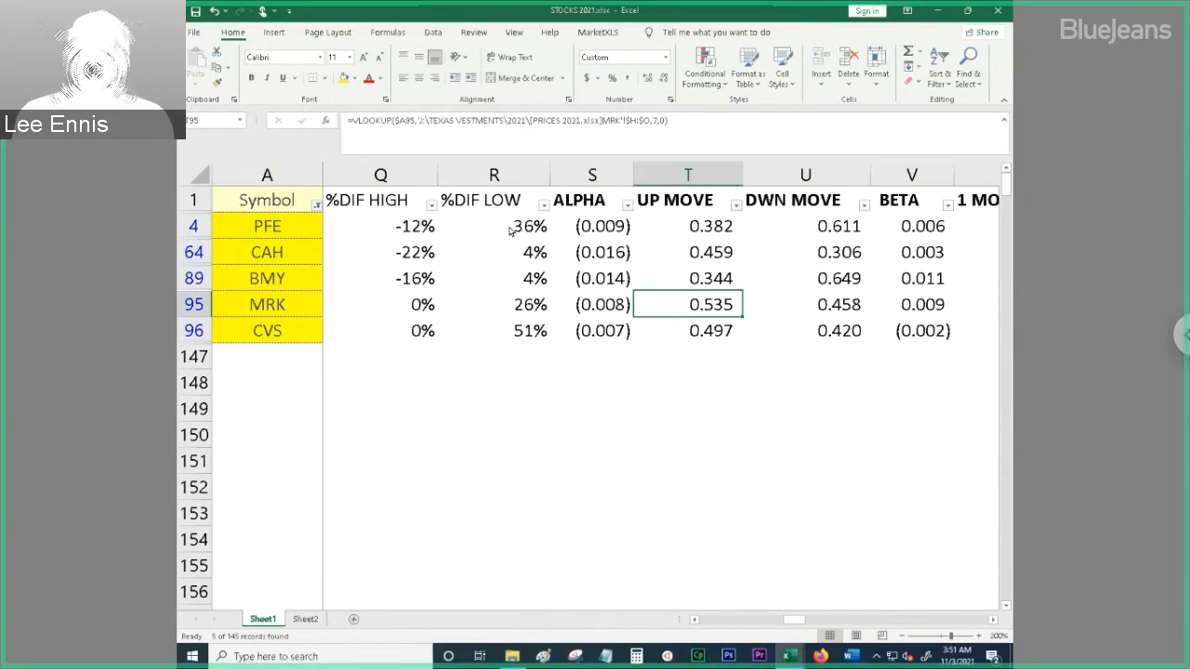
{"action": "left_click", "coordinate": [805, 304]}
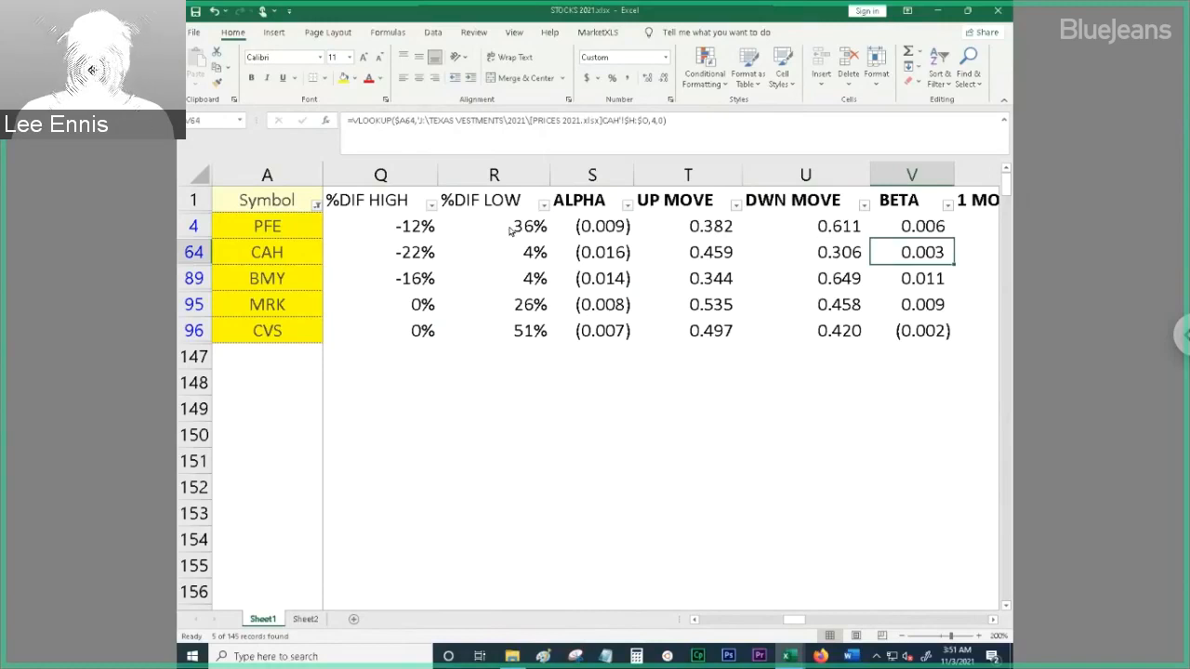
{"action": "scroll", "scroll_direction": "right", "scroll_amount": 3}
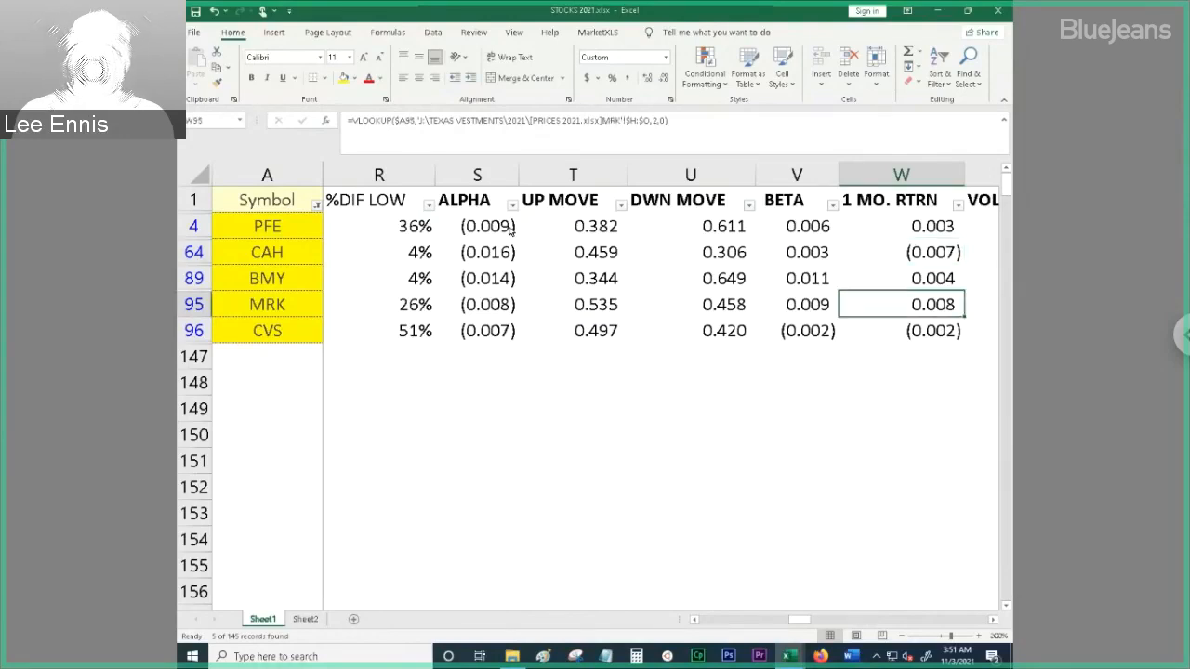
{"action": "left_click", "coordinate": [900, 278]}
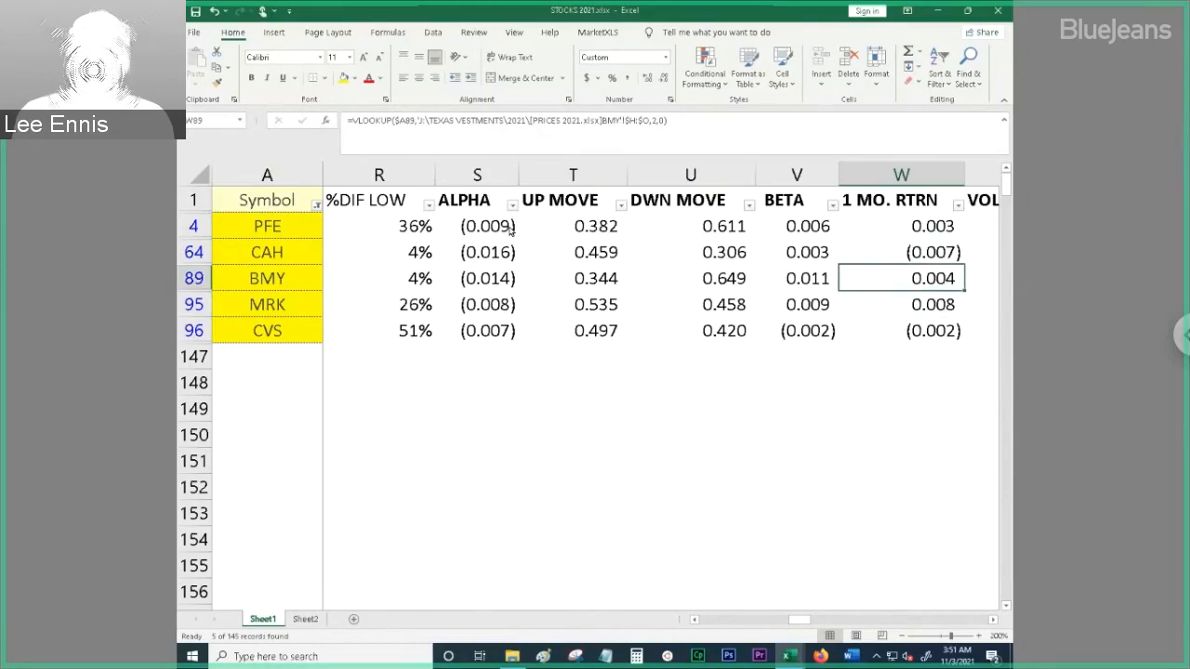
{"action": "left_click", "coordinate": [900, 304]}
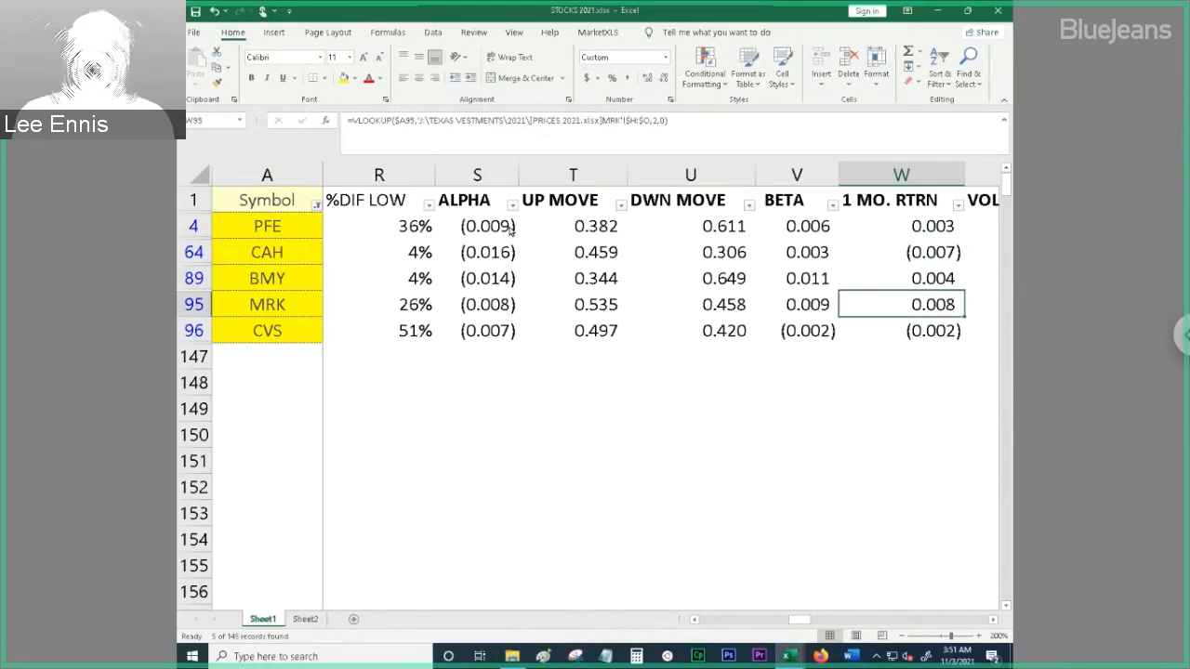
{"action": "scroll", "scroll_direction": "right", "scroll_amount": 3}
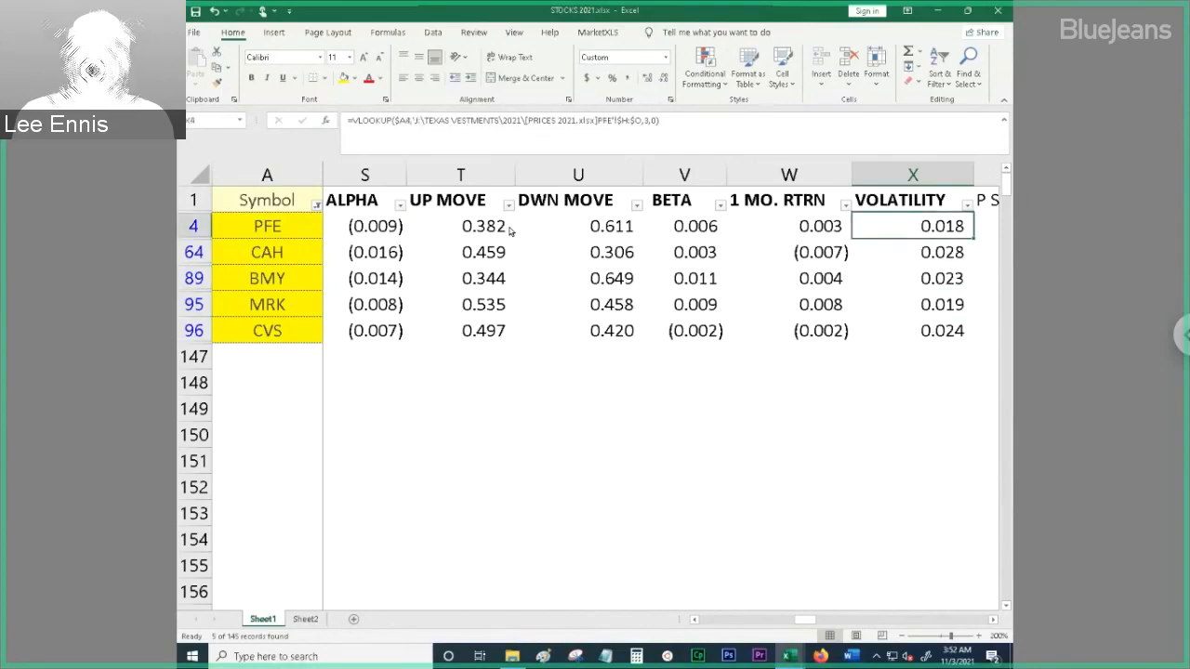
{"action": "left_click", "coordinate": [912, 304]}
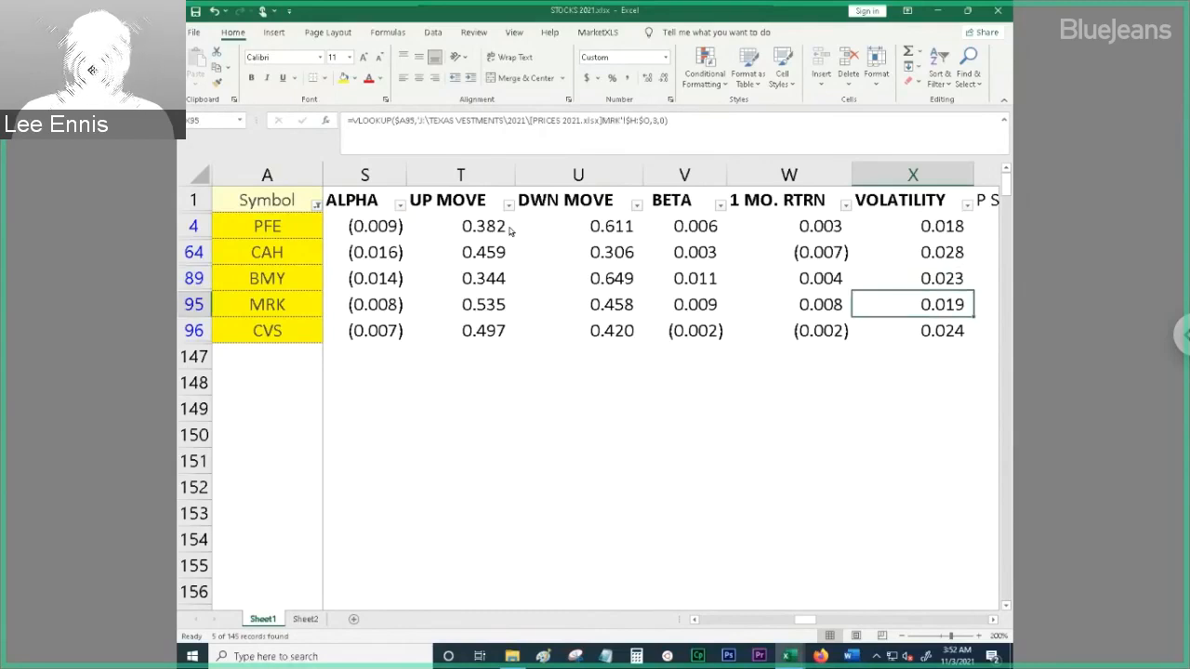
{"action": "left_click", "coordinate": [788, 304]}
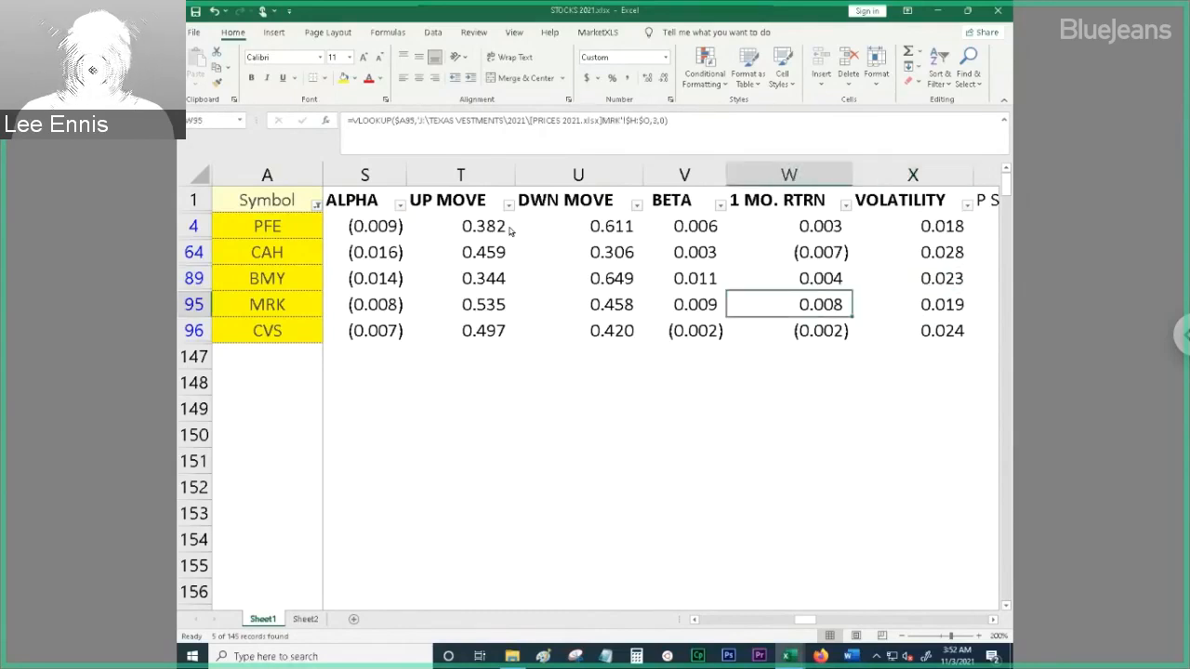
{"action": "left_click", "coordinate": [684, 304]}
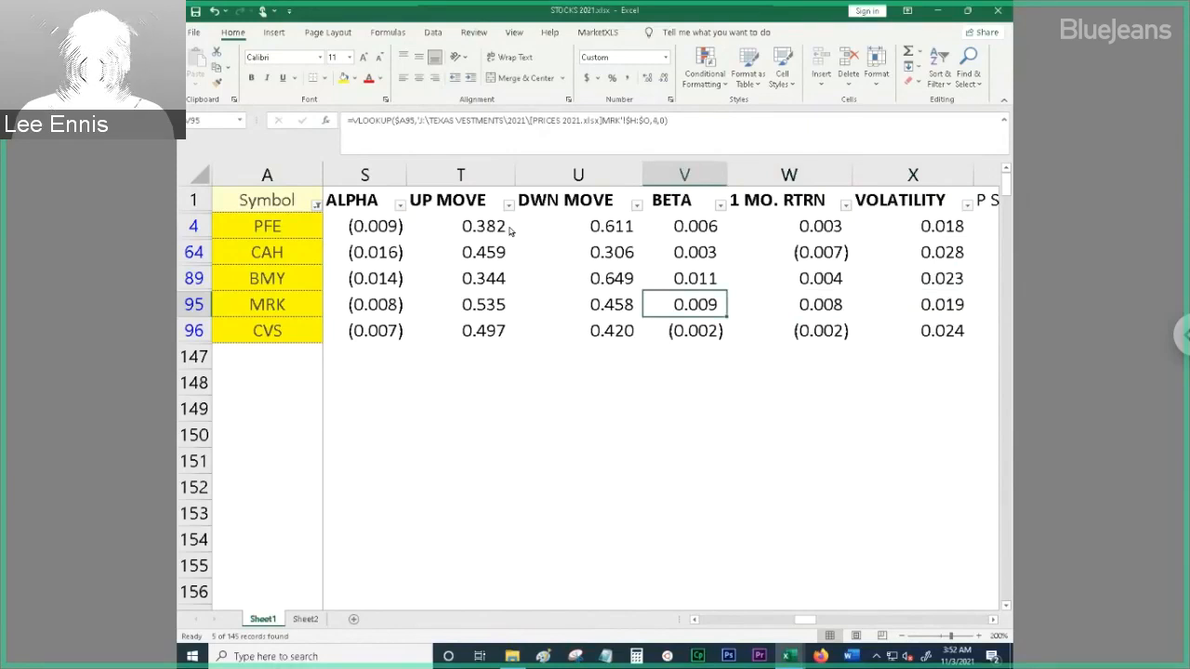
{"action": "left_click", "coordinate": [578, 304]}
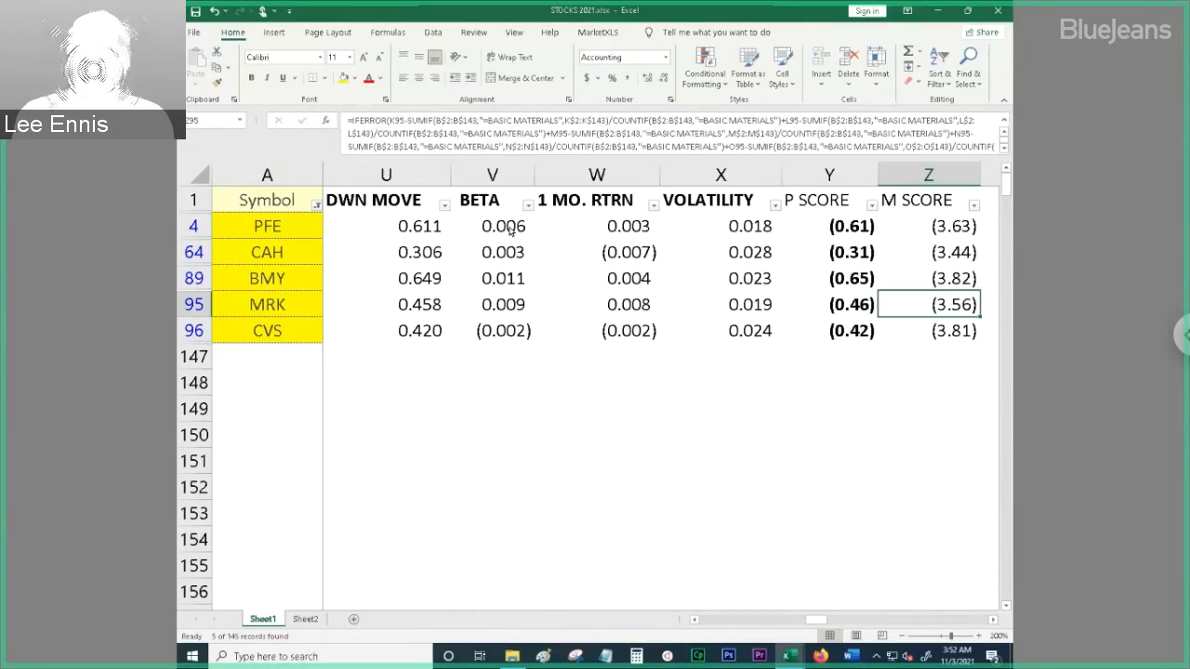
Look at the DIV column header beyond M SCORE
{"action": "left_click", "coordinate": [928, 251]}
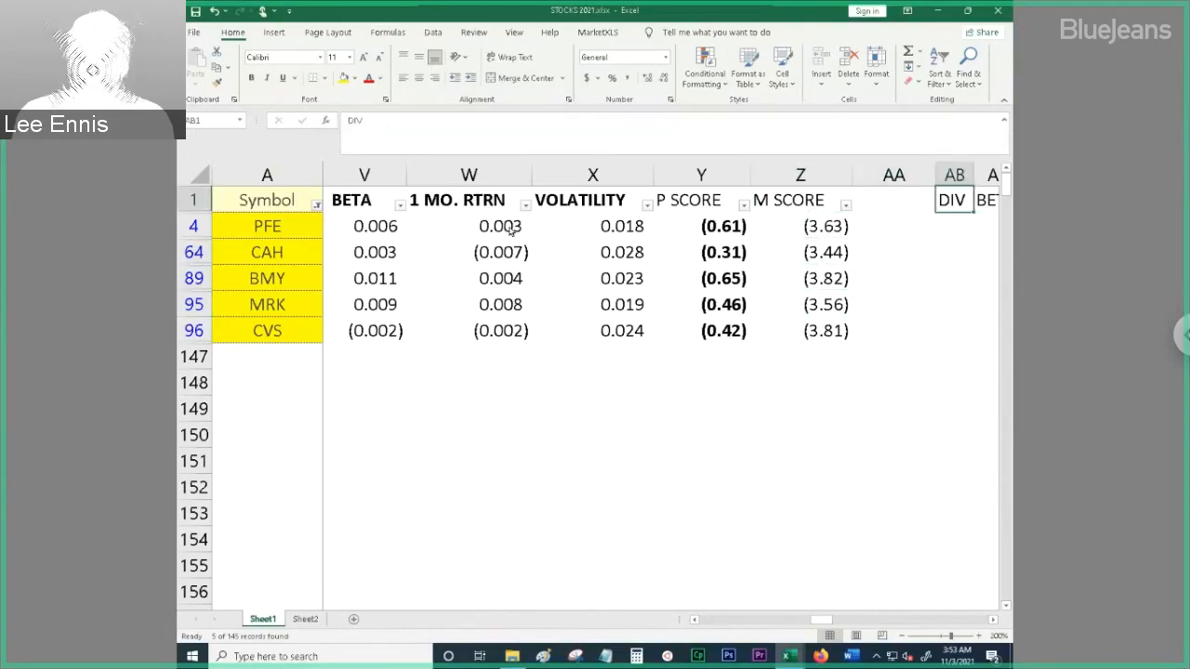
Glance at the P SCORE header, then switch to the REGRESSION.xlsm workbook
{"action": "scroll", "scroll_direction": "right", "scroll_amount": 3}
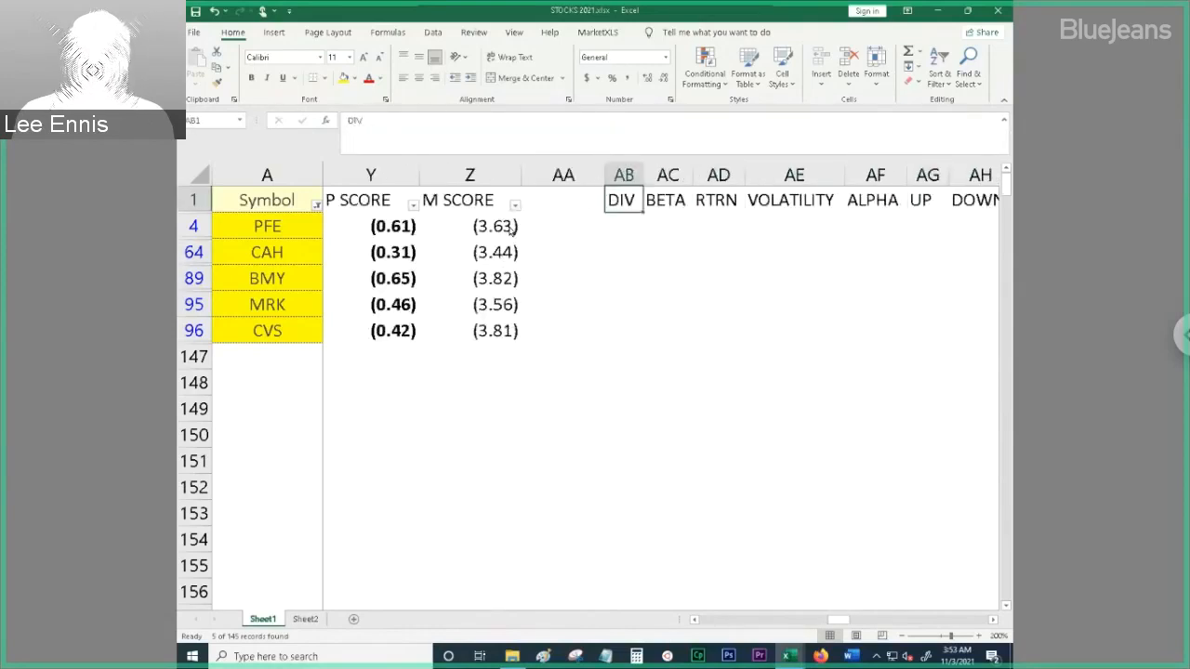
{"action": "left_click", "coordinate": [370, 199]}
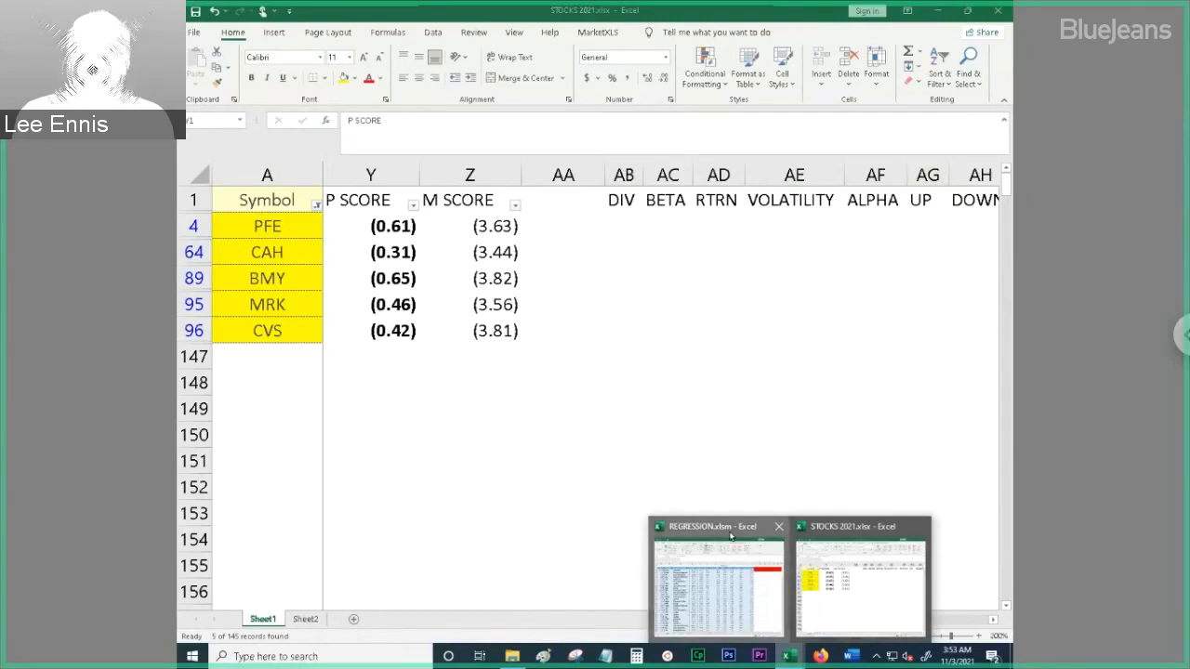
{"action": "left_click", "coordinate": [716, 572]}
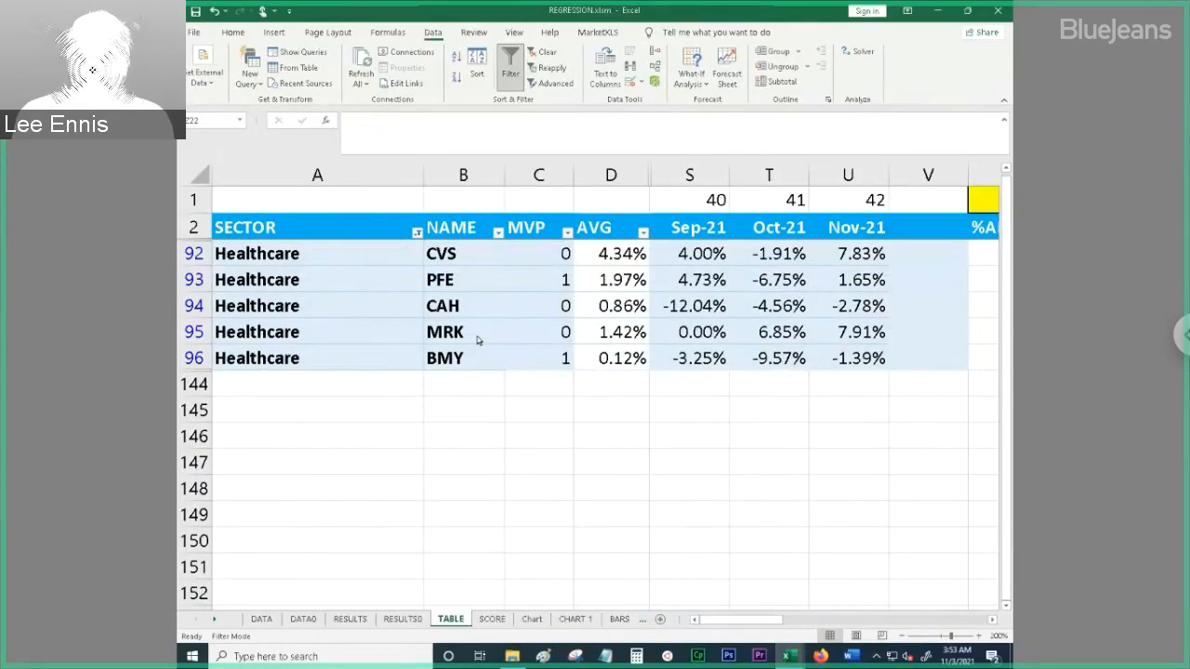
View CVS's MVP COUNTIF formula and its %ABOVE 200 value
{"action": "left_click", "coordinate": [539, 253]}
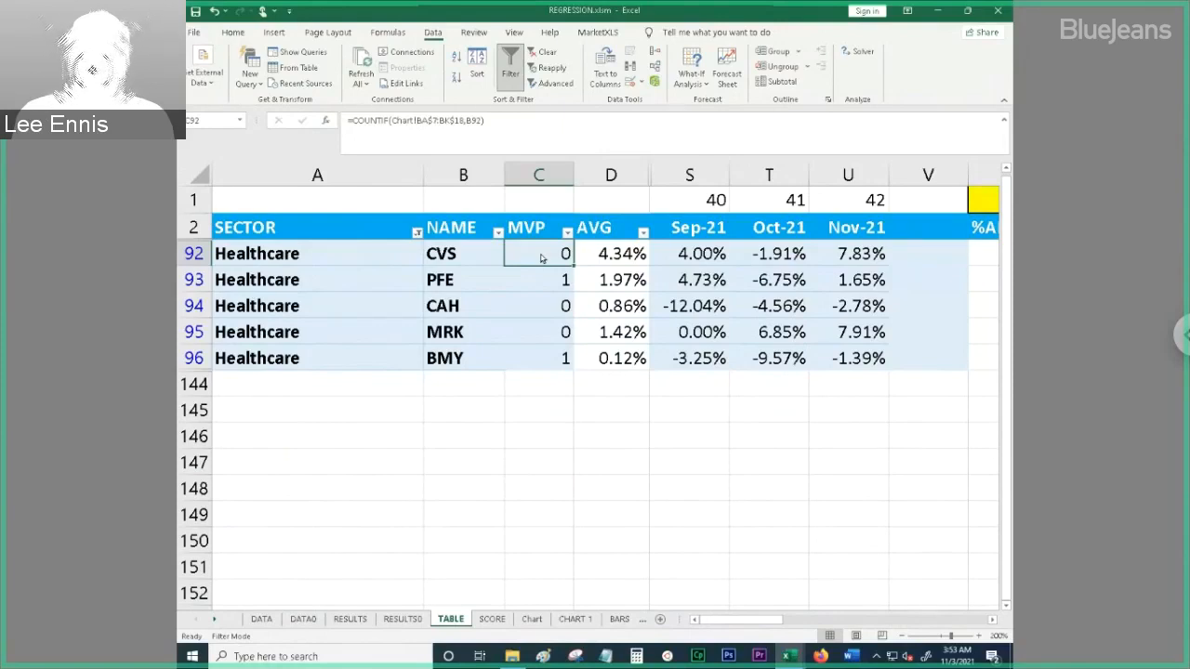
{"action": "left_click", "coordinate": [690, 252]}
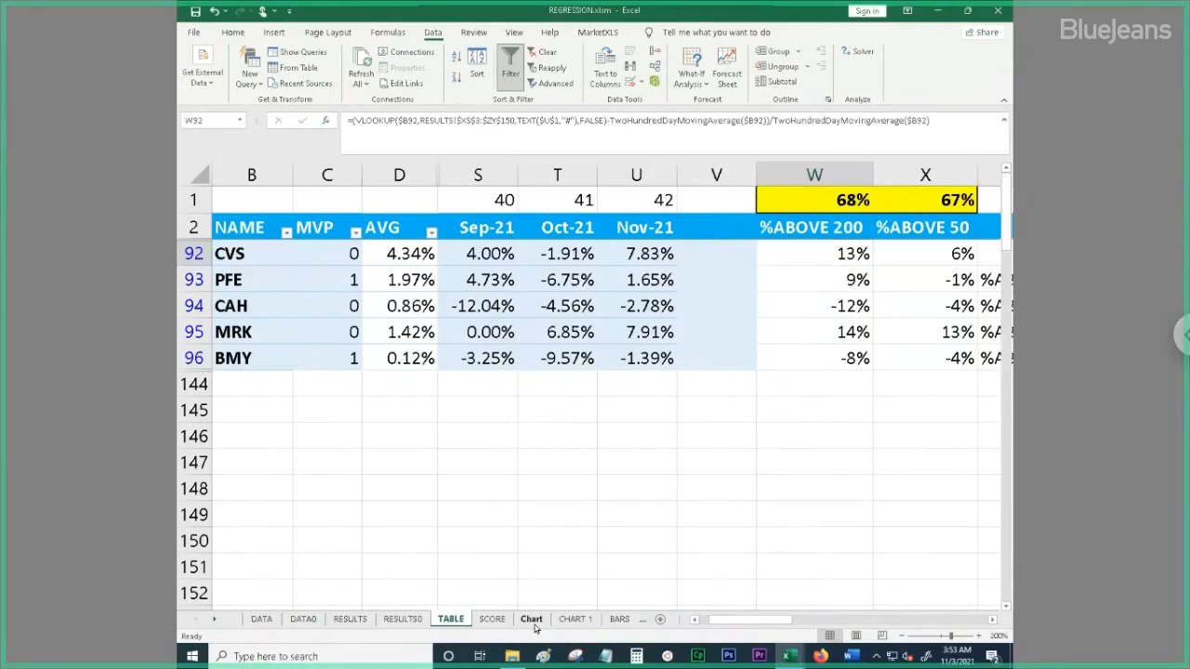
Refresh All data from the Chart sheet, then go back to the TABLE sheet
{"action": "left_click", "coordinate": [531, 618]}
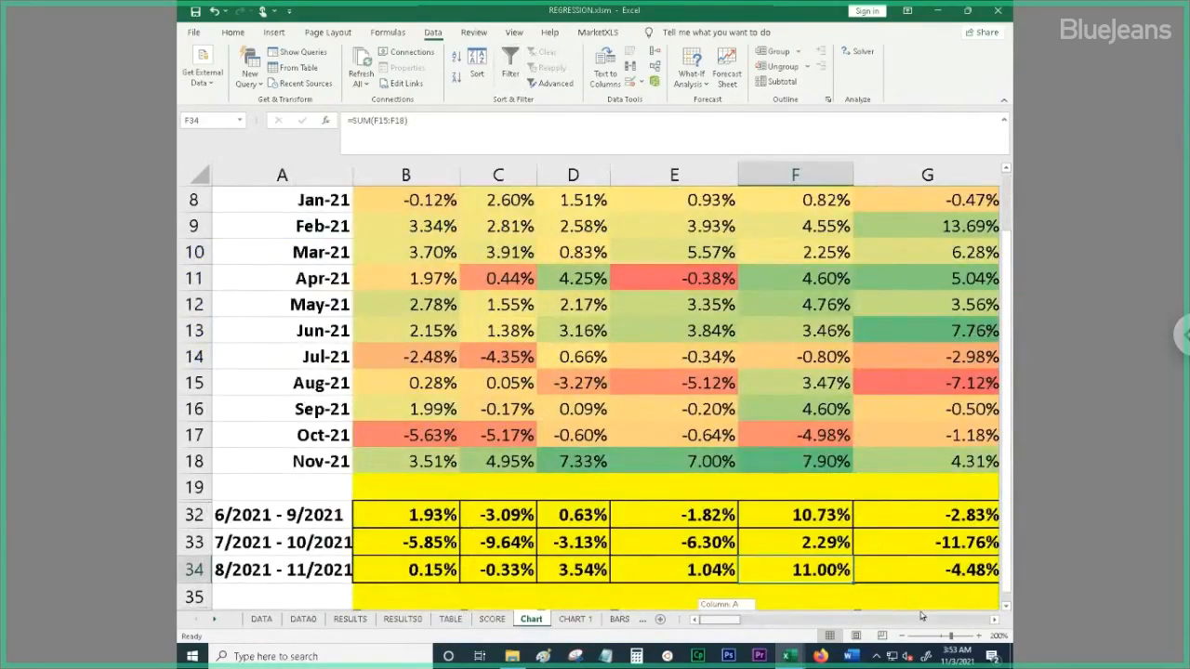
{"action": "scroll", "scroll_direction": "right", "scroll_amount": 3}
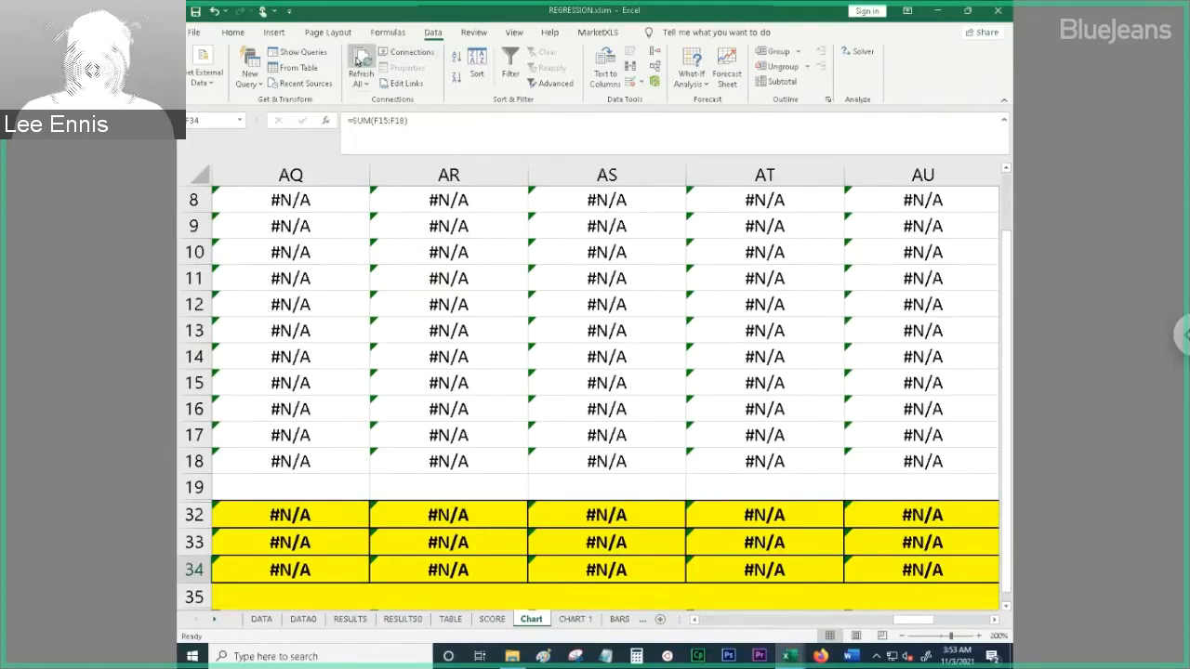
{"action": "left_click", "coordinate": [360, 65]}
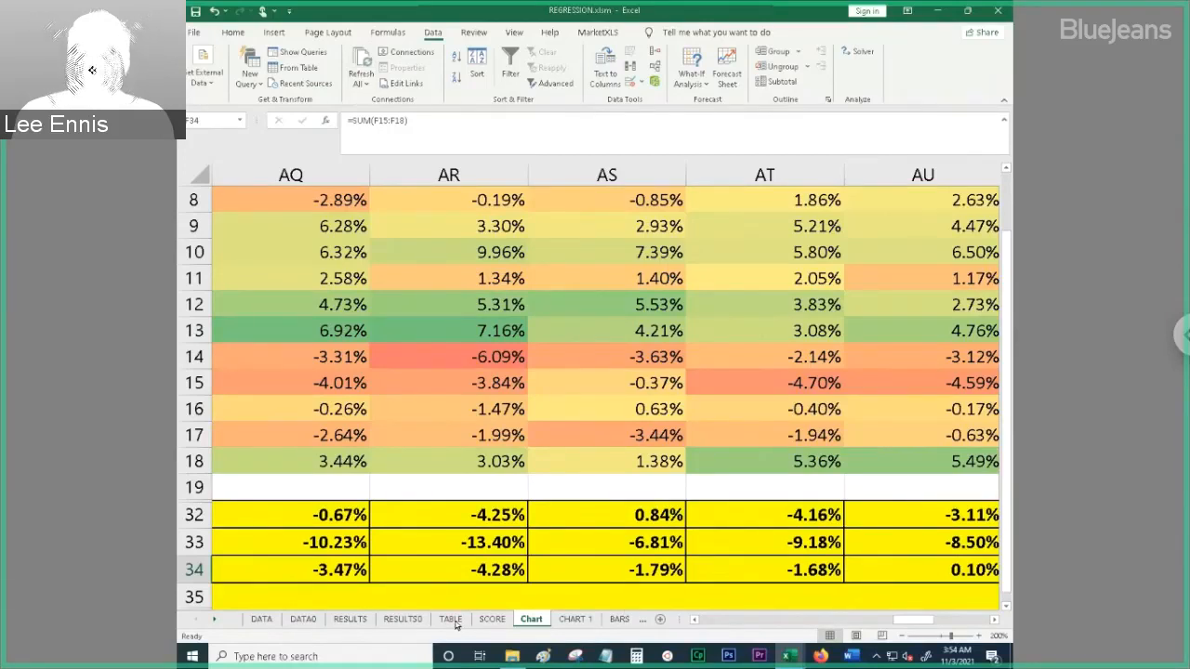
{"action": "left_click", "coordinate": [450, 619]}
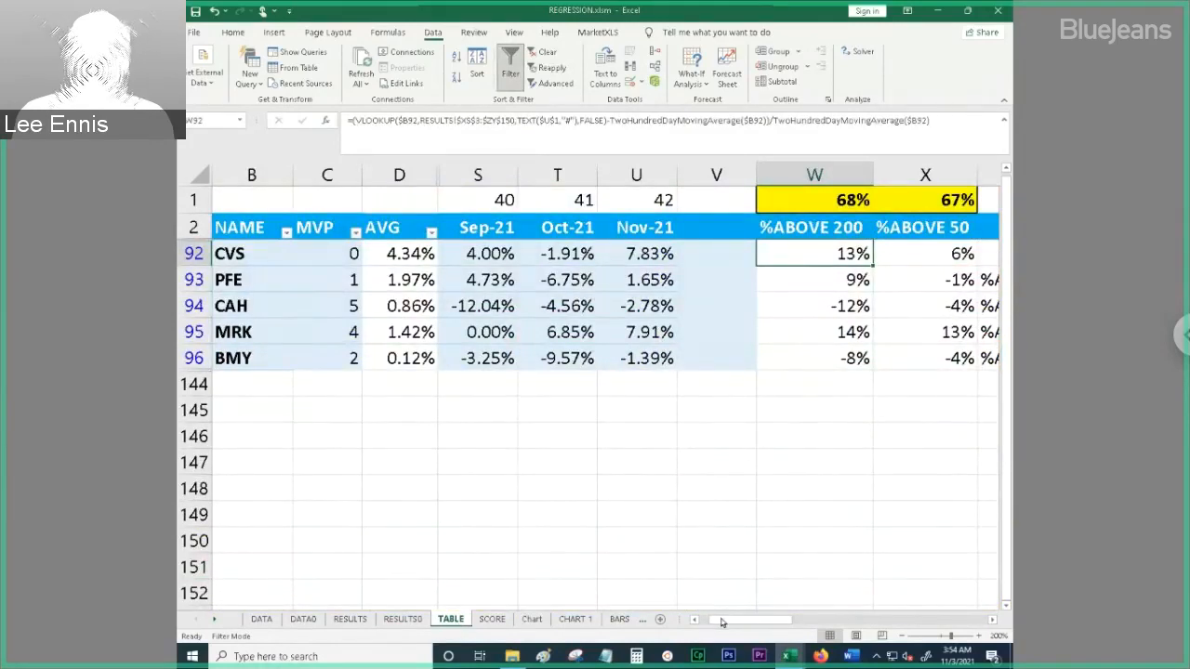
Check the AVG AVERAGE formulas for MRK and CVS, then reopen the Chart sheet
{"action": "scroll", "scroll_direction": "left", "scroll_amount": 3}
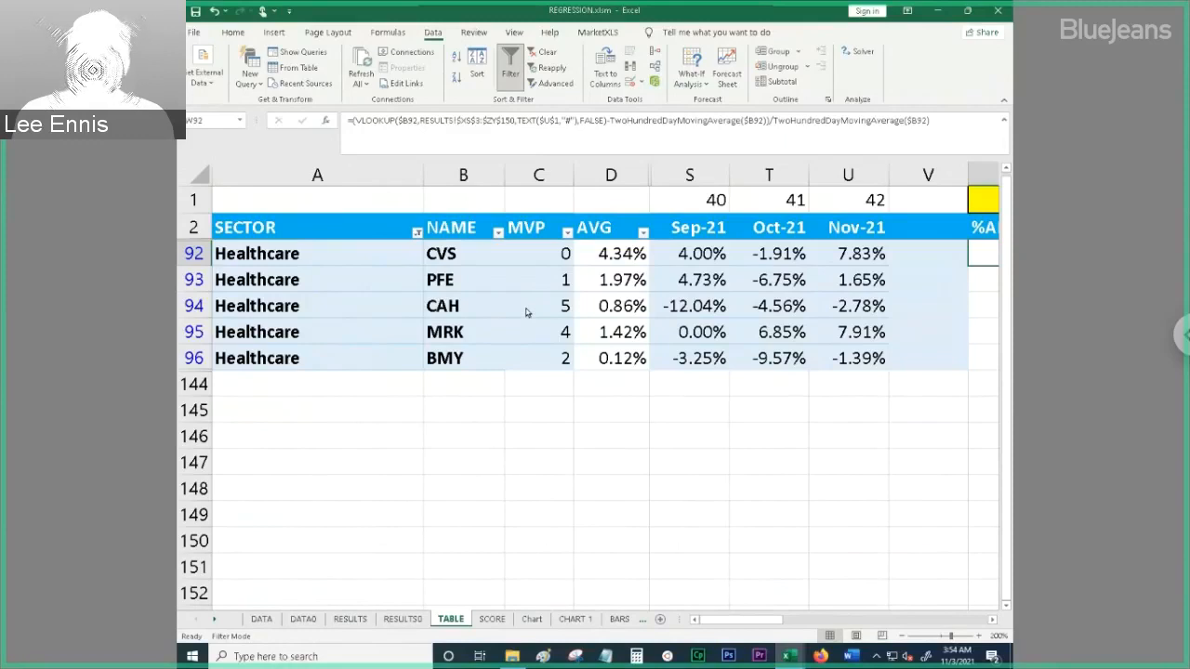
{"action": "left_click", "coordinate": [538, 305]}
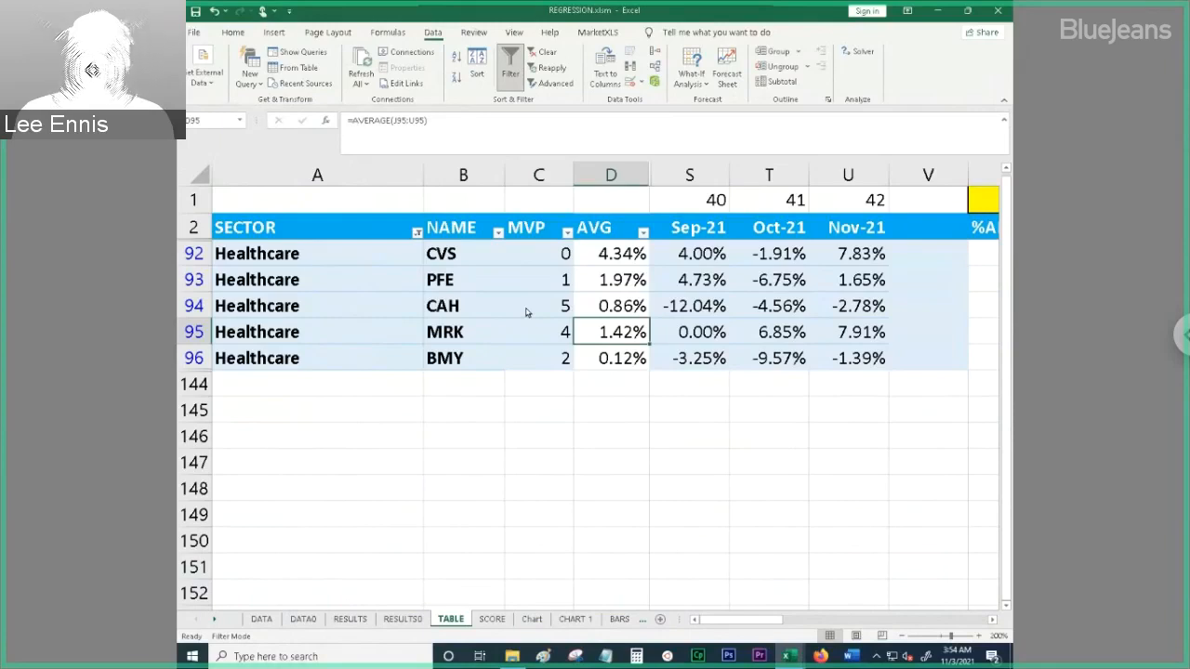
{"action": "left_click", "coordinate": [610, 253]}
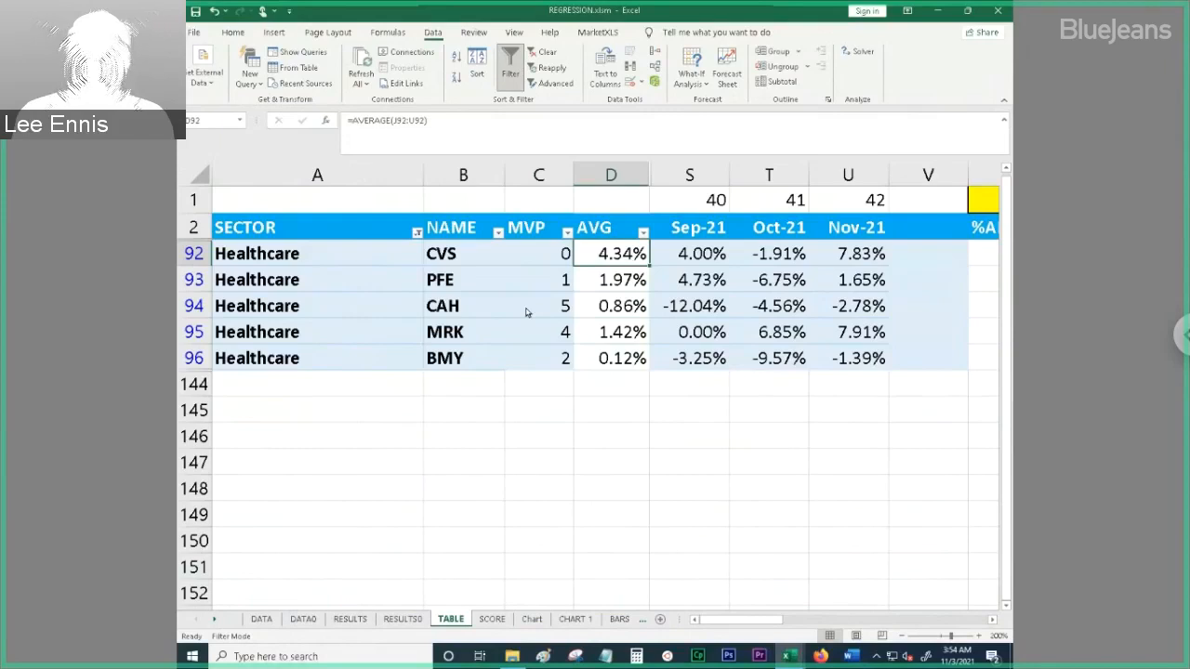
{"action": "left_click", "coordinate": [610, 279]}
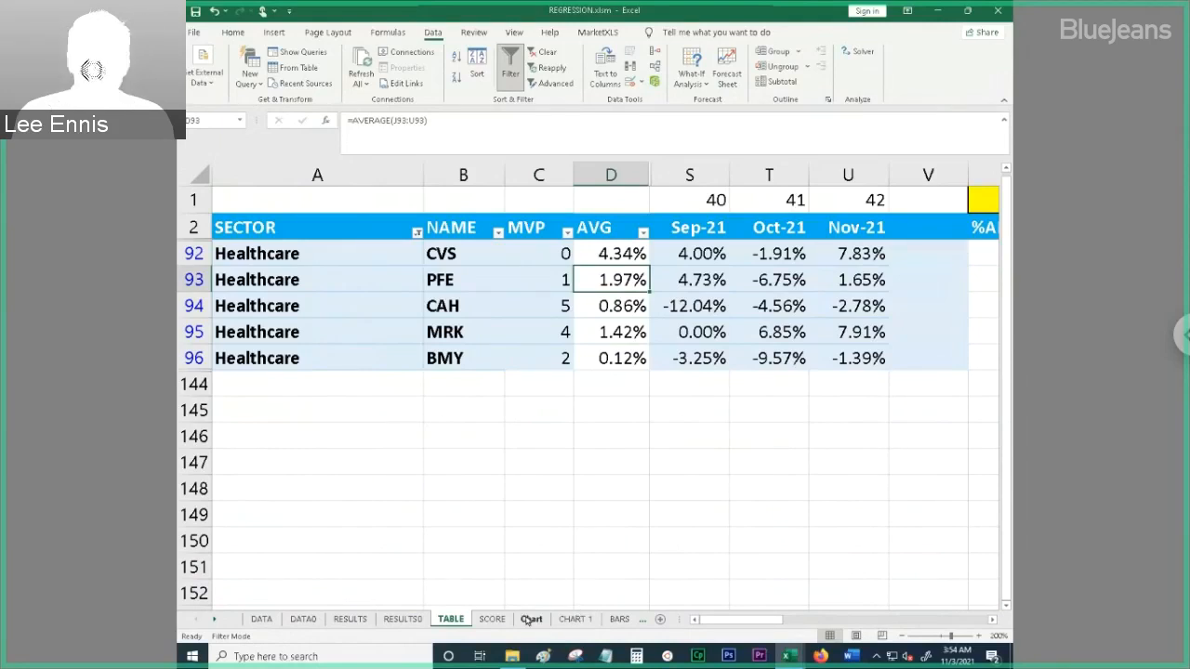
{"action": "left_click", "coordinate": [531, 619]}
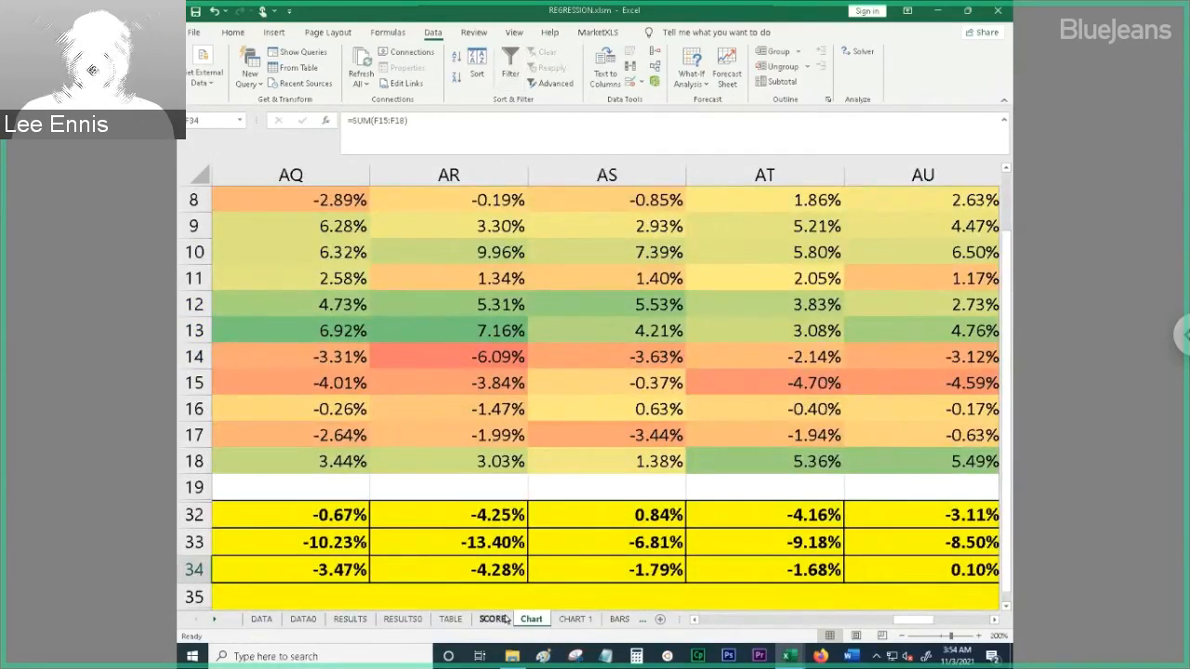
Switch from the RESULTS sheet to the SMA sheet of October and November 200- and 50-day figures
{"action": "left_click", "coordinate": [403, 619]}
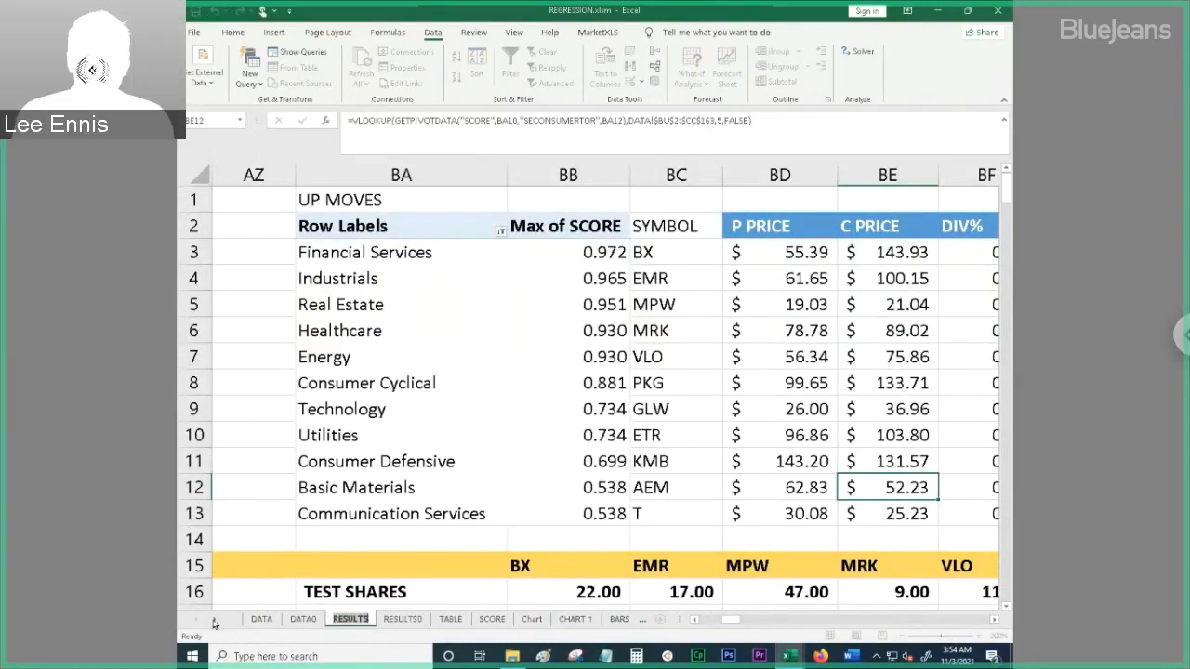
{"action": "left_click", "coordinate": [214, 619]}
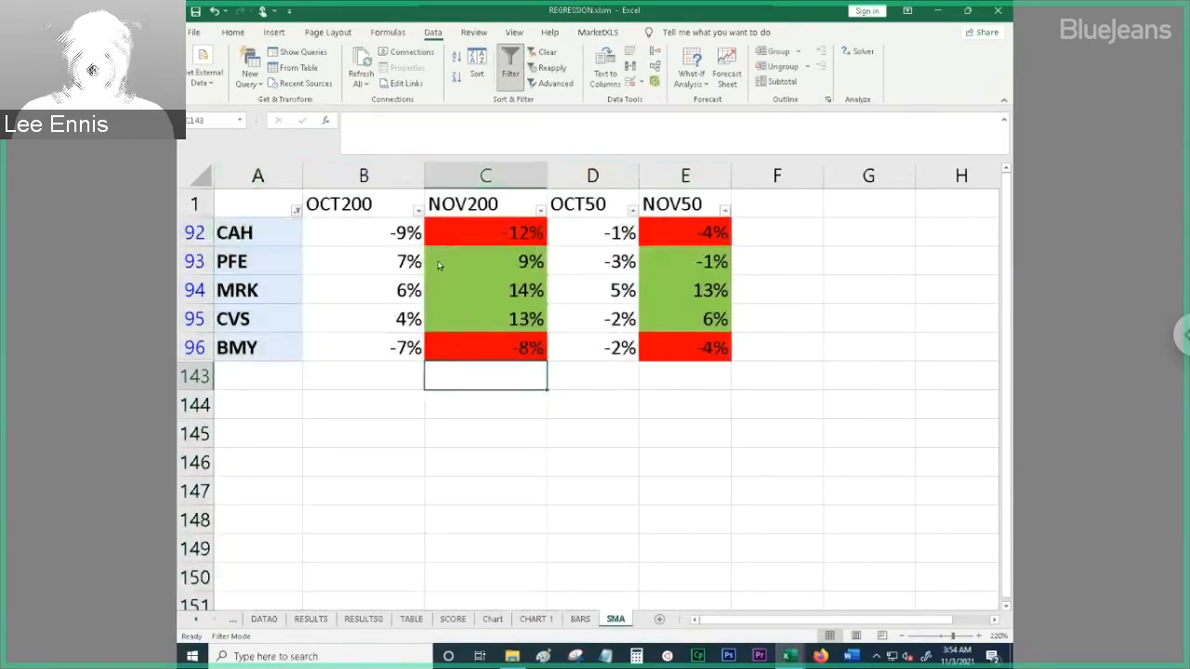
{"action": "left_click", "coordinate": [363, 232]}
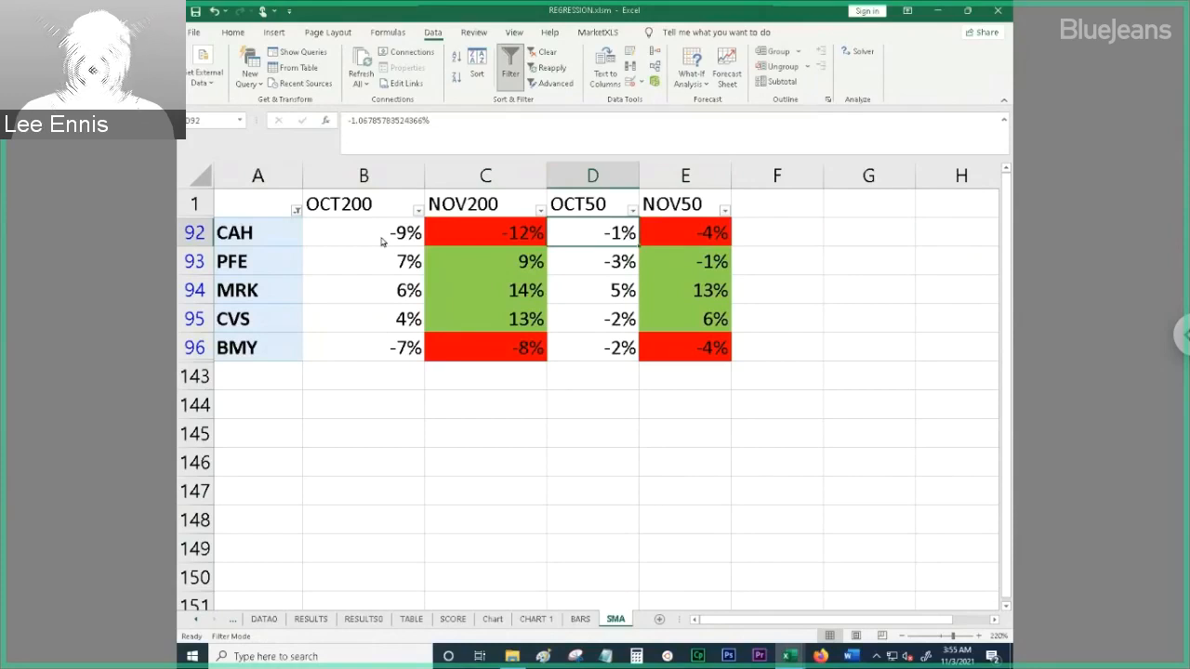
{"action": "left_click", "coordinate": [592, 261]}
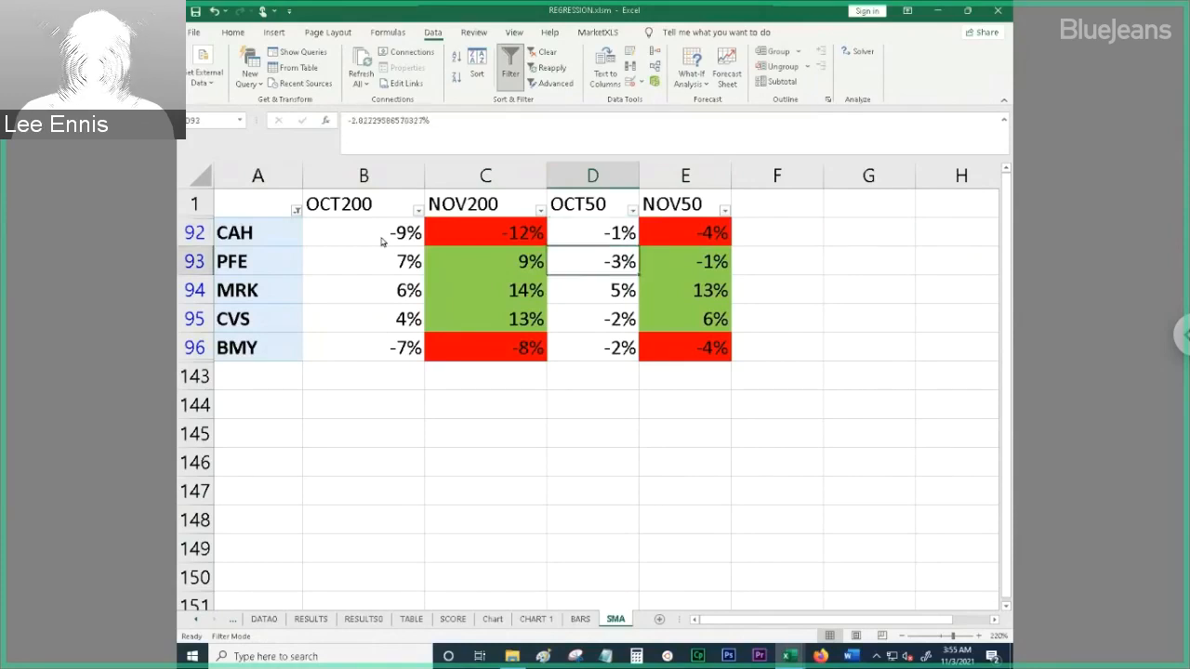
{"action": "left_click", "coordinate": [592, 347]}
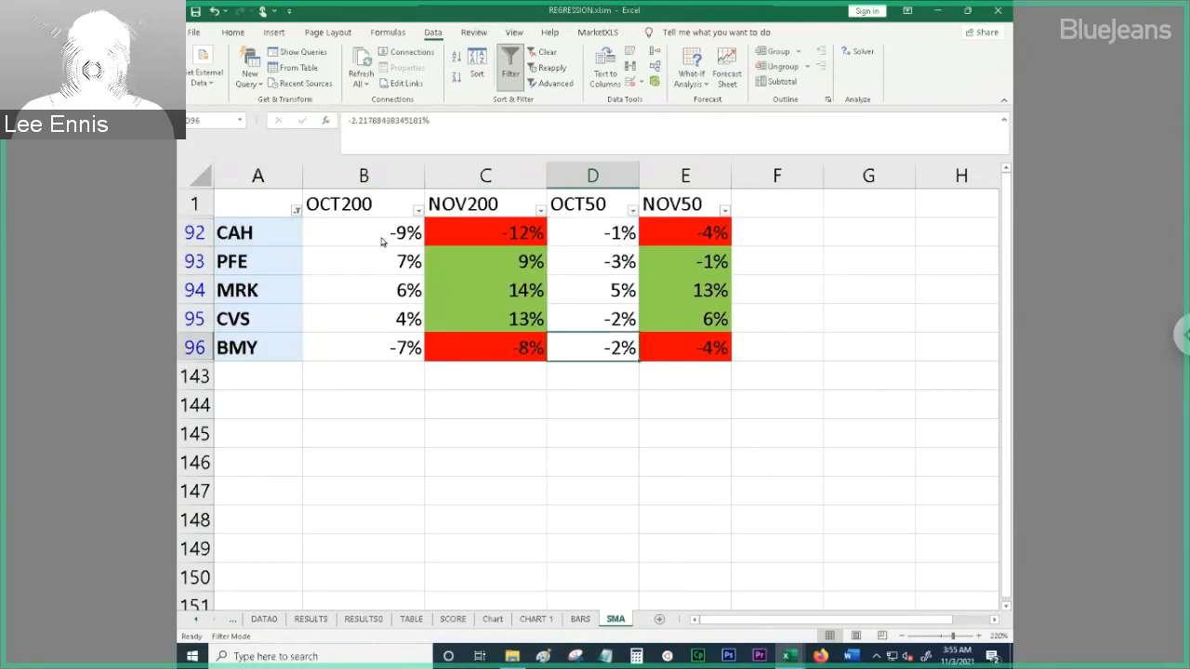
{"action": "left_click", "coordinate": [363, 347]}
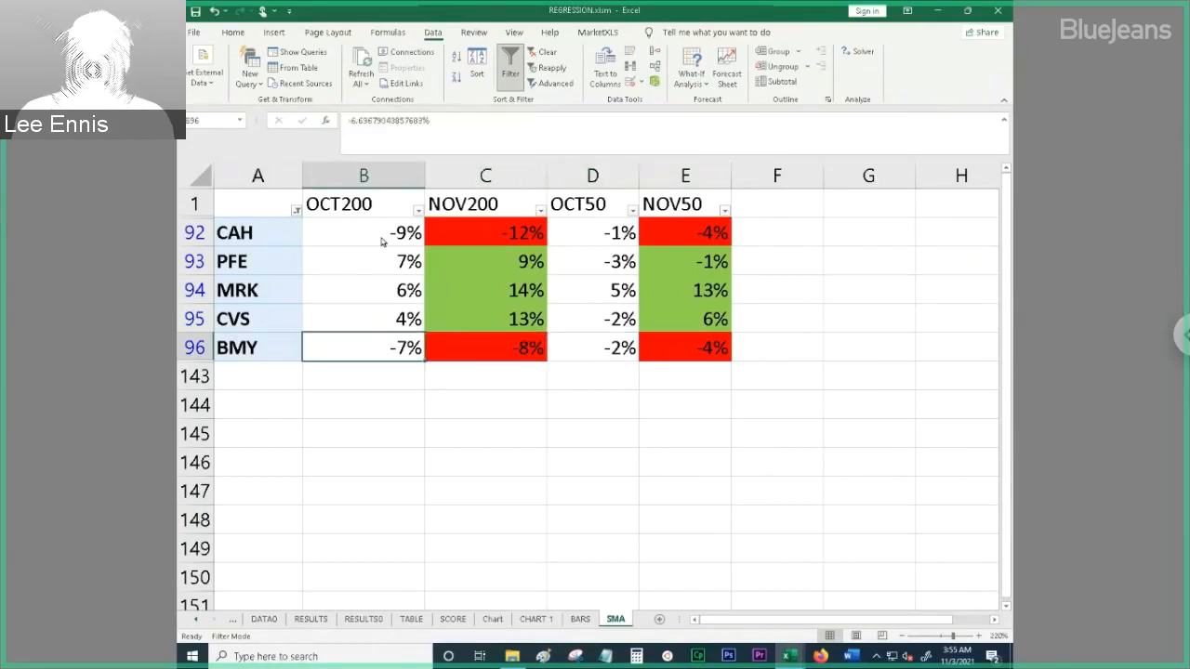
{"action": "left_click", "coordinate": [363, 318]}
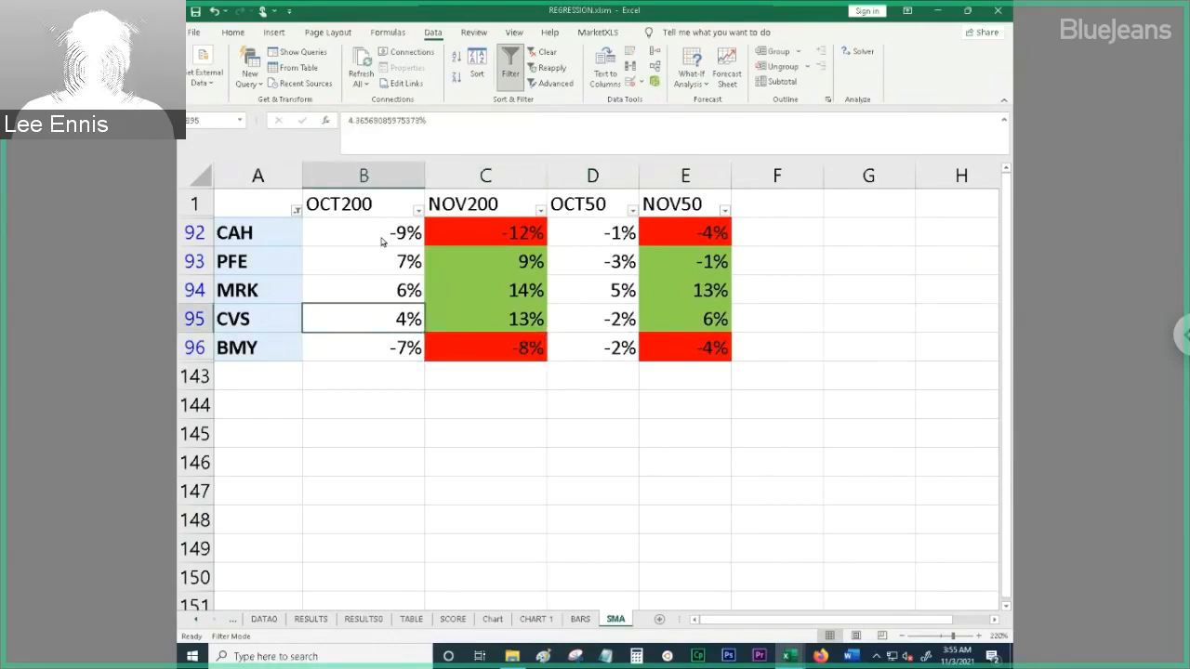
{"action": "left_click", "coordinate": [484, 289]}
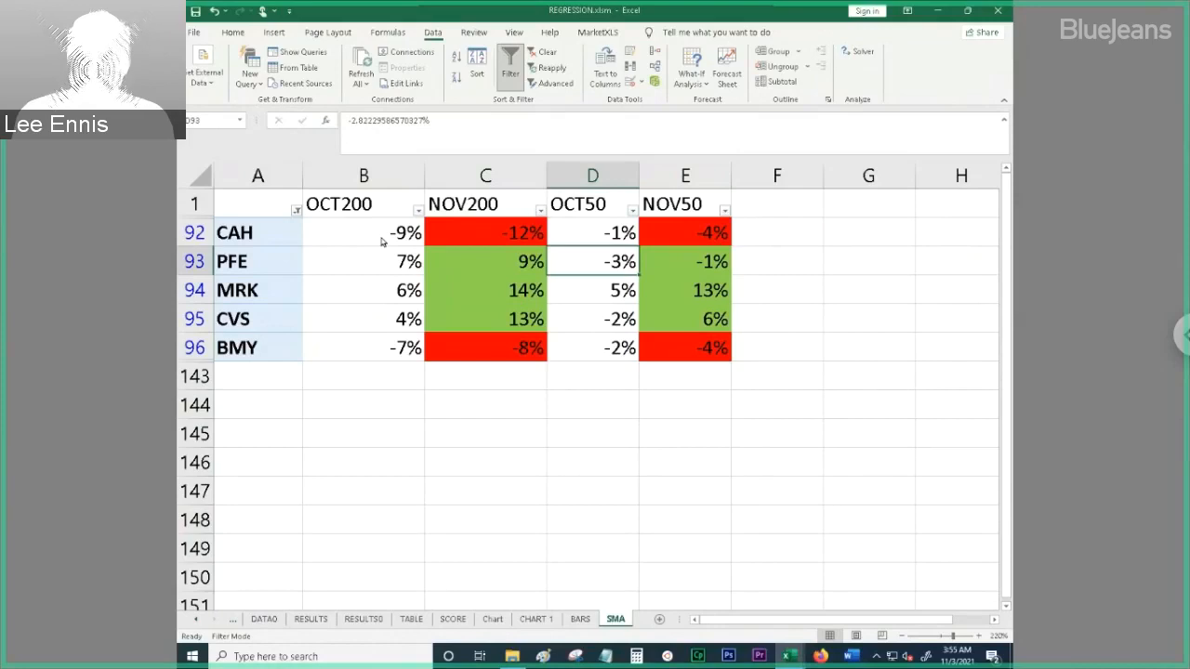
{"action": "left_click", "coordinate": [685, 261]}
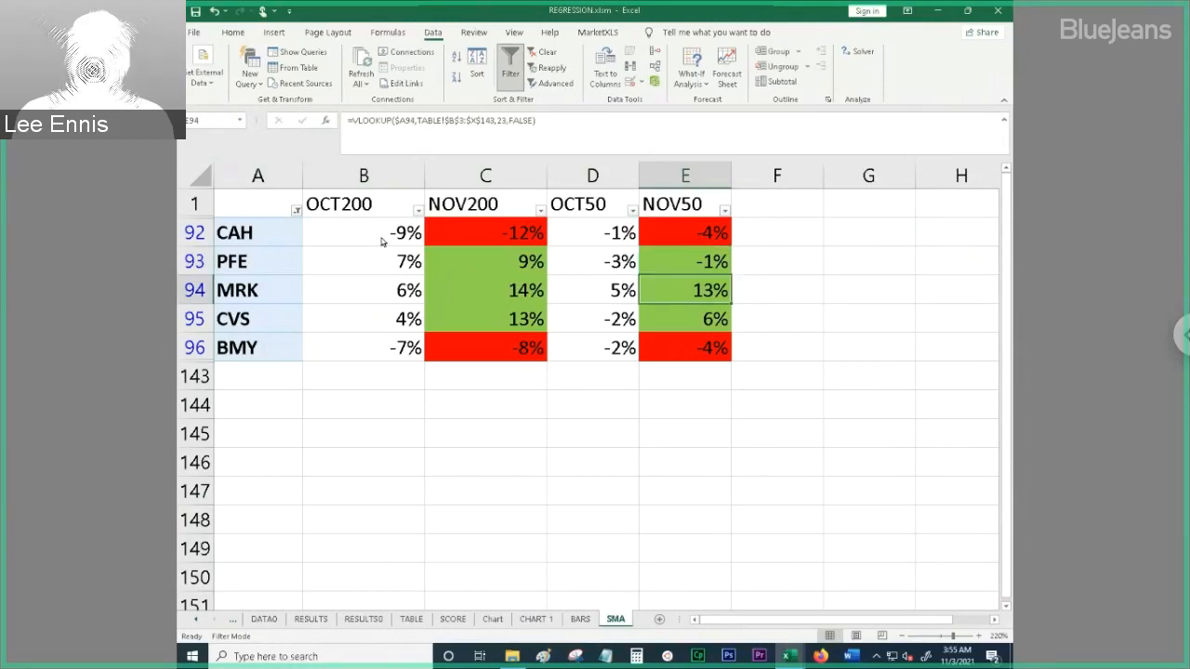
{"action": "left_click", "coordinate": [362, 290]}
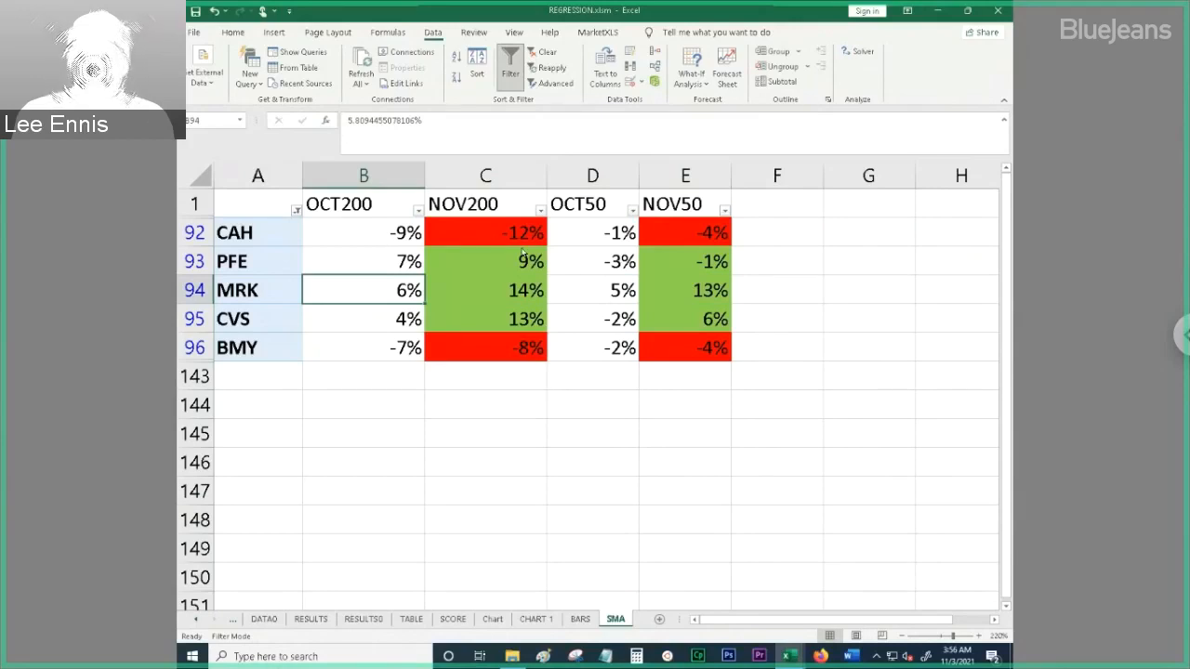
{"action": "left_click", "coordinate": [592, 261]}
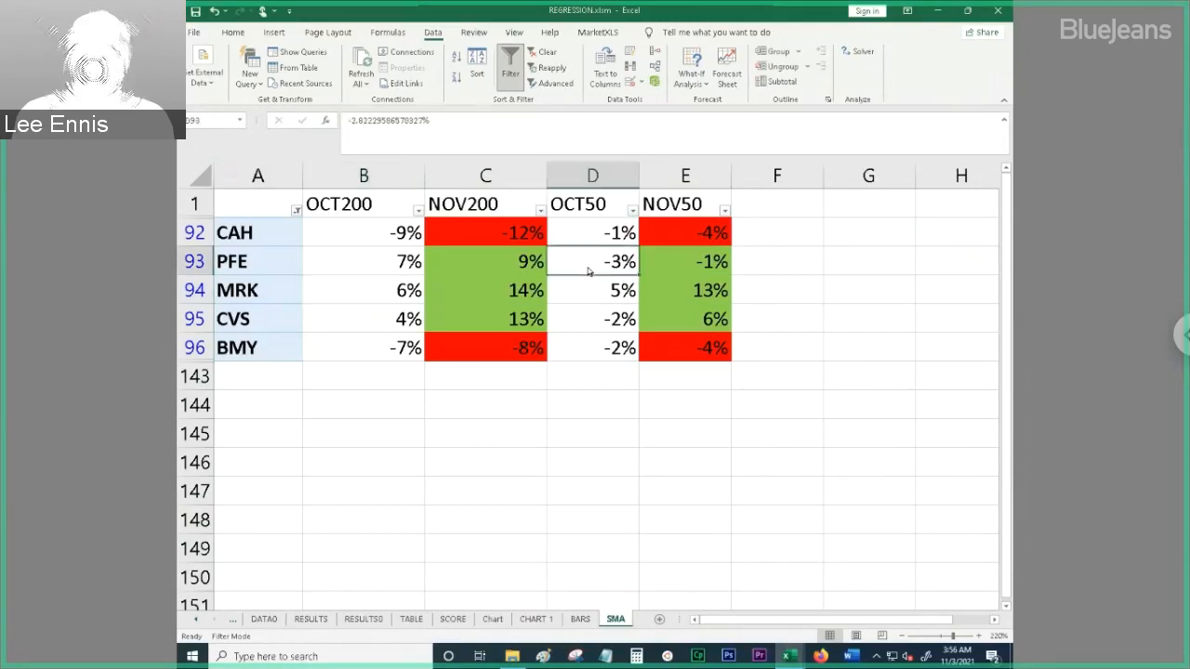